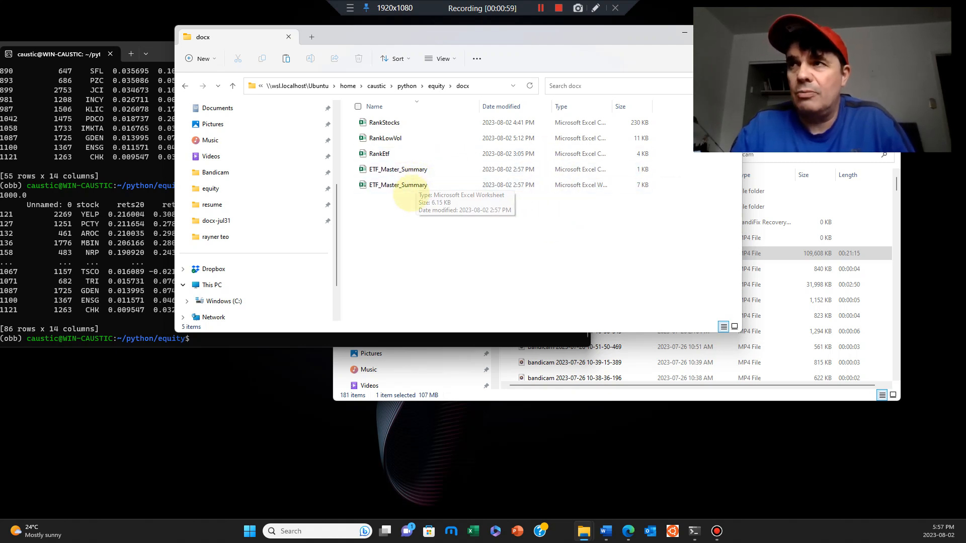
Step: Open the ETF_Master_Summary file from the docx folder into Excel
left_click(399, 169)
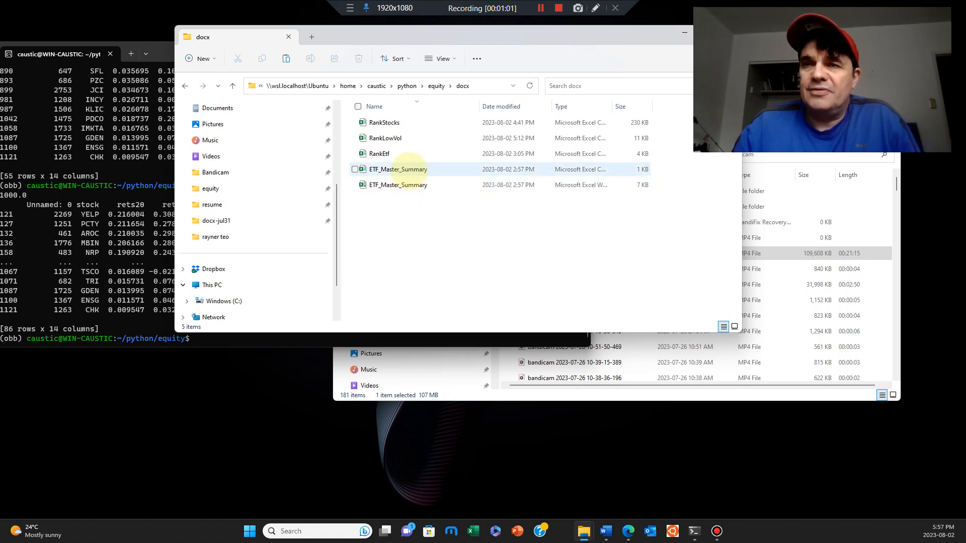
double_click(399, 185)
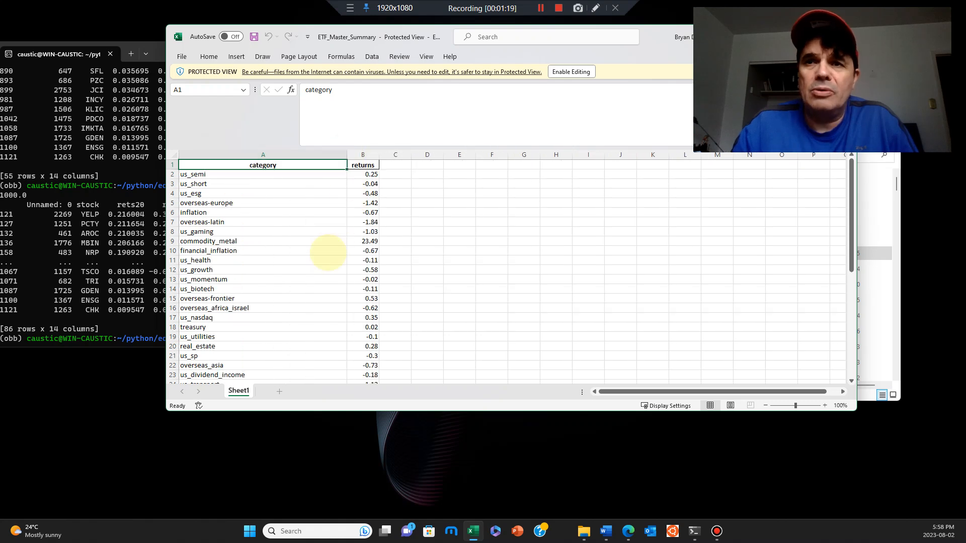
Step: Browse the ETF categories and returns, then enable editing of the protected workbook
scroll("down", 3)
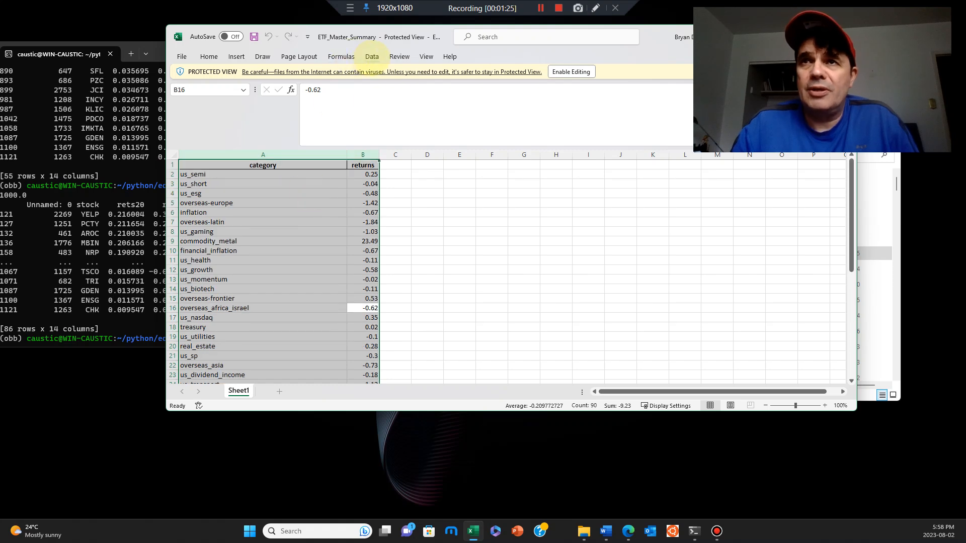
left_click(372, 56)
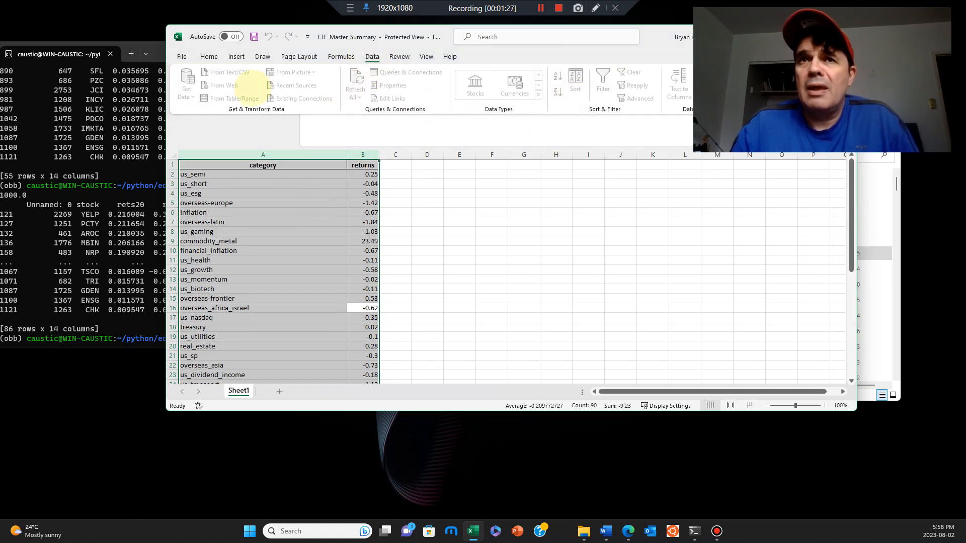
left_click(209, 56)
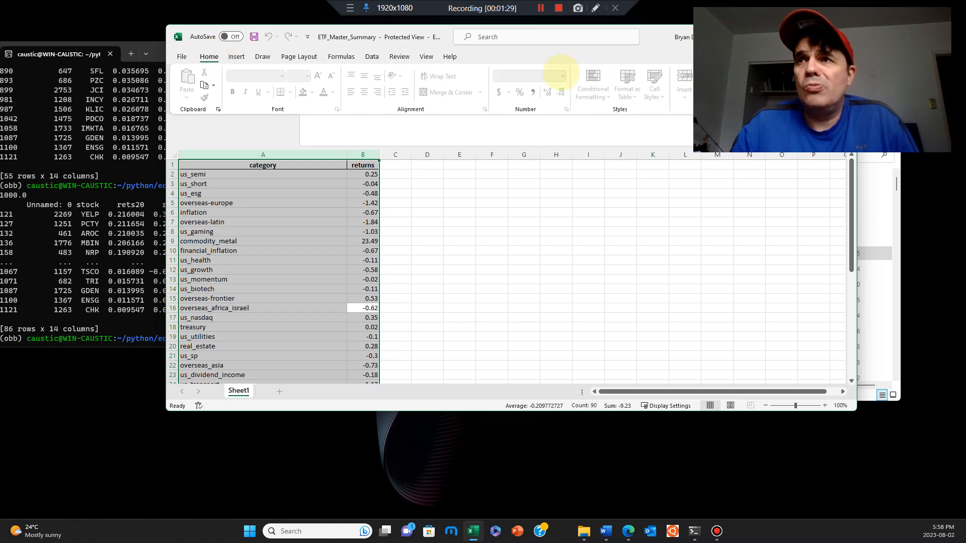
left_click(371, 56)
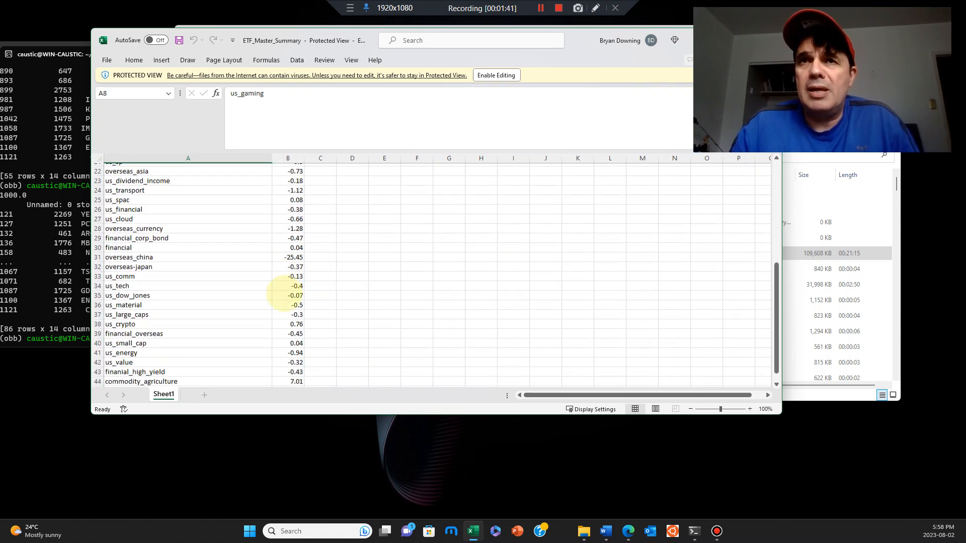
scroll("down", 3)
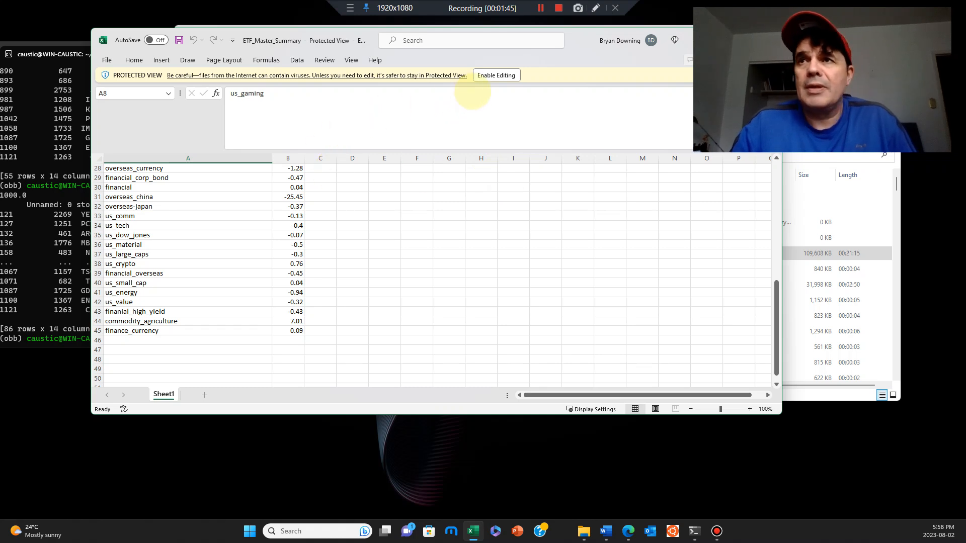
left_click(496, 75)
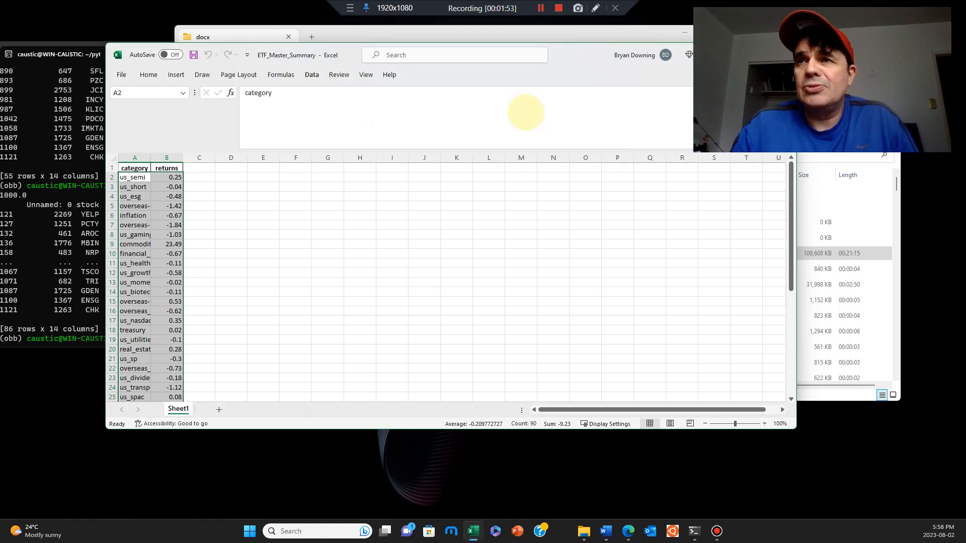
Step: Sort the category and returns columns by returns, largest to smallest
left_click(348, 182)
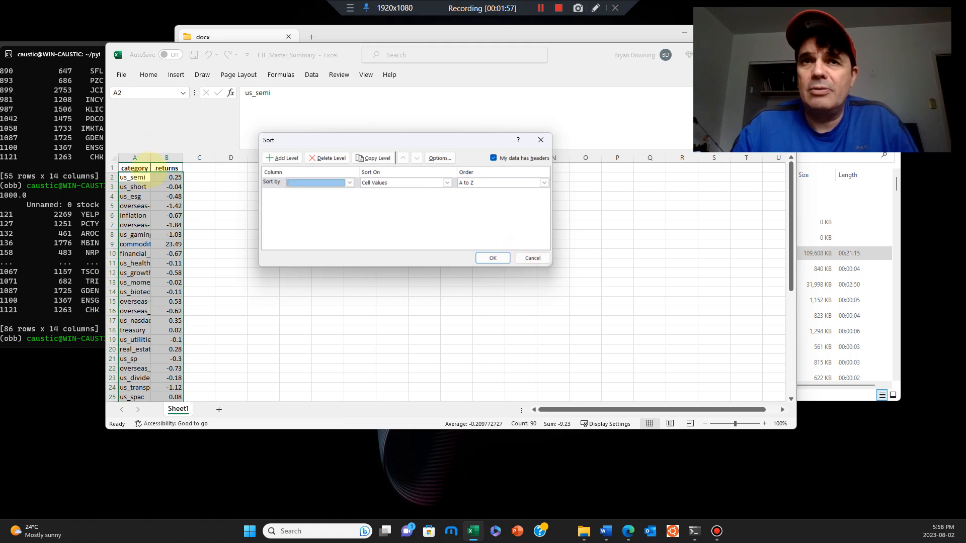
left_click(532, 259)
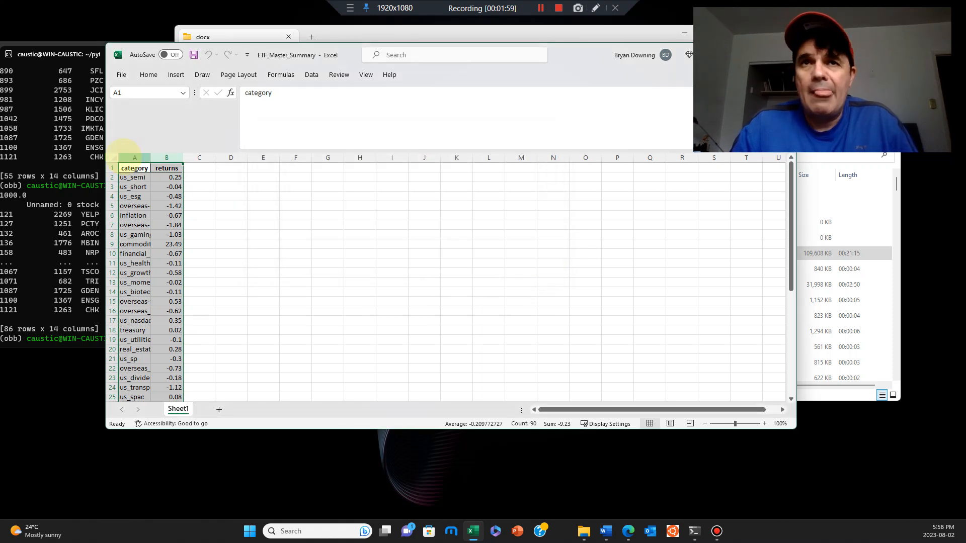
left_click(166, 168)
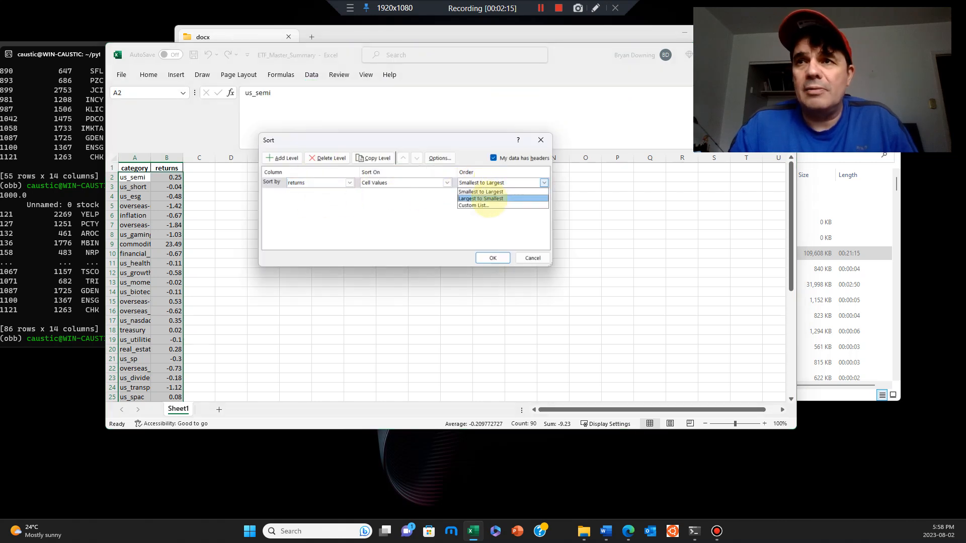
left_click(492, 257)
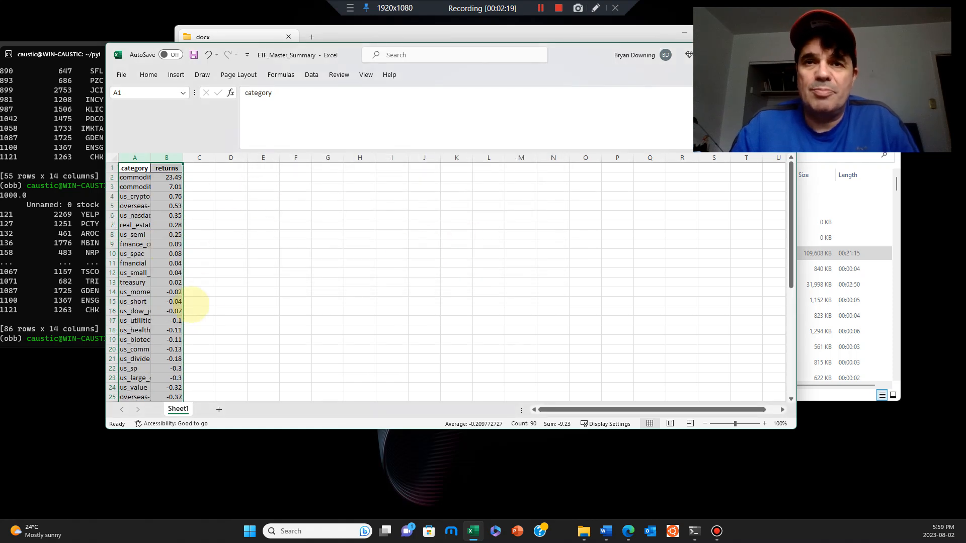
left_click(134, 301)
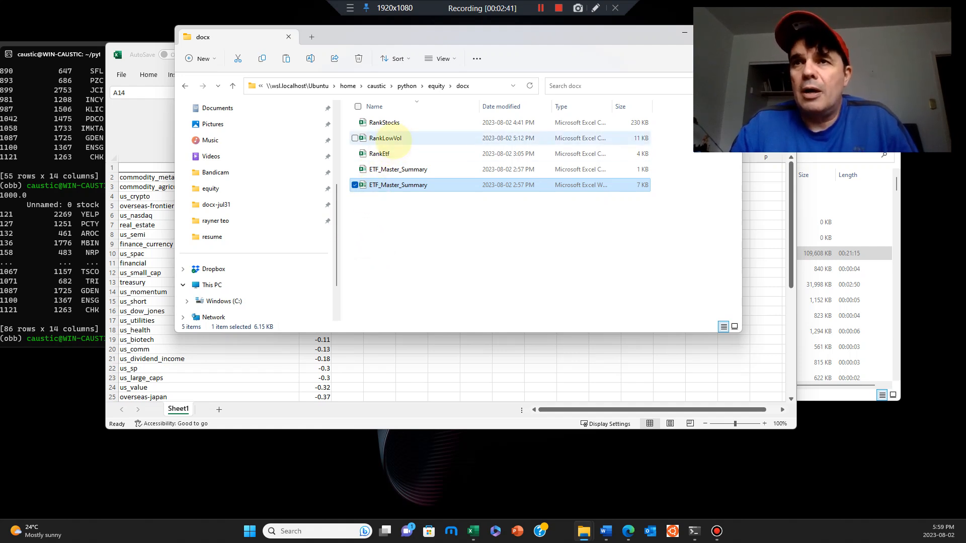
mouse_move(384, 122)
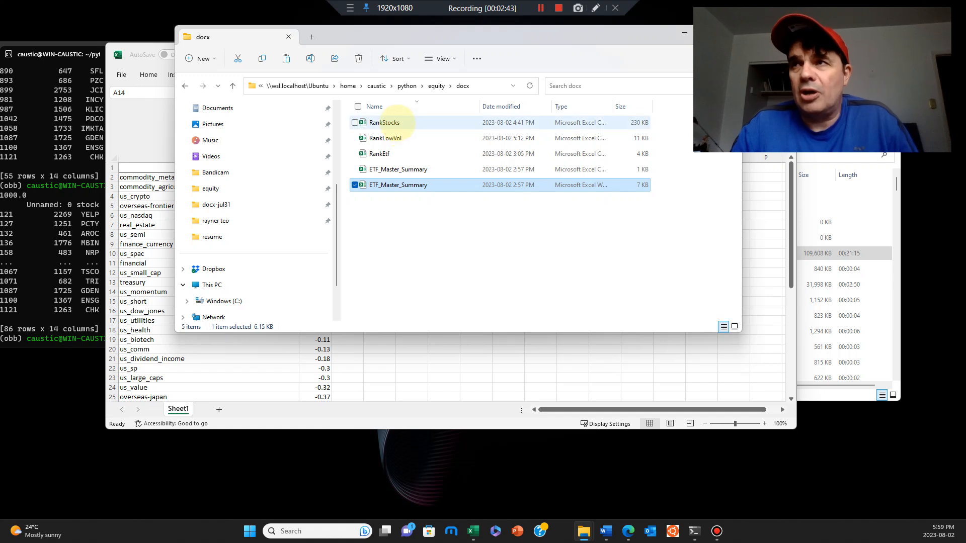
Step: Open the RankStocks workbook from the docx folder into Excel
double_click(398, 185)
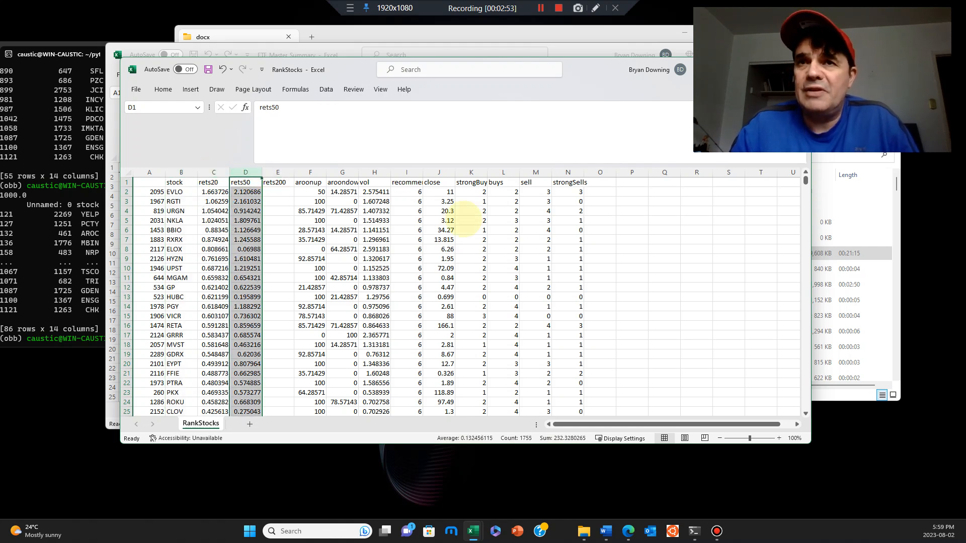
left_click(278, 182)
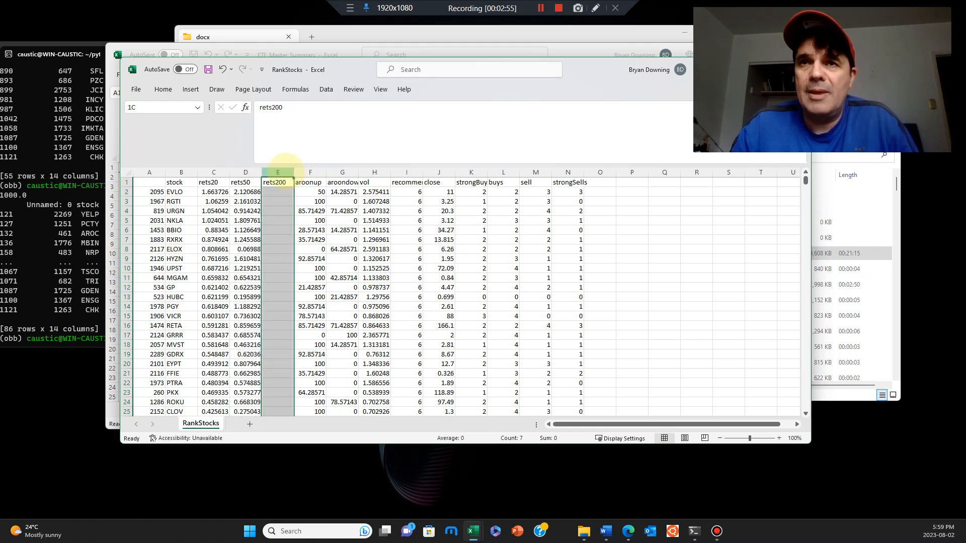
left_click(311, 182)
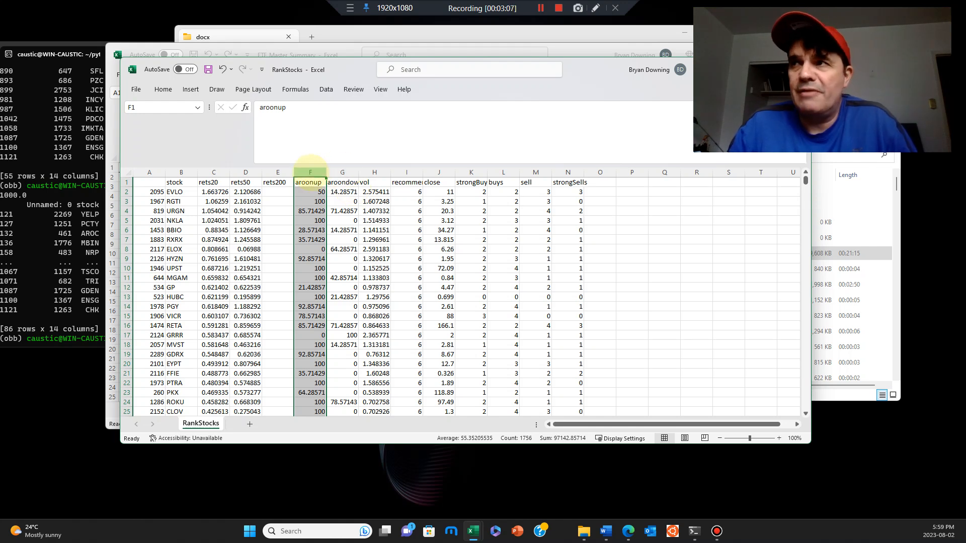
left_click(343, 182)
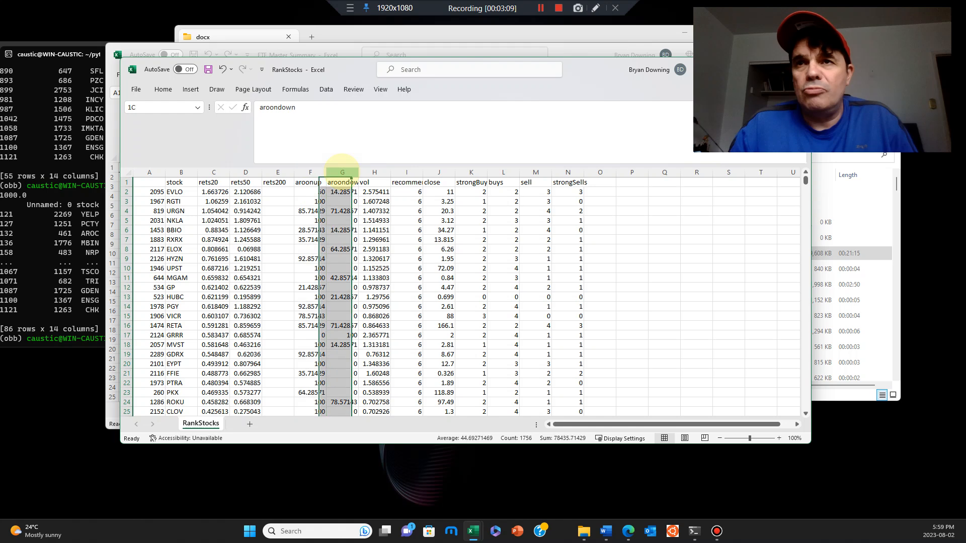
left_click(310, 182)
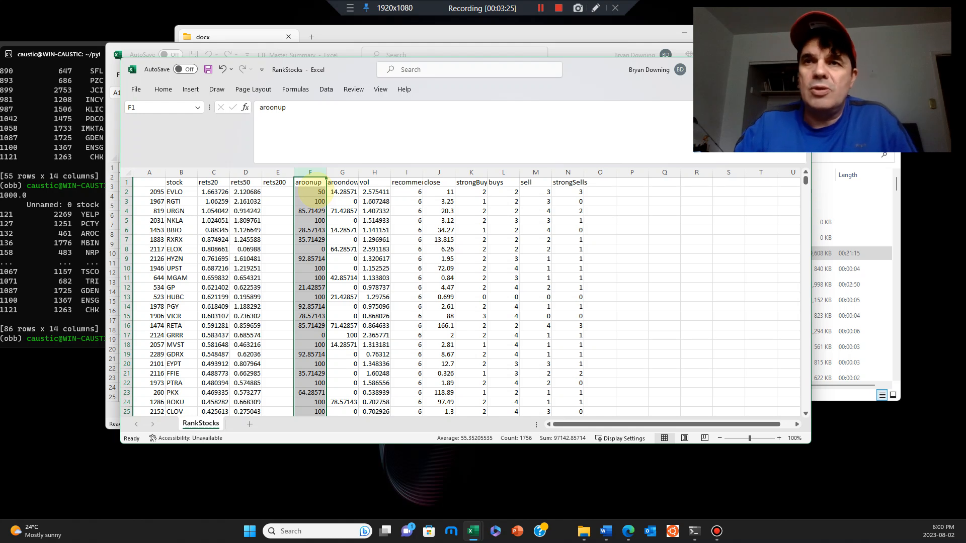
left_click(310, 201)
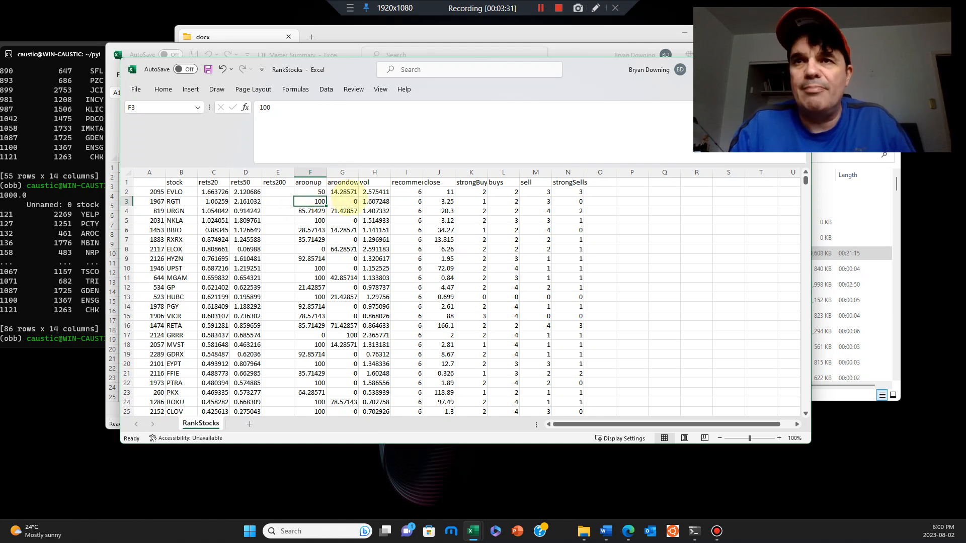
Step: AutoFit column G so the aroondown heading and values show fully
left_click(342, 172)
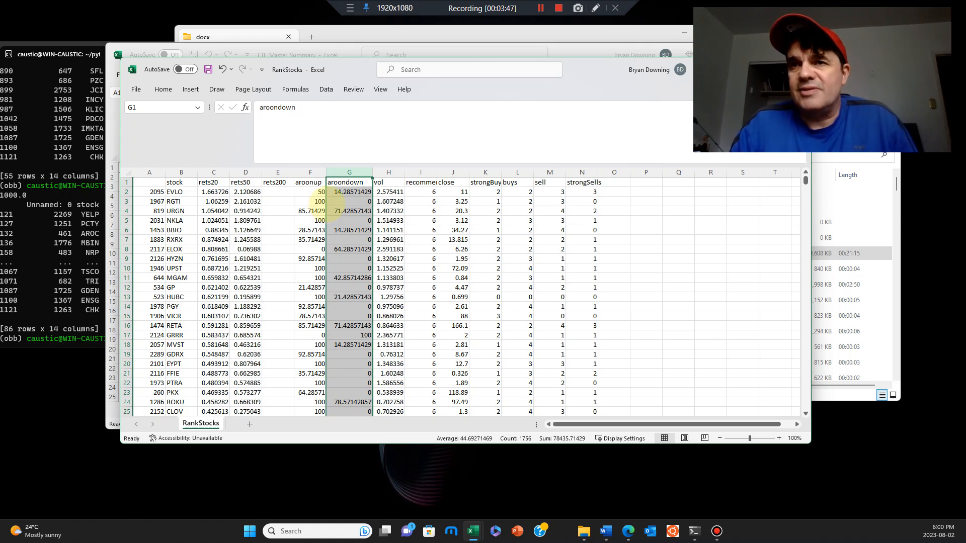
left_click(310, 220)
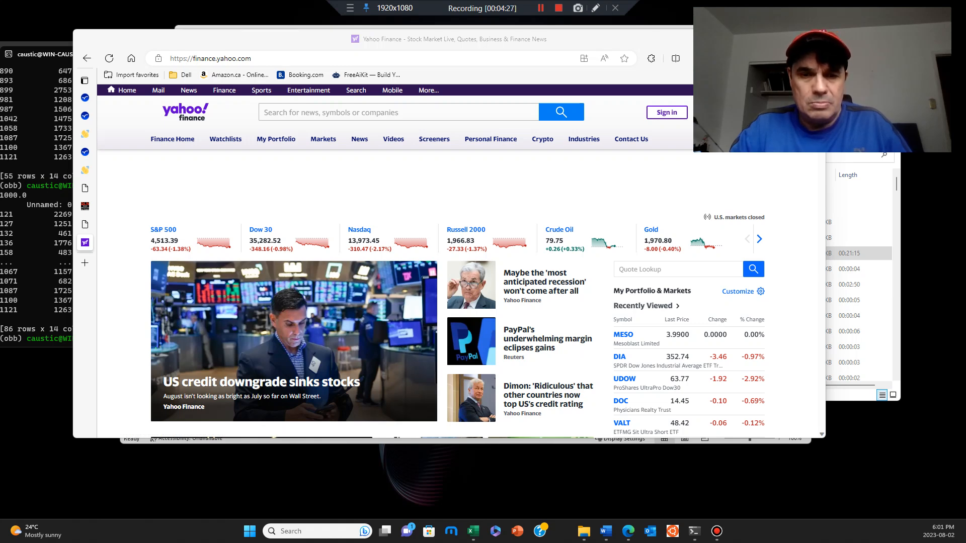
Step: Search Yahoo Finance for RGTI and show Rigetti Computing's interactive price chart
left_click(472, 531)
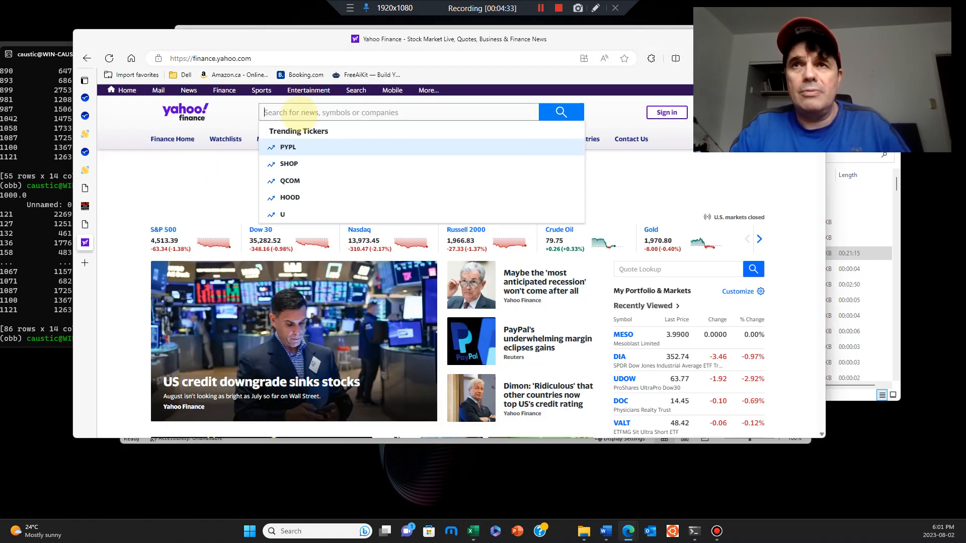
type("rgi")
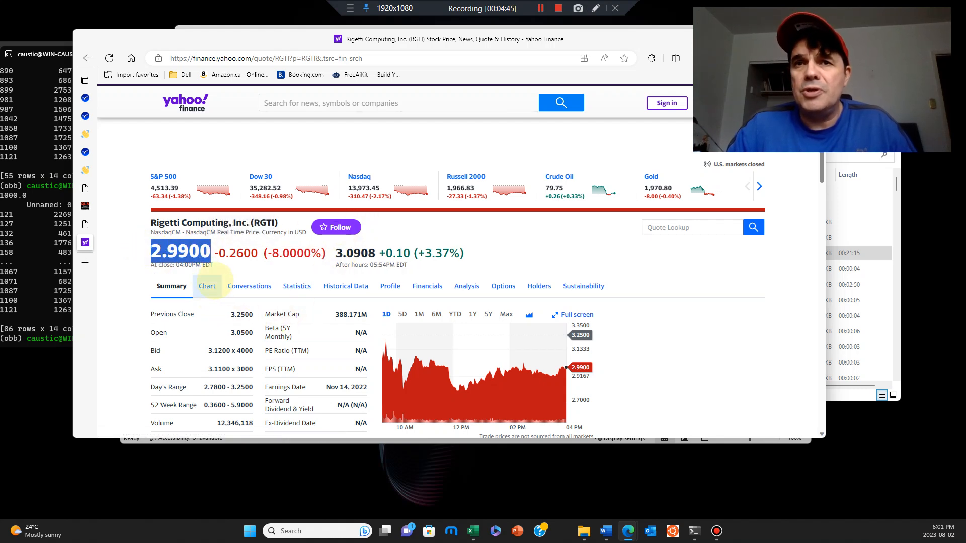
left_click(207, 285)
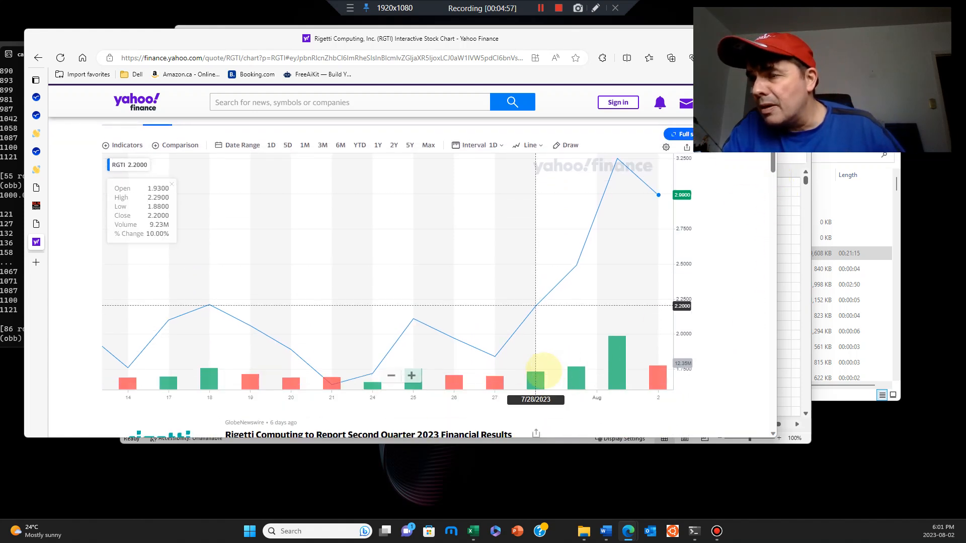
mouse_move(494, 354)
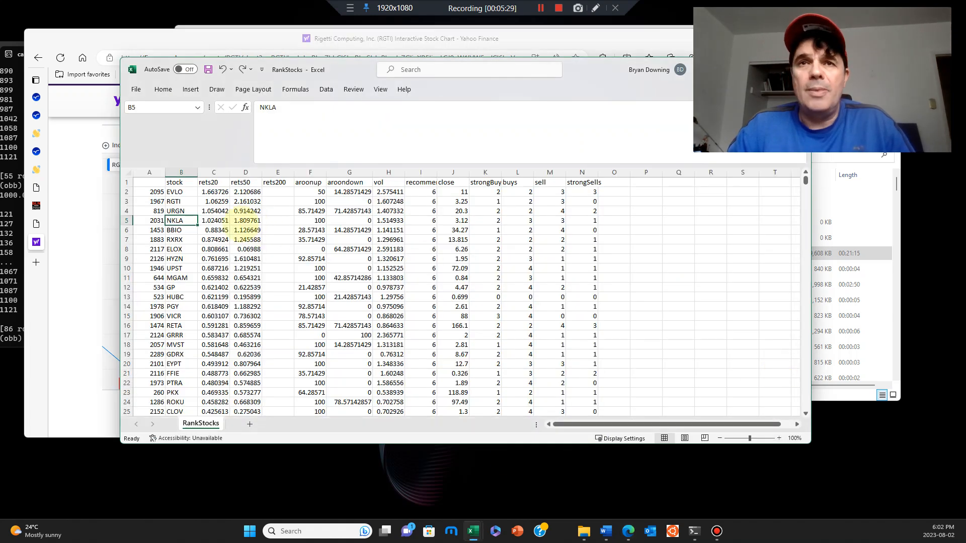
Step: Check RGTI's aroonup, vol and recommendation values and select its whole row
left_click(149, 201)
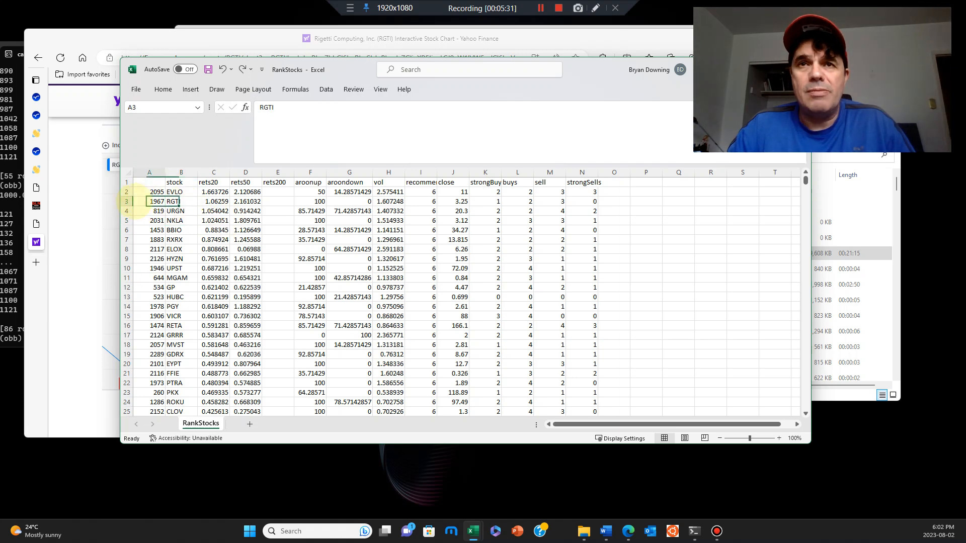
left_click(310, 202)
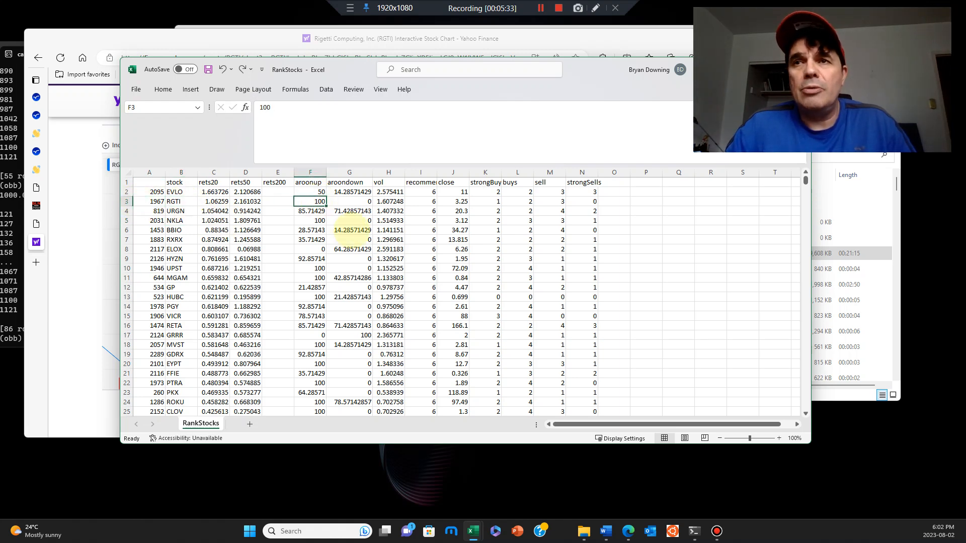
left_click(349, 202)
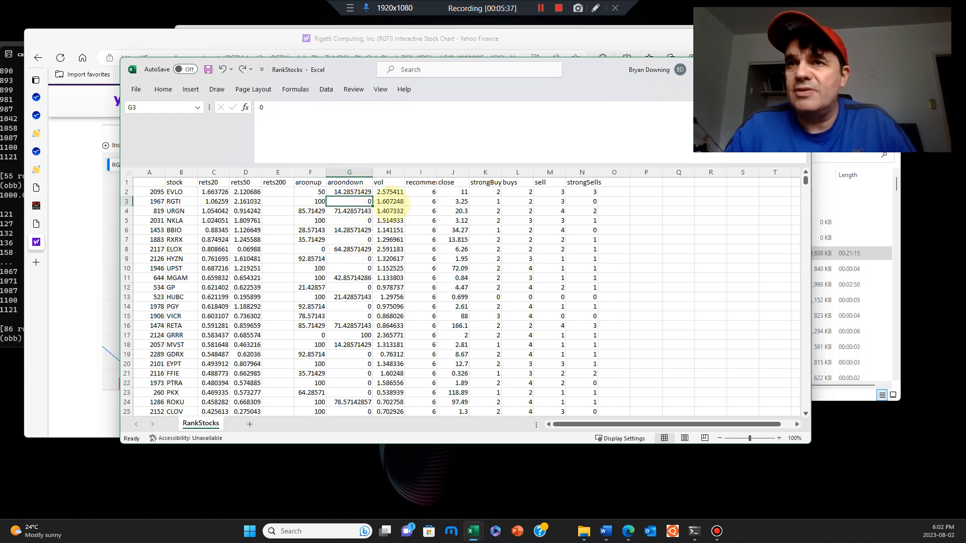
left_click(388, 202)
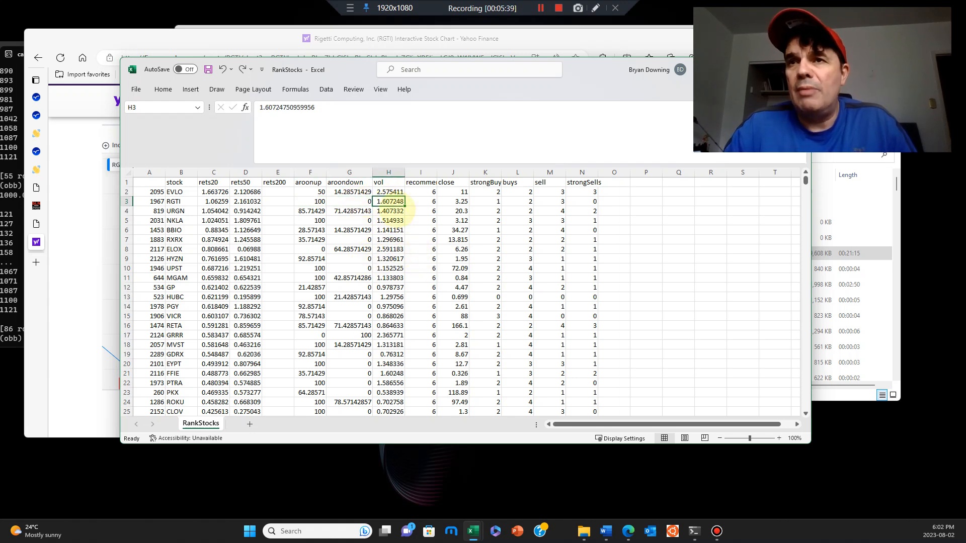
left_click(420, 201)
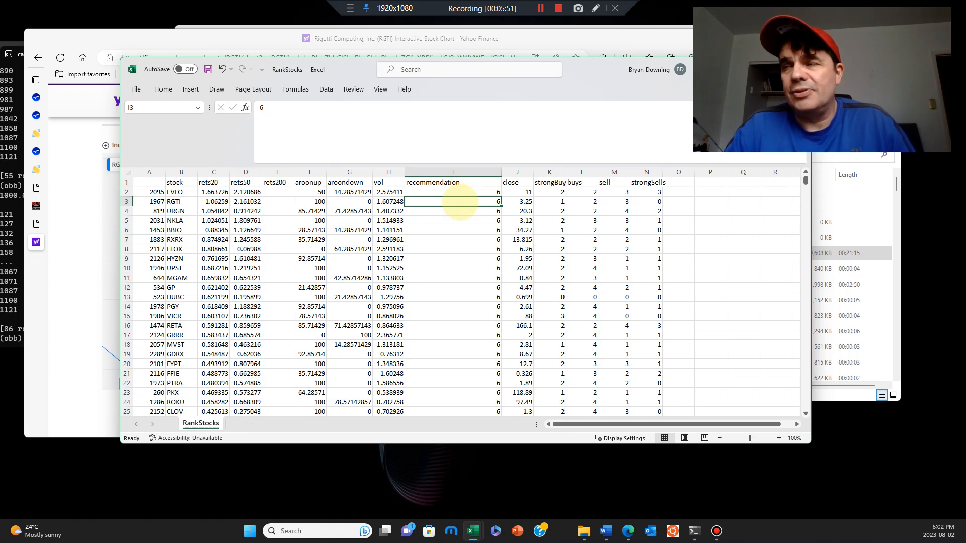
left_click(517, 201)
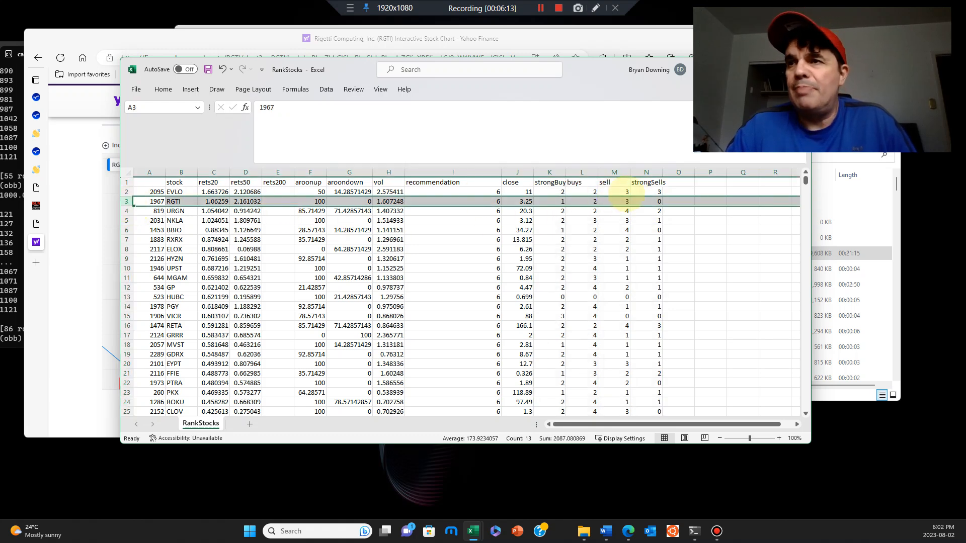
left_click_drag(549, 201, 645, 201)
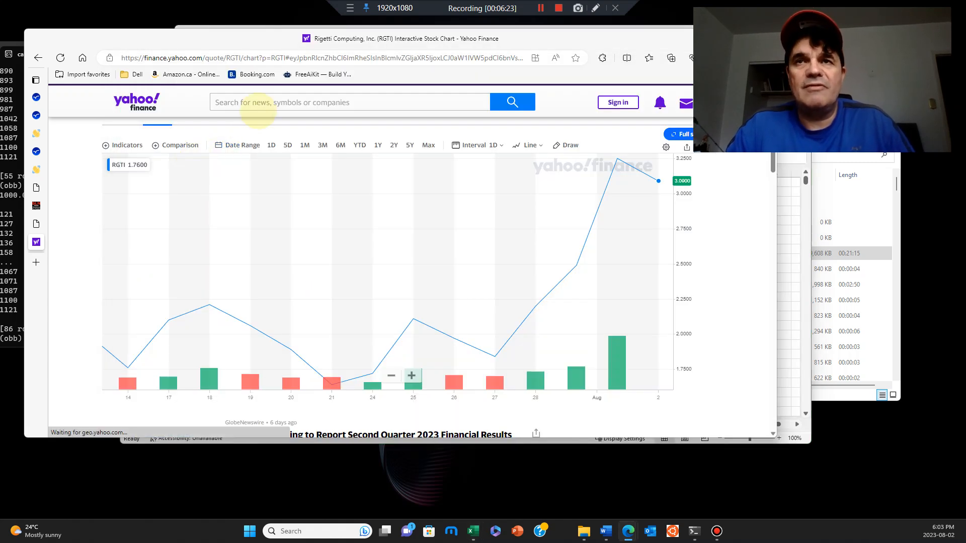
Step: Search Yahoo Finance for NKLA and show Nikola Corporation's interactive price chart
type("nkla")
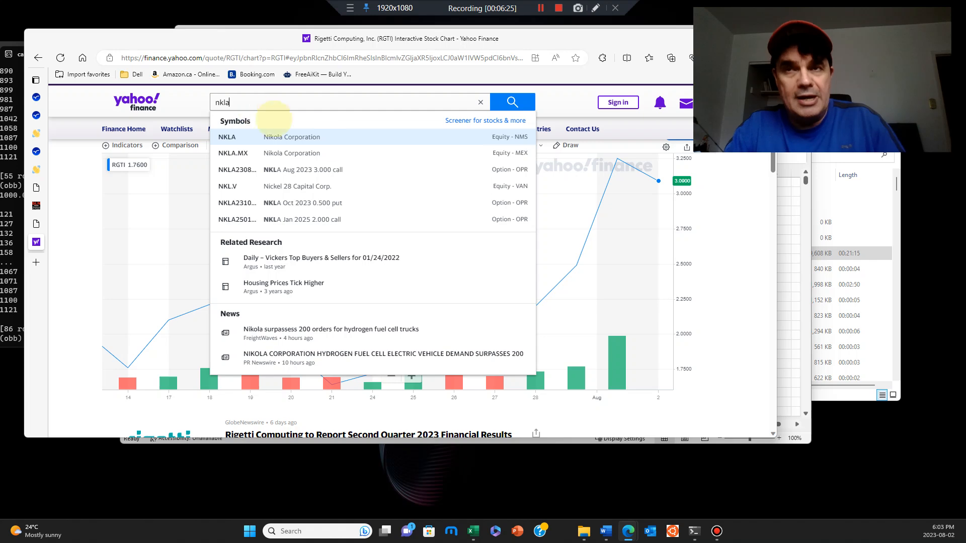
left_click(291, 136)
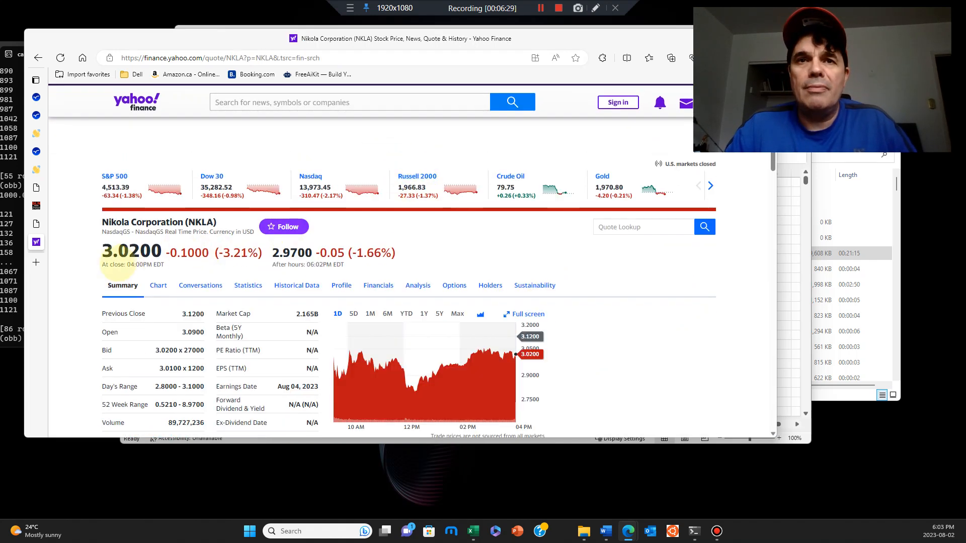
scroll("down", 3)
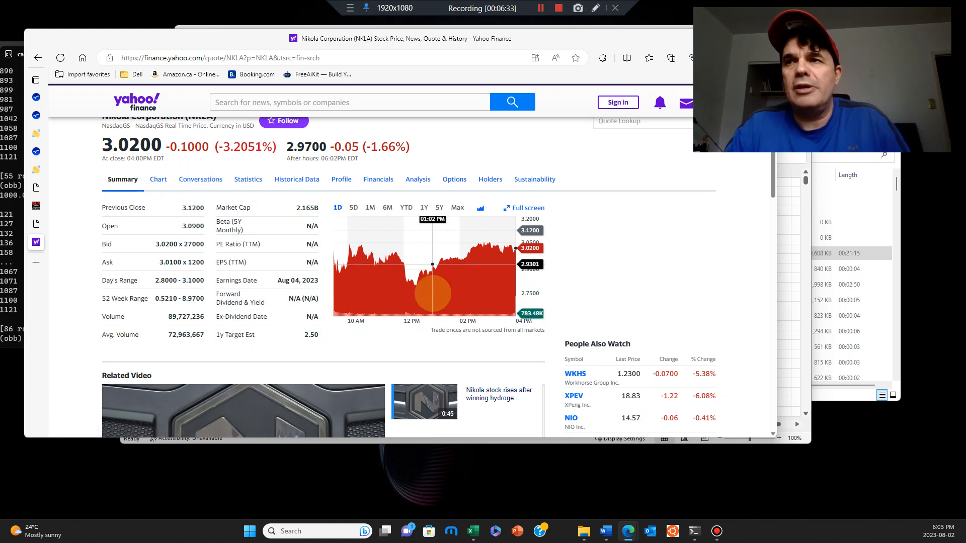
left_click(157, 179)
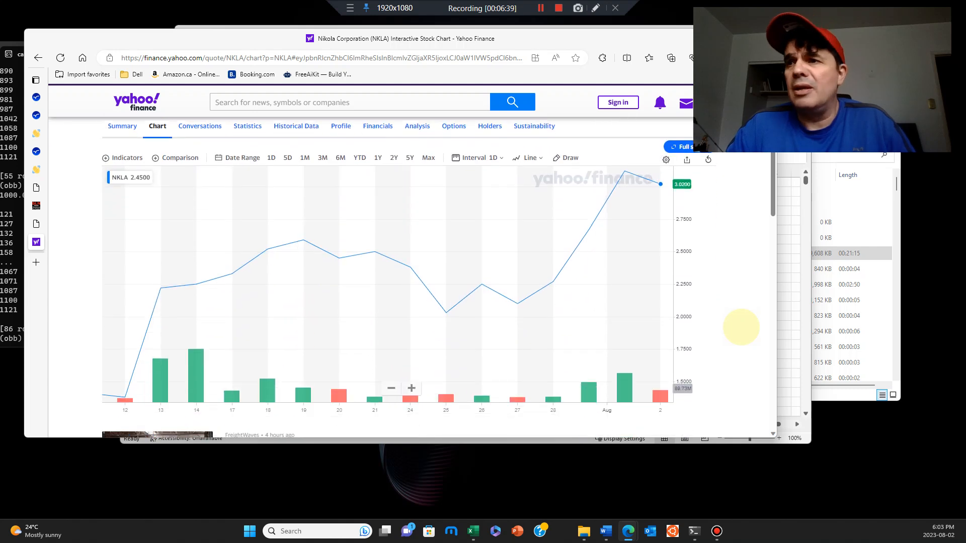
mouse_move(517, 301)
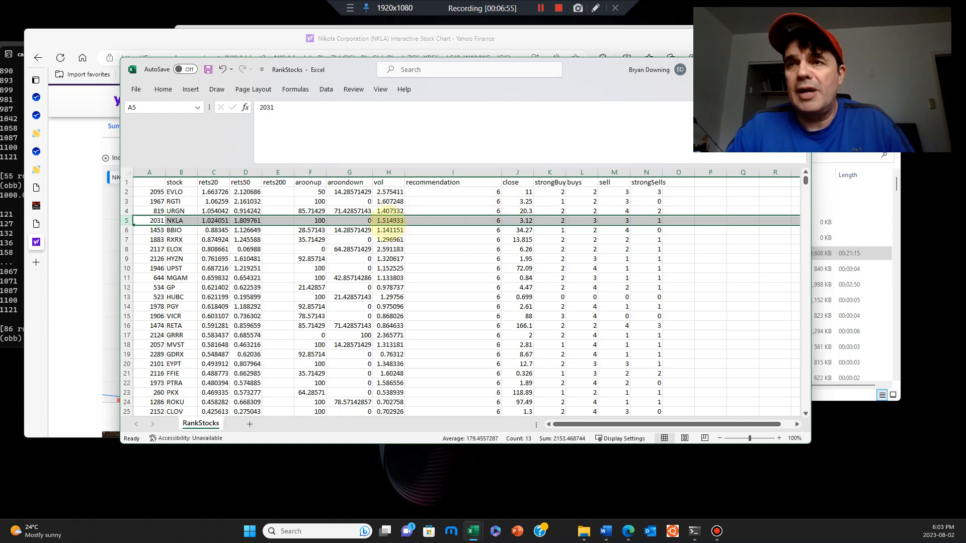
Step: Check NKLA's strongBuy, buys, sell and strongSells counts, then return to the docx folder
left_click(517, 220)
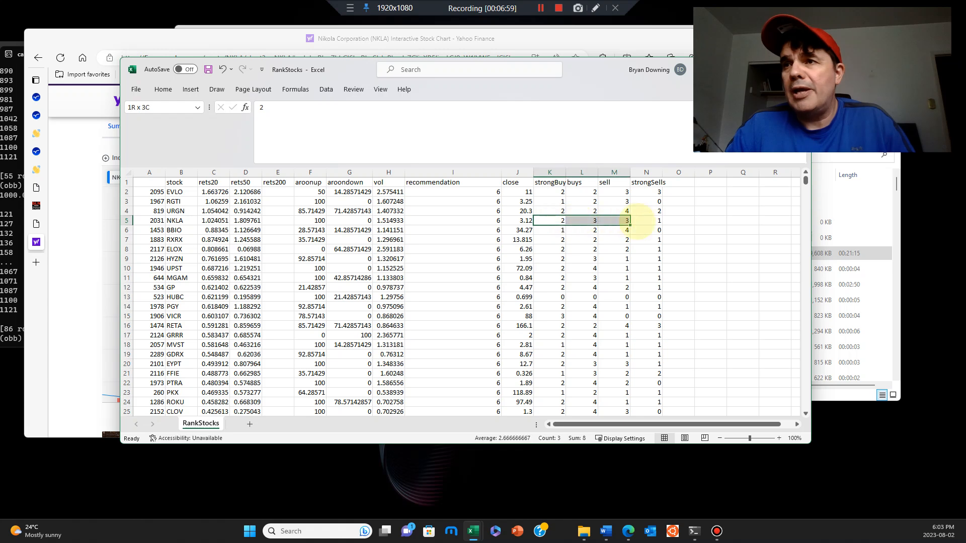
left_click(613, 221)
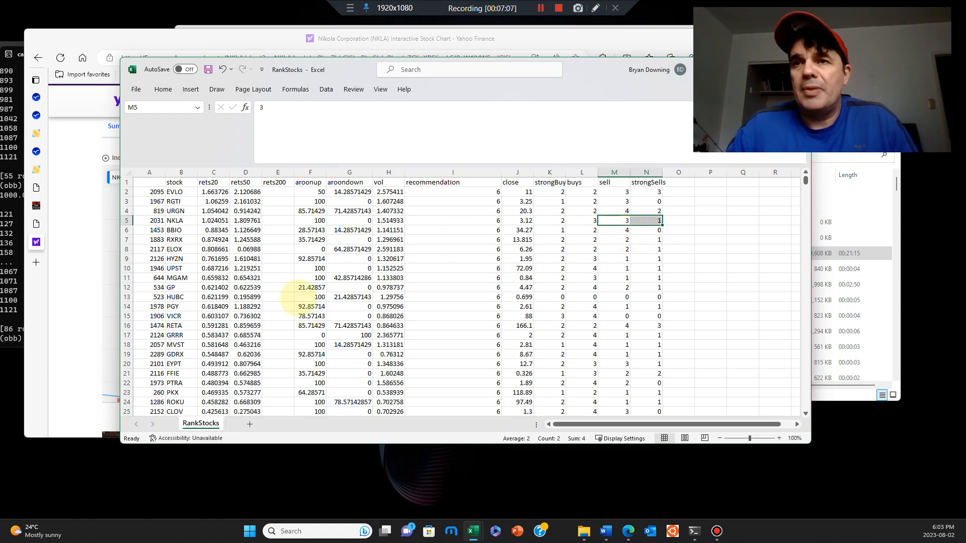
scroll("down", 3)
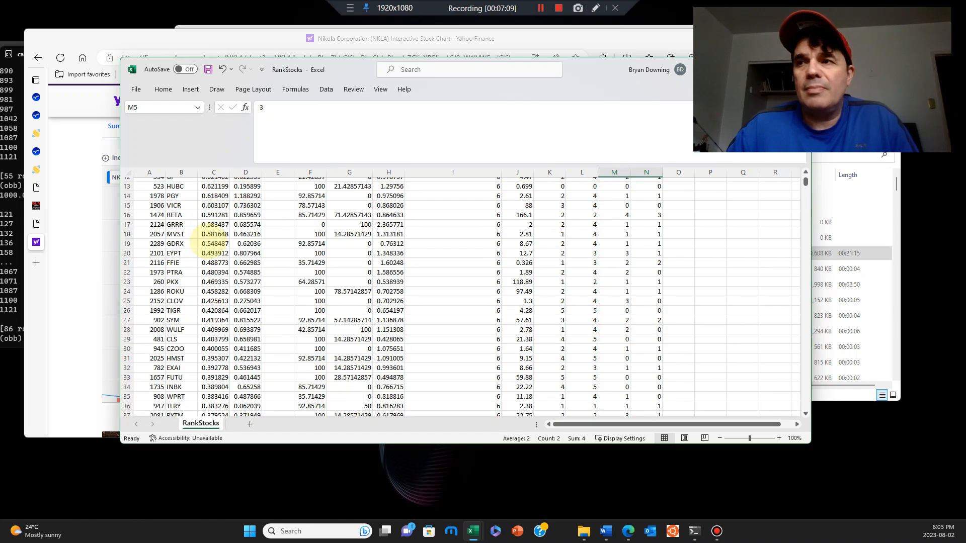
scroll("down", 3)
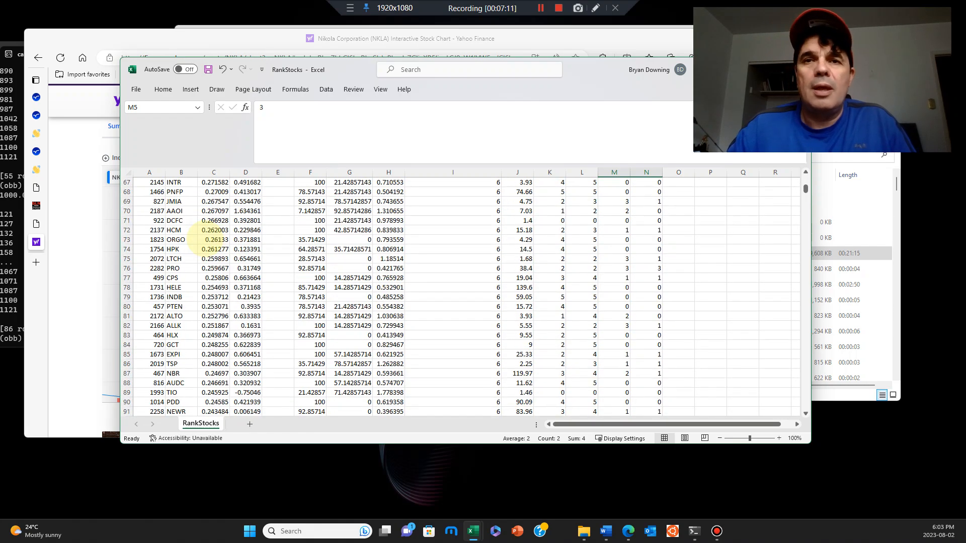
scroll("down", 3)
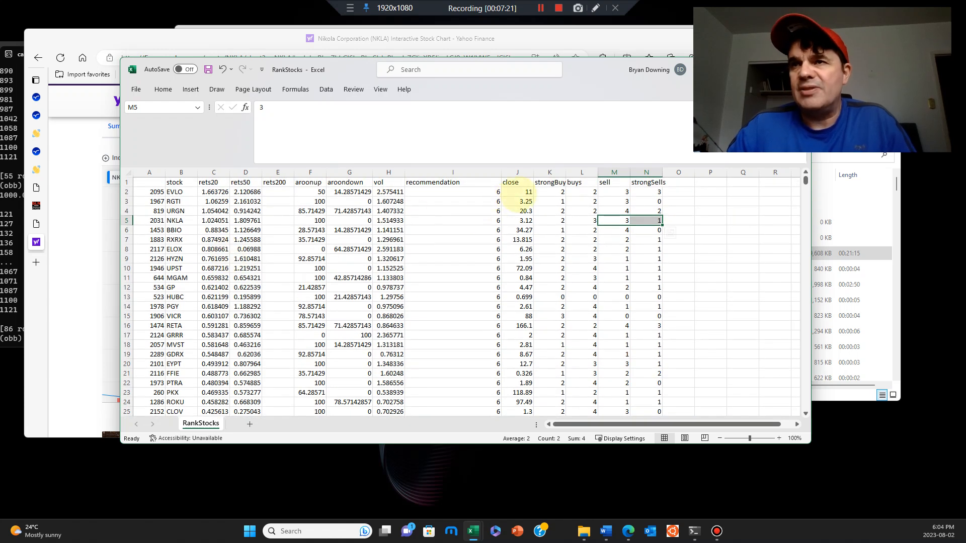
left_click(516, 172)
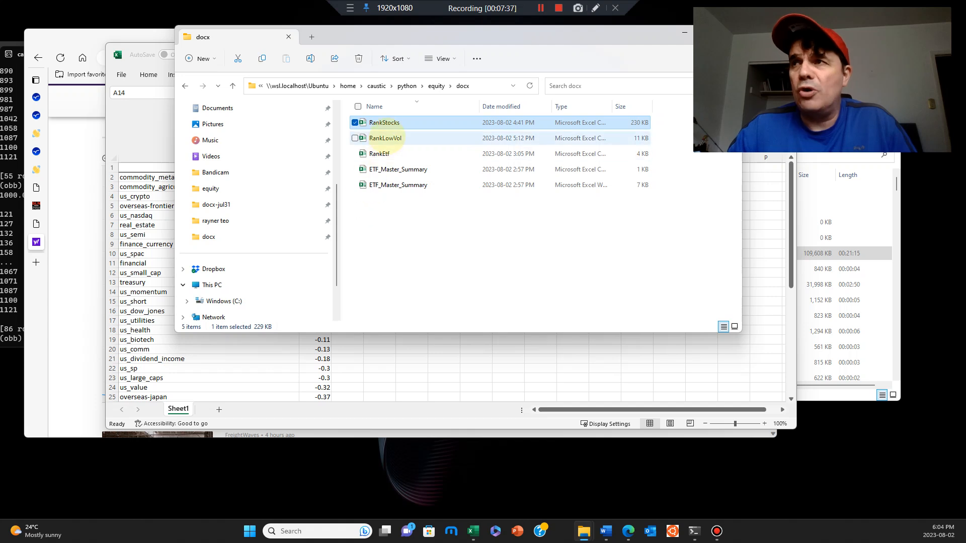
Step: Open the RankLowVol workbook from the docx folder into Excel
left_click(385, 138)
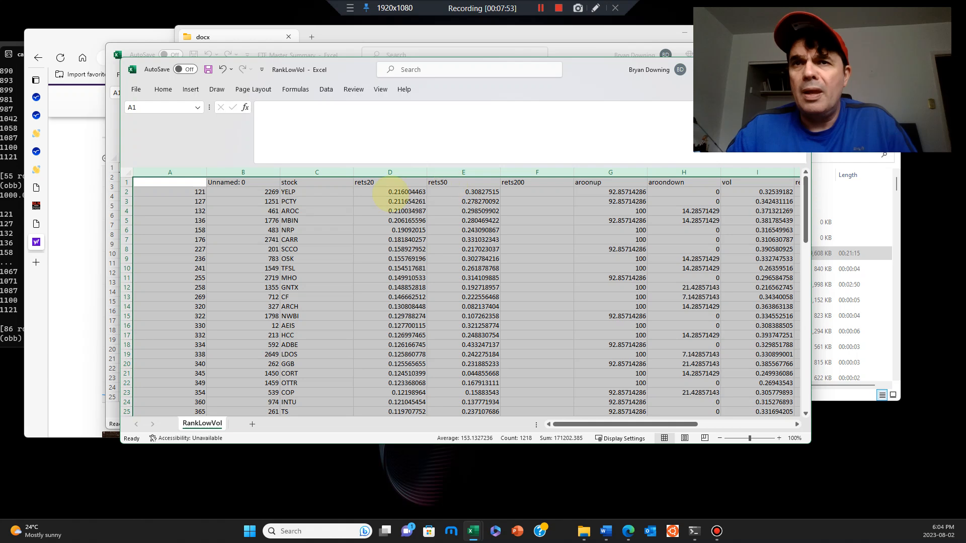
Step: Review YELP's top-ranked row in RankLowVol: index, rets20, rets50 and aroonup figures
left_click(243, 191)
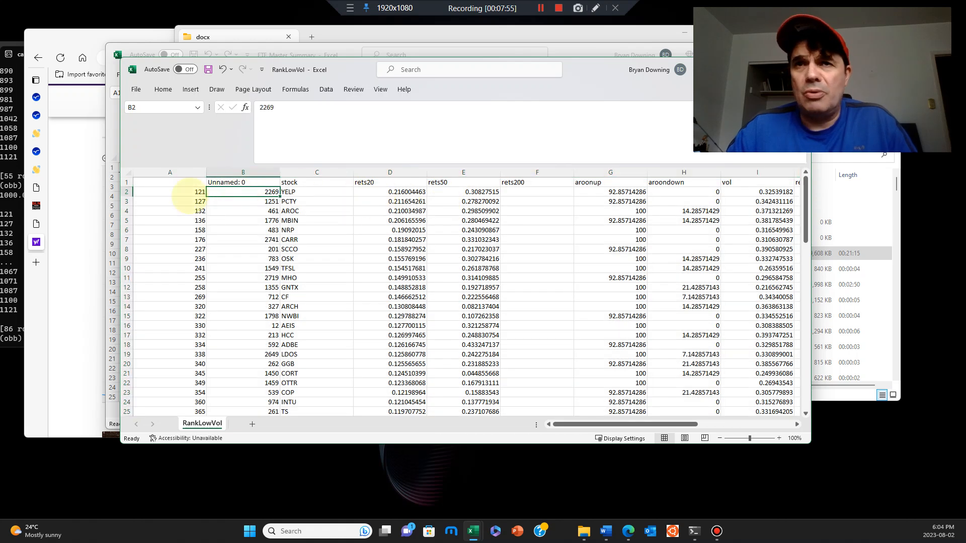
left_click(317, 192)
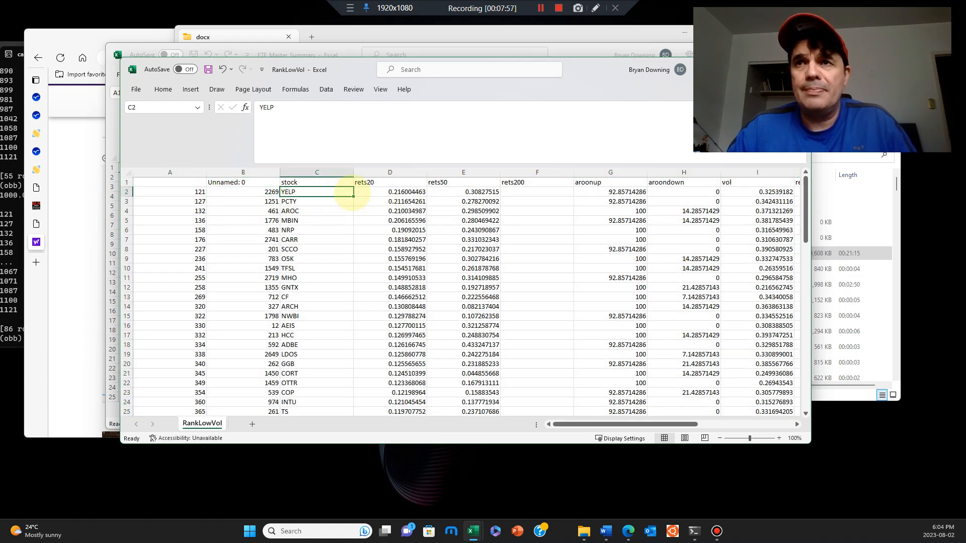
left_click(389, 191)
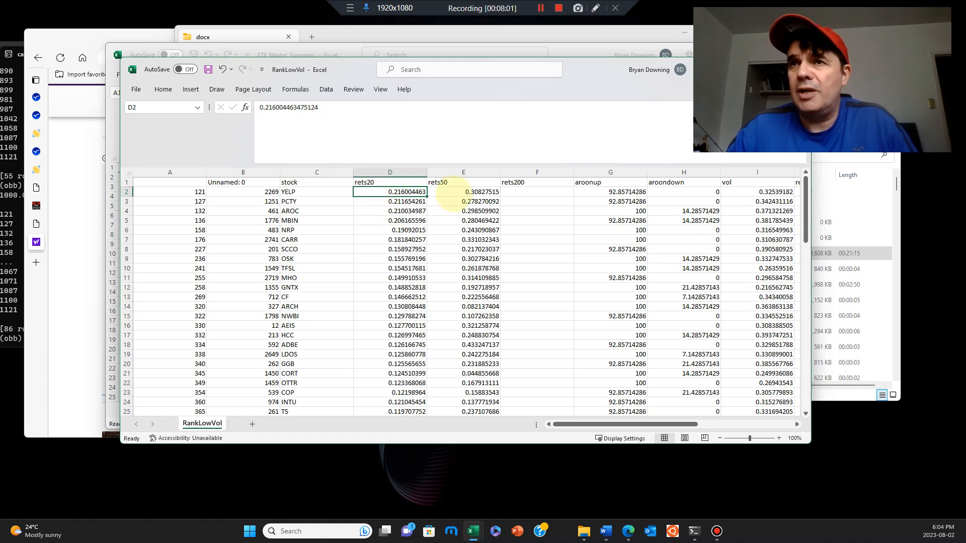
left_click(463, 191)
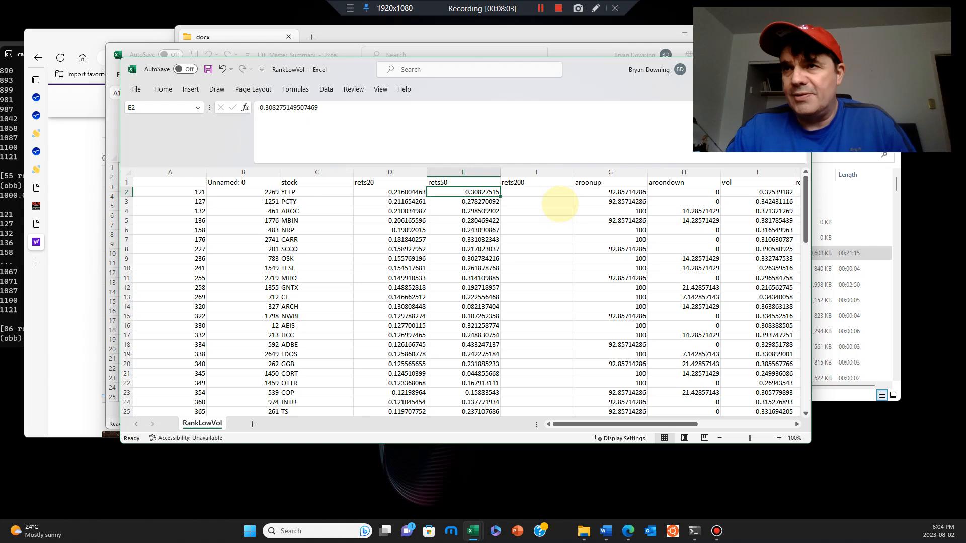
left_click(609, 191)
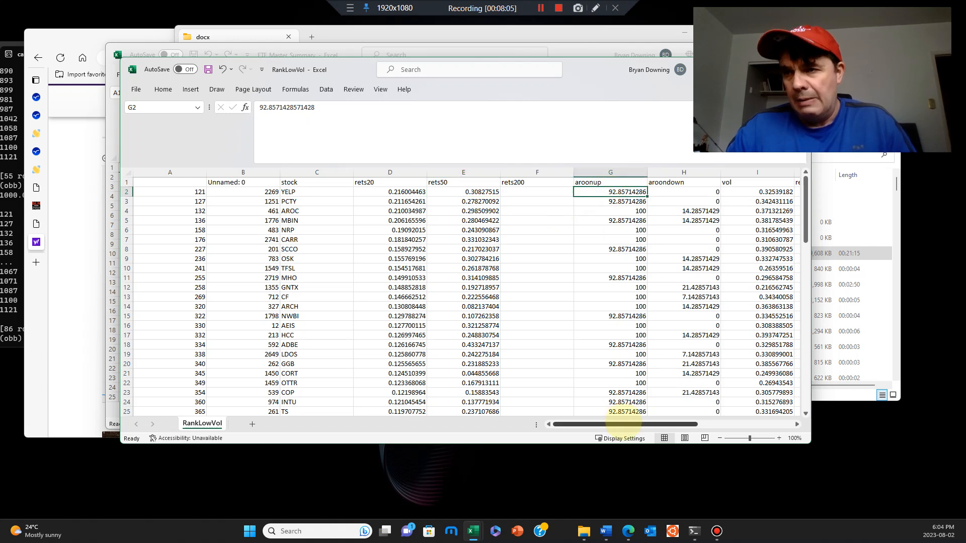
scroll("right", 3)
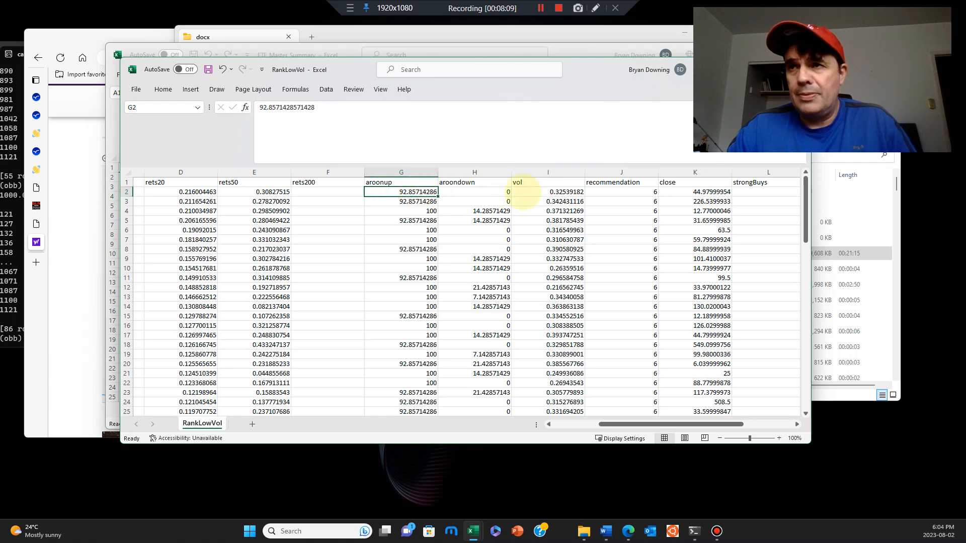
Step: Check YELP's vol, recommendation, close and analyst buy/sell counts, then bring the Nikola chart forward
left_click(547, 191)
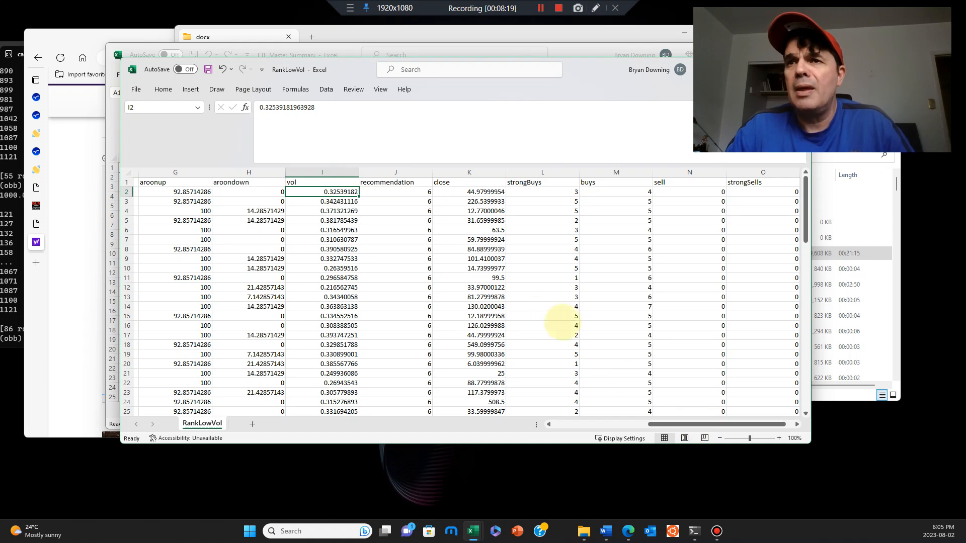
left_click(395, 192)
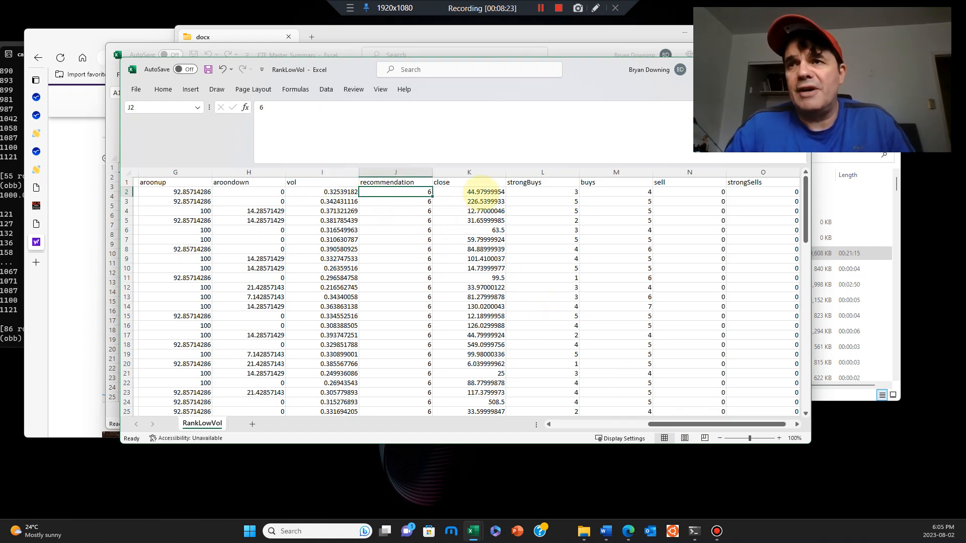
left_click(469, 191)
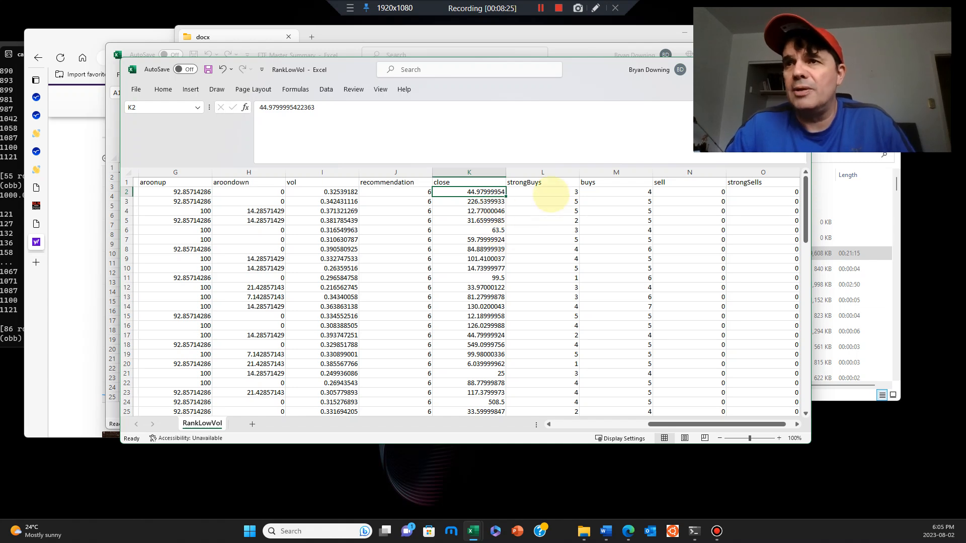
left_click(615, 191)
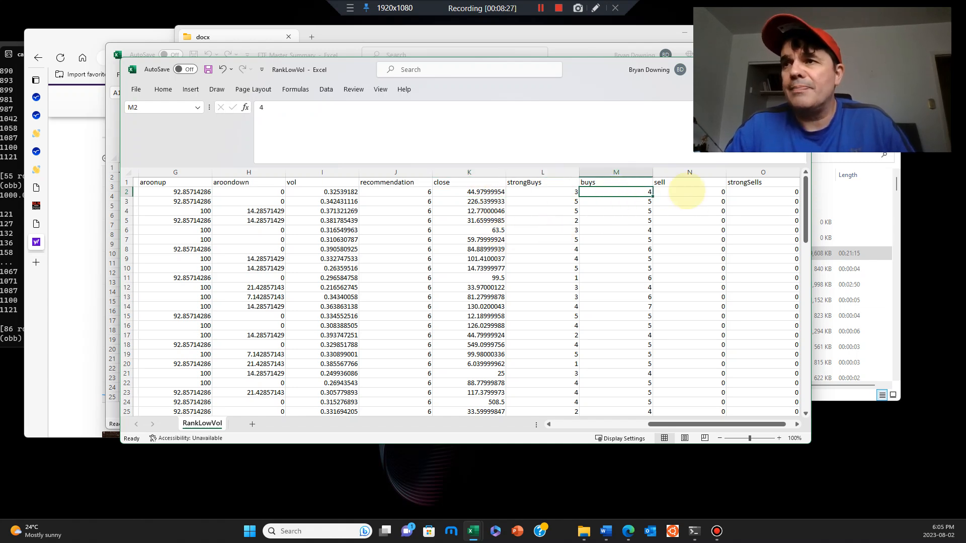
left_click(542, 191)
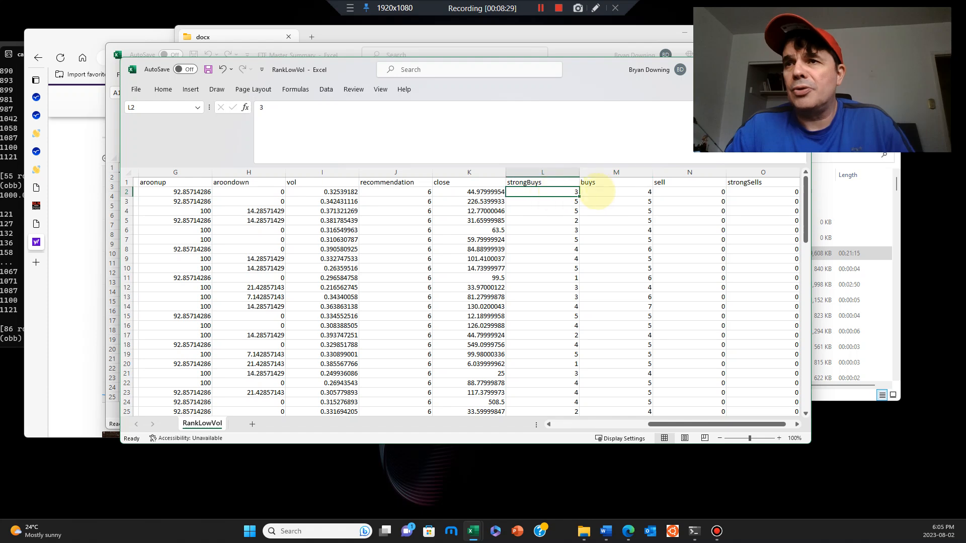
left_click(616, 191)
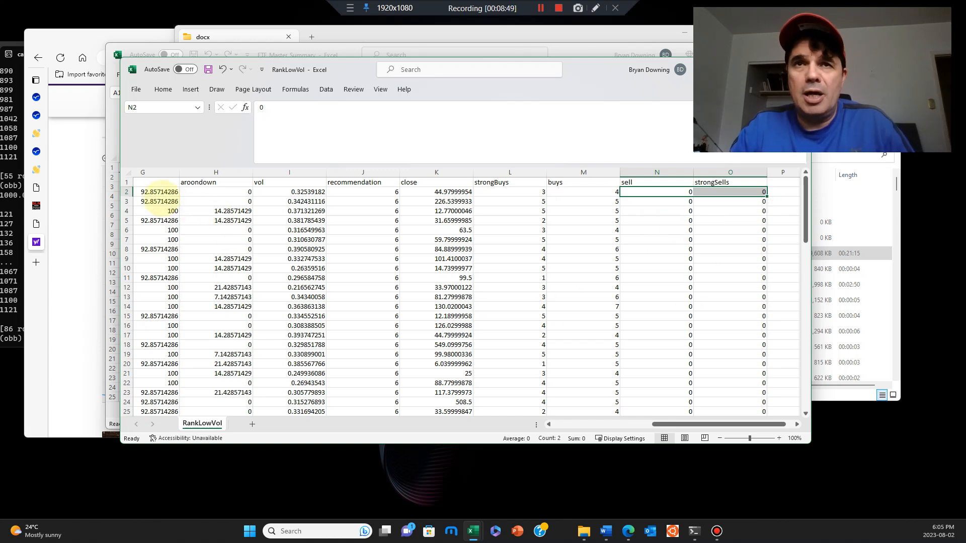
left_click(170, 191)
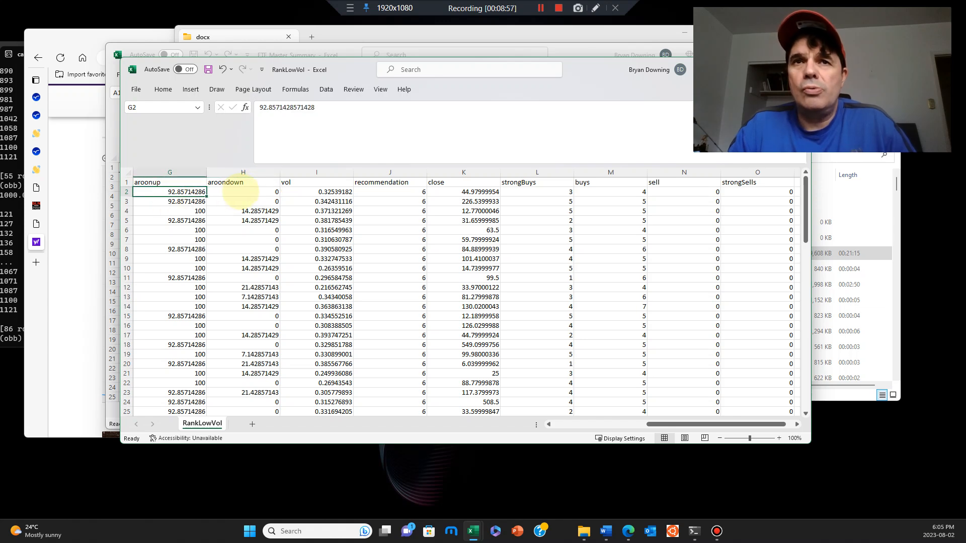
left_click(242, 191)
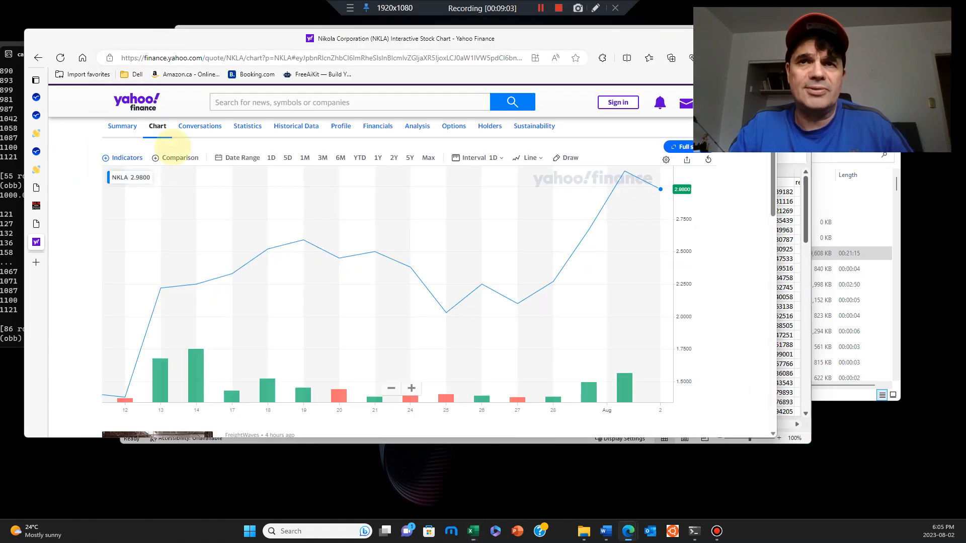
Step: Look up the Yelp (YELP) quote on Yahoo Finance and view its five-day chart
type("ye")
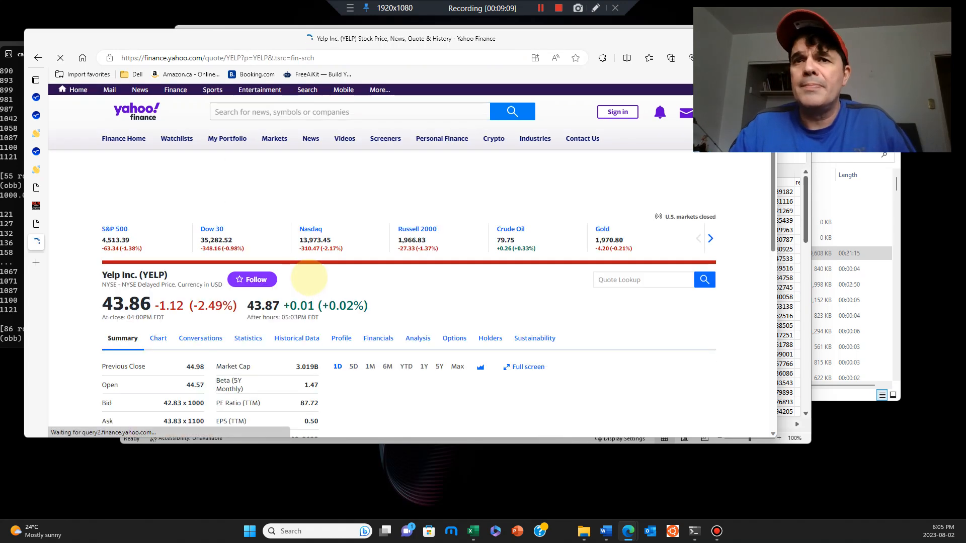
scroll("down", 3)
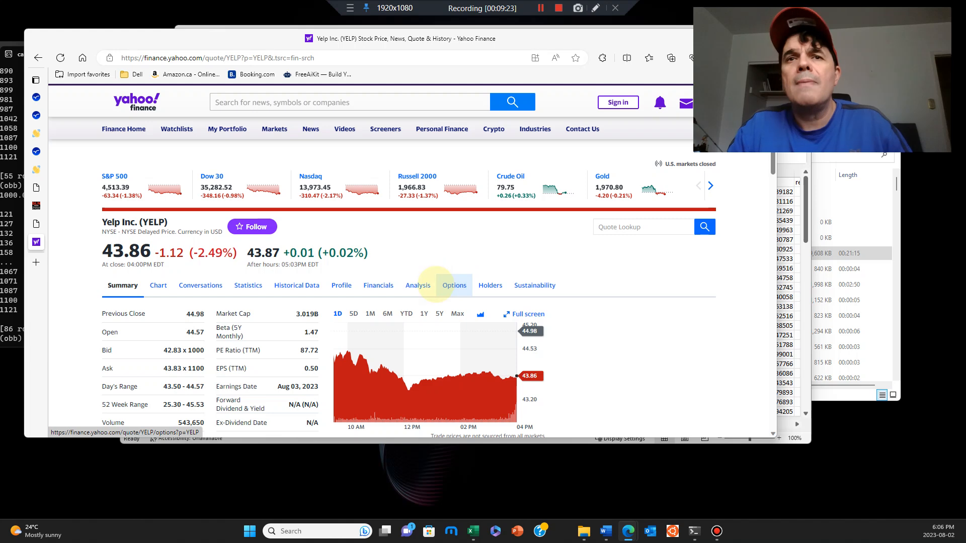
mouse_move(402, 338)
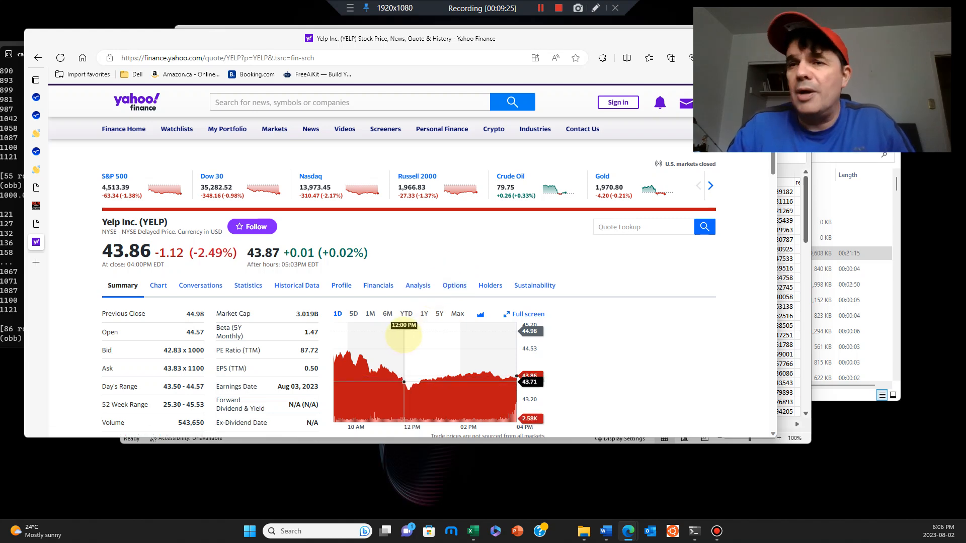
scroll("down", 3)
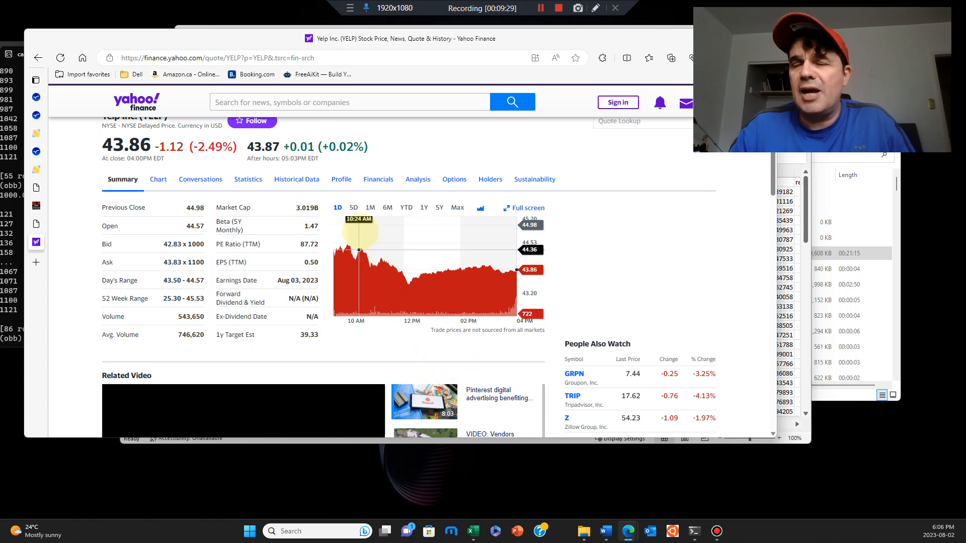
mouse_move(447, 267)
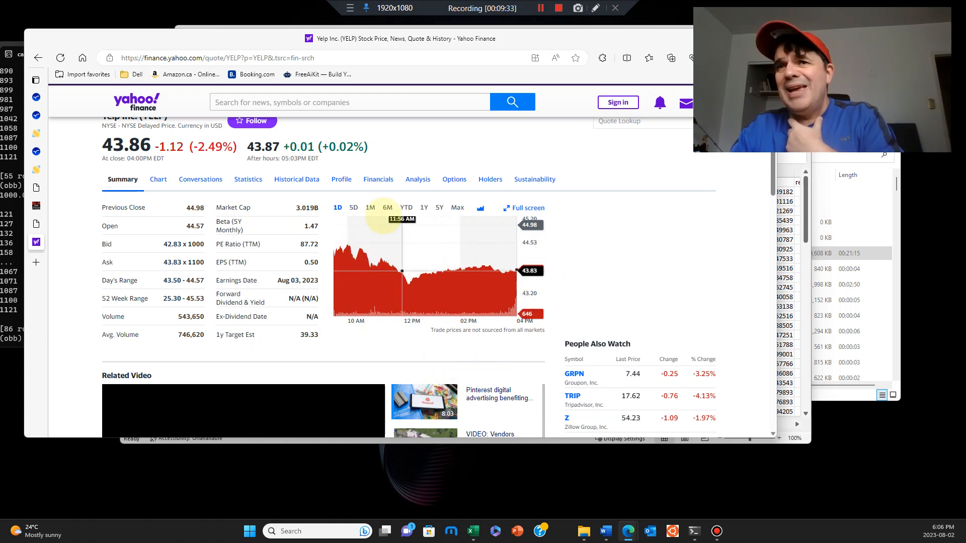
left_click(353, 207)
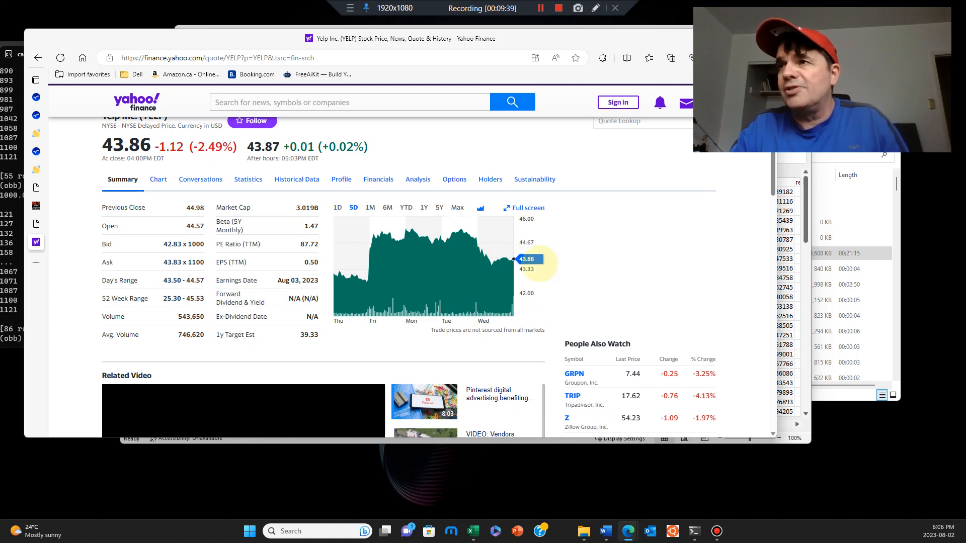
Step: View YELP's one-month and six-month price history, then return to the RankLowVol spreadsheet
left_click(371, 207)
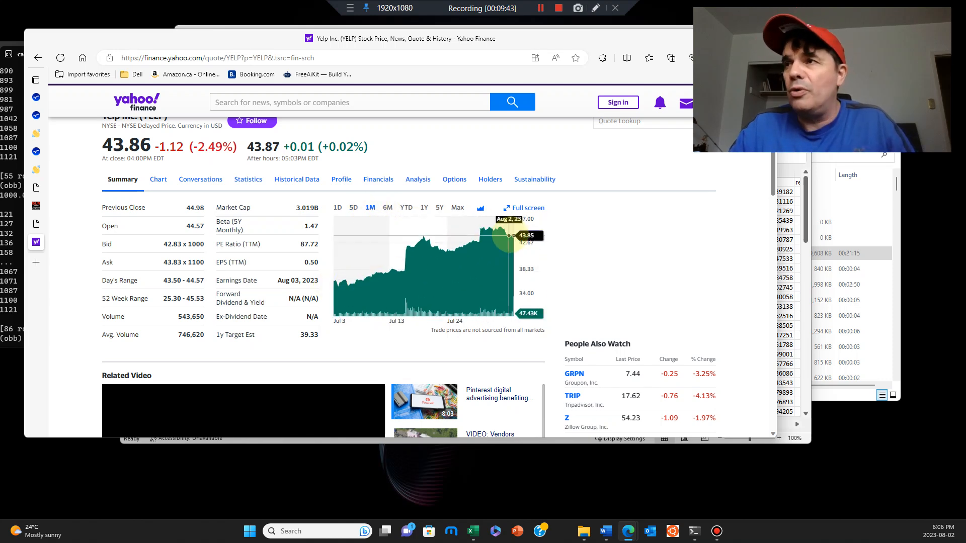
left_click(387, 207)
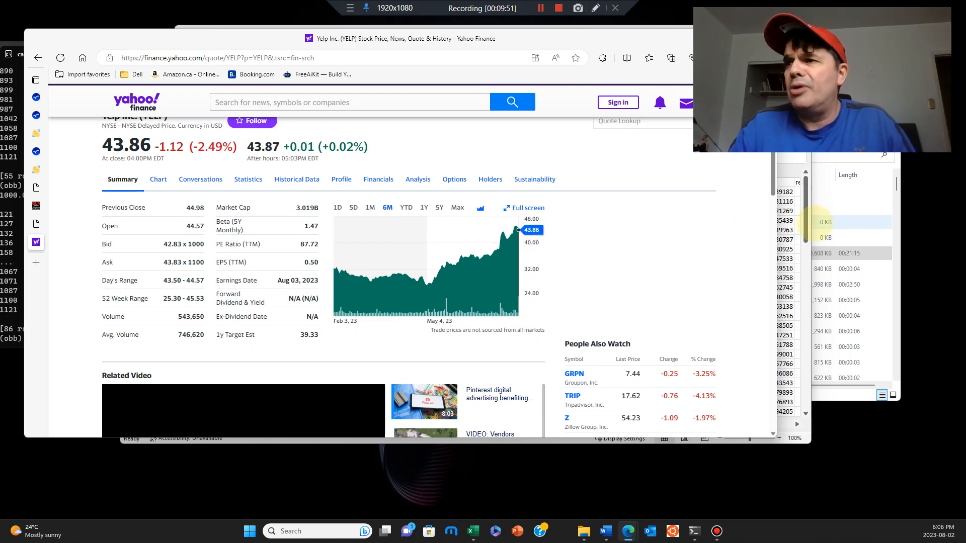
left_click(472, 532)
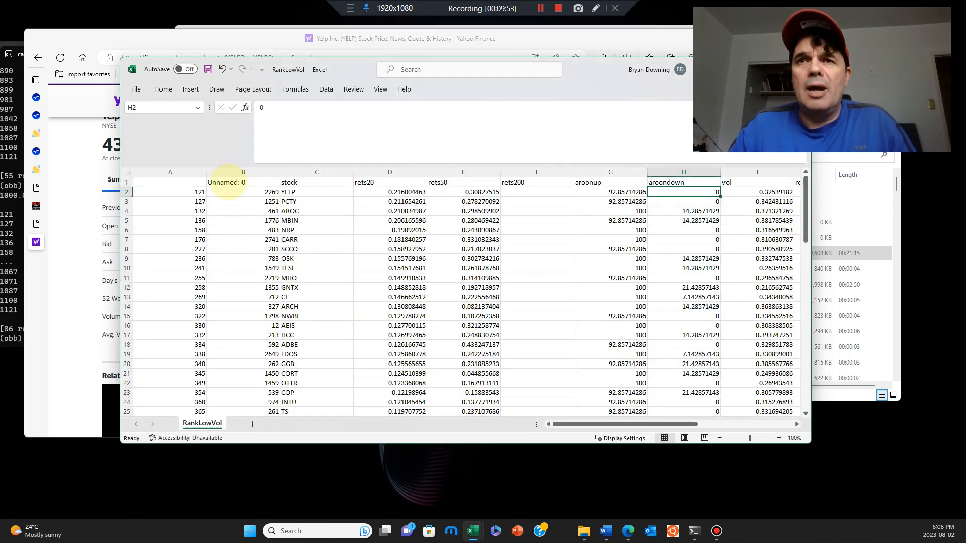
Step: Check PCTY's rets50 figure in cell E3 of RankLowVol, then go back to Yahoo Finance
left_click(463, 201)
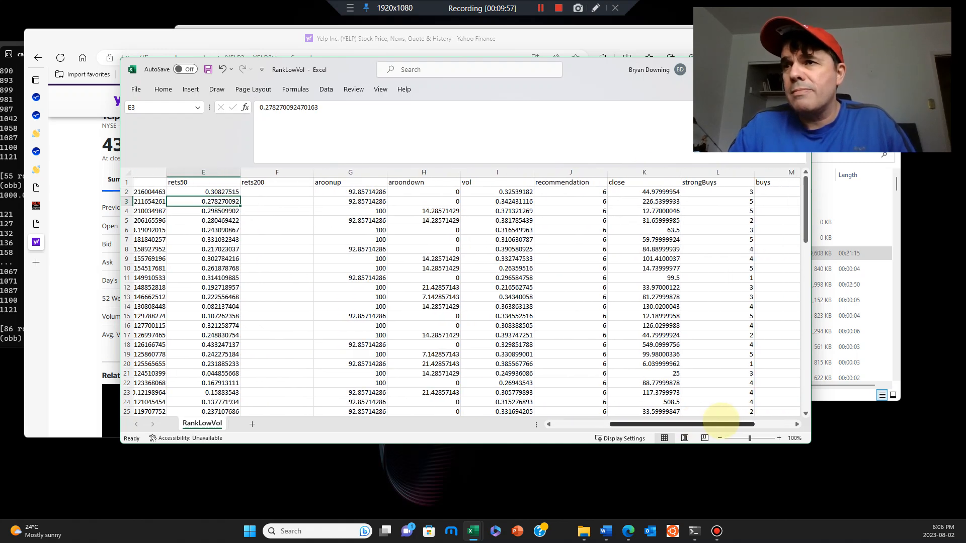
scroll("left", 3)
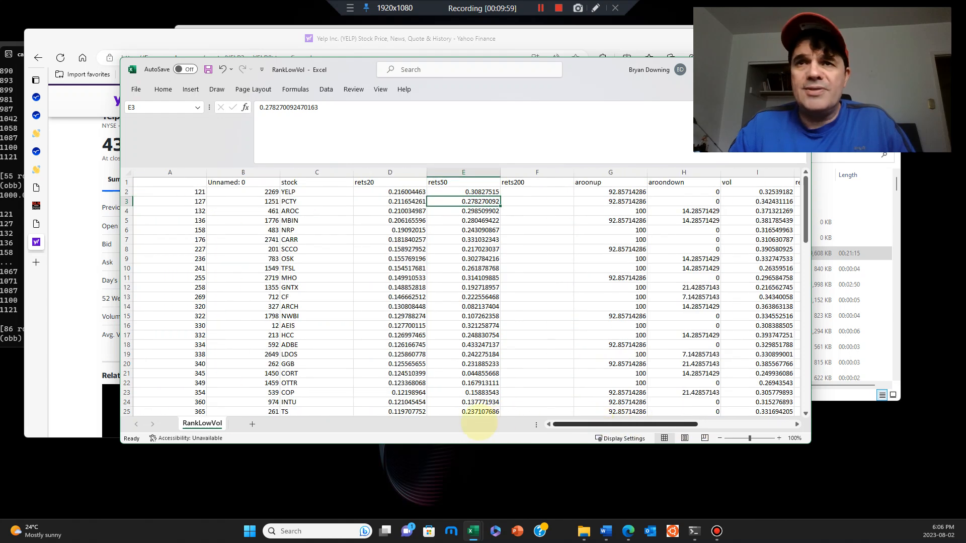
left_click(316, 202)
type("p")
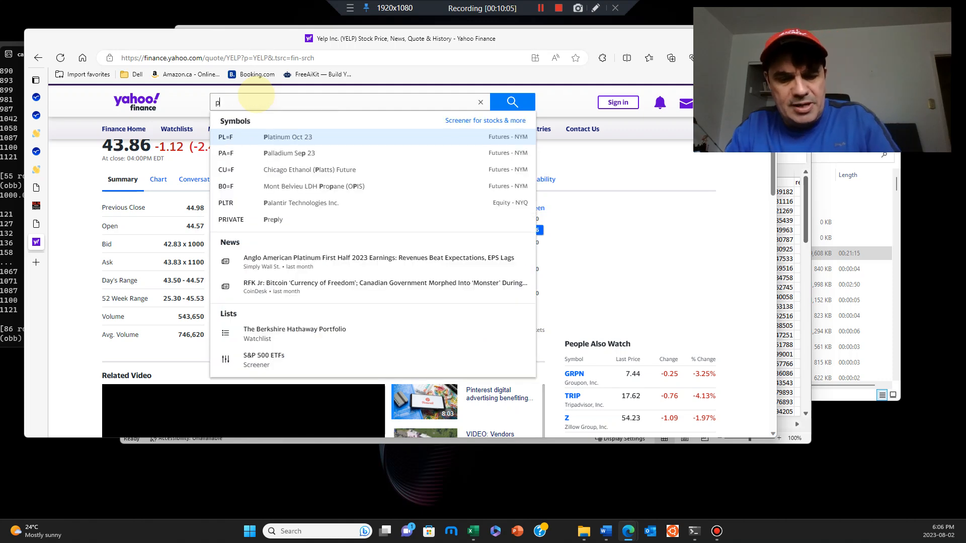
Step: Look up Paylocity (PCTY) on Yahoo Finance and show its five-day price chart
type("cty")
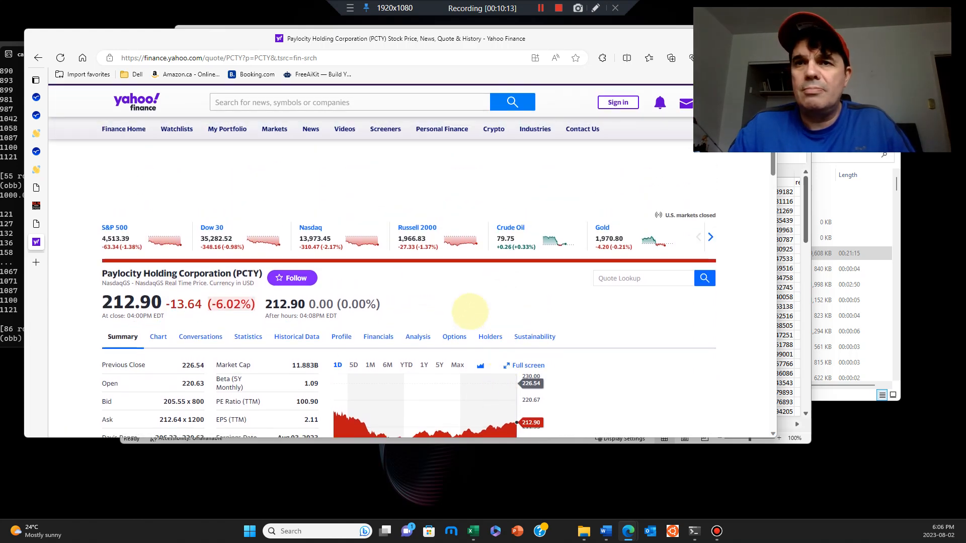
scroll("down", 3)
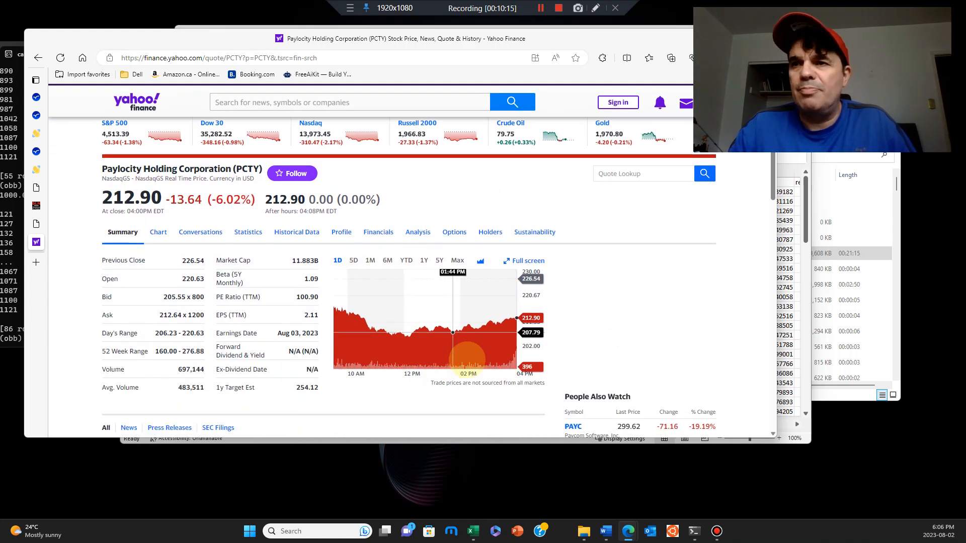
mouse_move(369, 326)
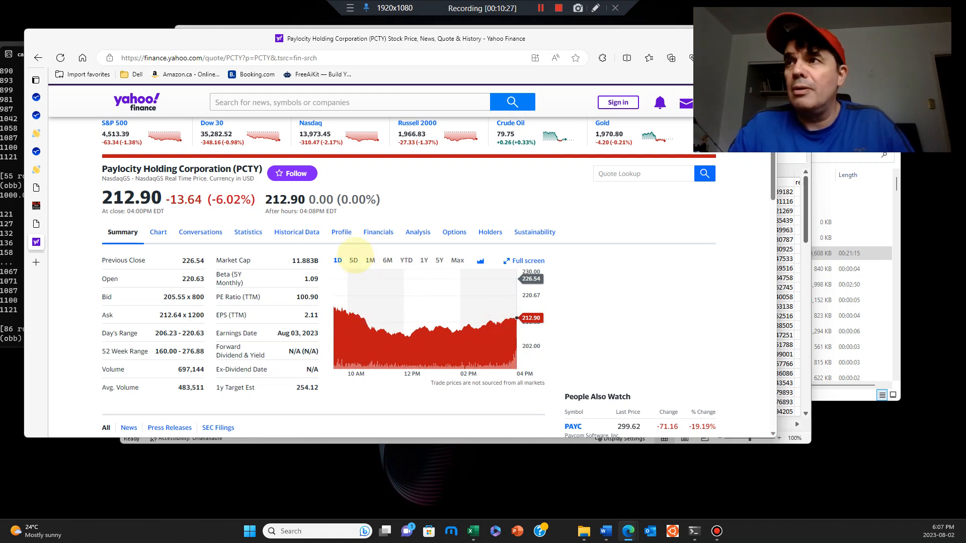
left_click(353, 259)
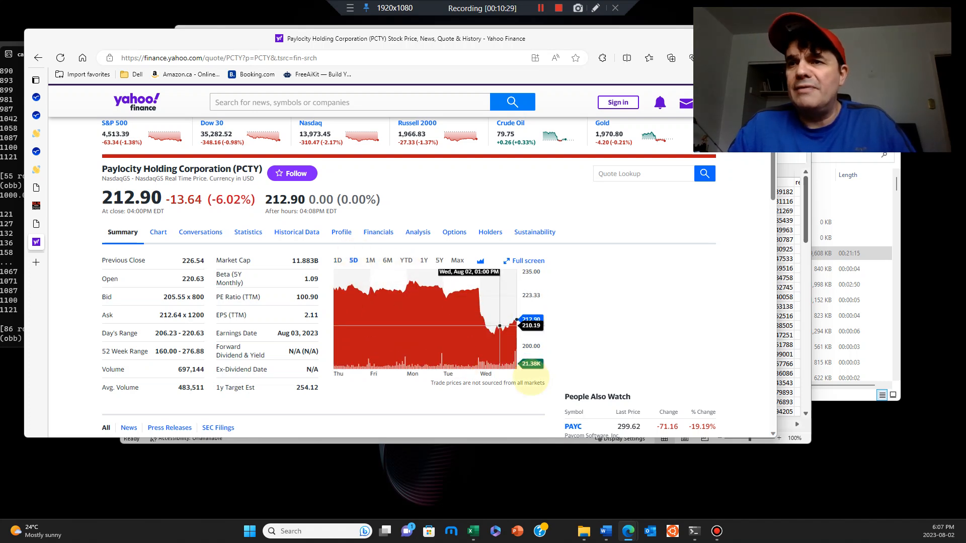
mouse_move(496, 325)
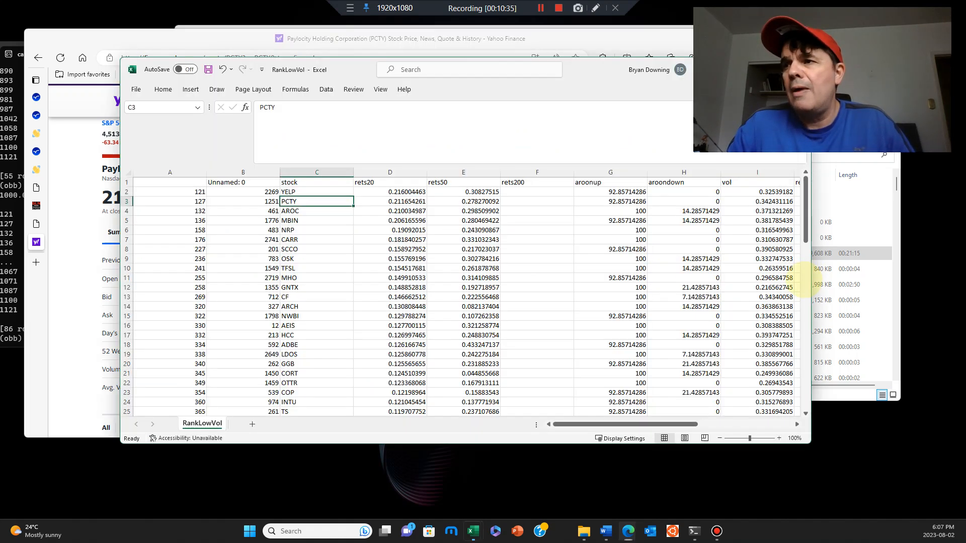
scroll("down", 3)
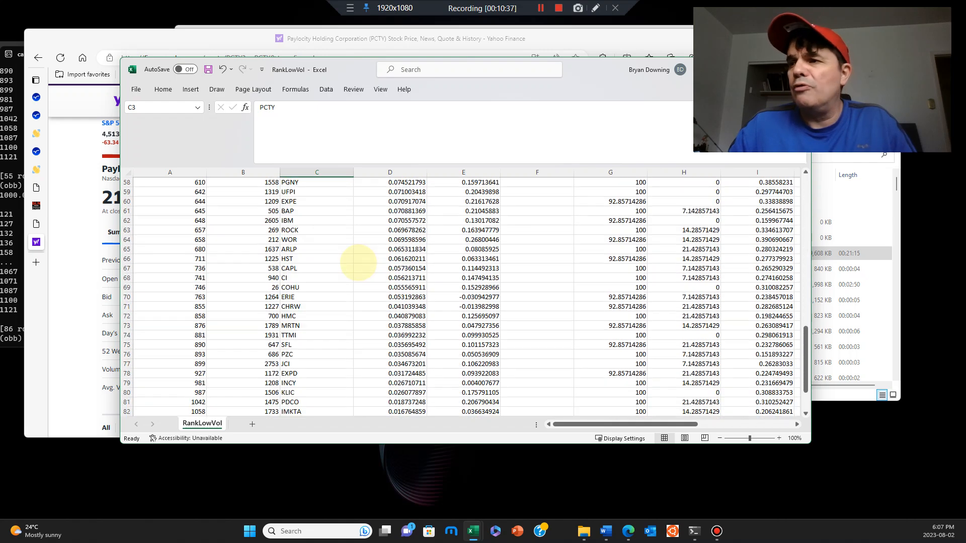
scroll("down", 3)
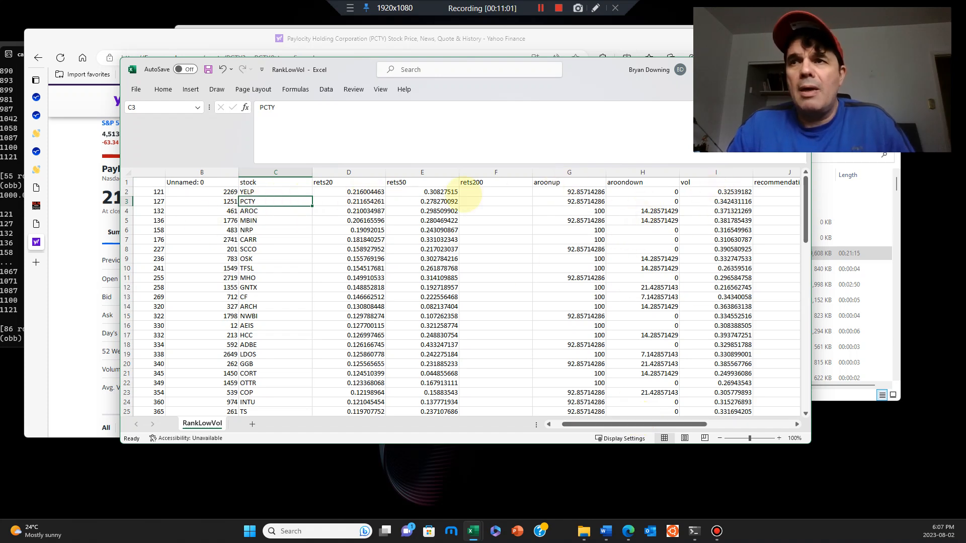
left_click(567, 201)
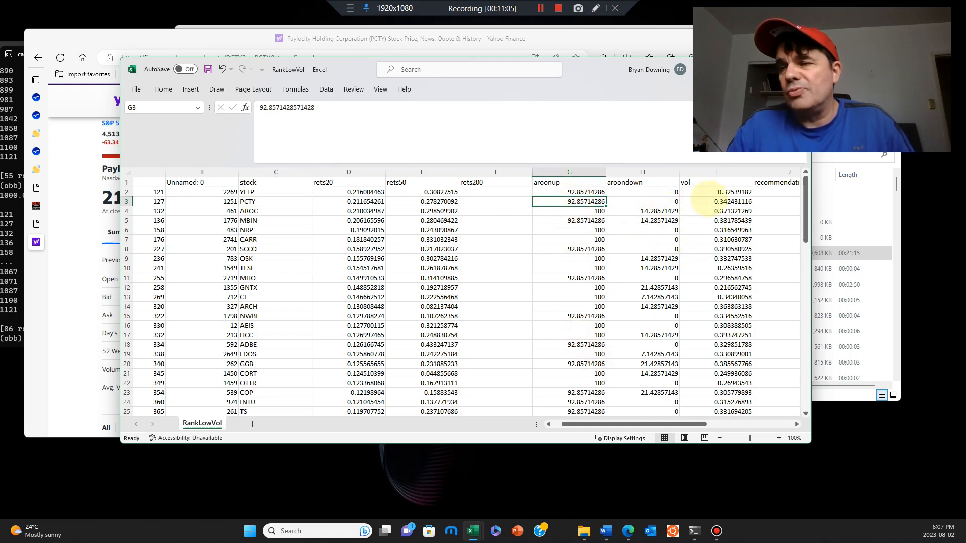
left_click(715, 201)
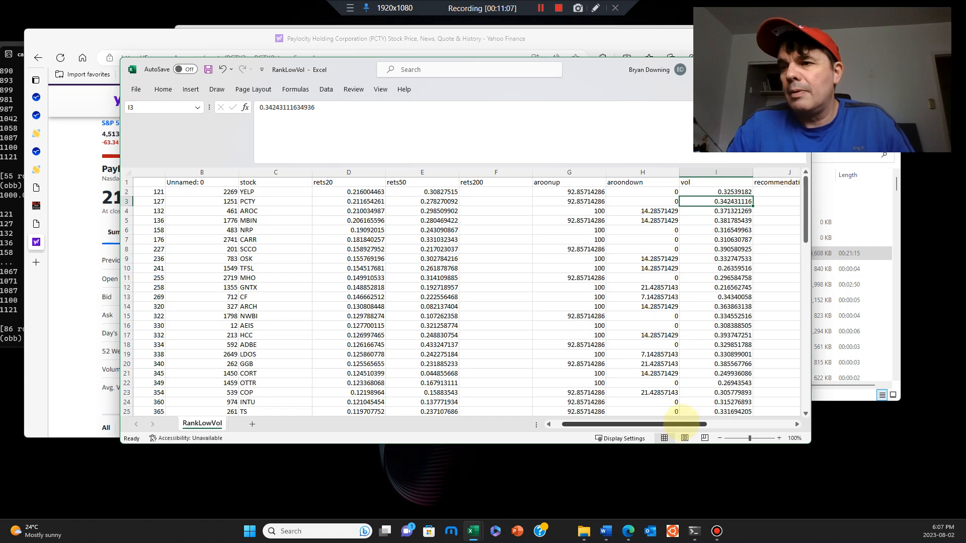
Step: Highlight CARR's row in RankLowVol and check its rets50 and aroondown figures
scroll("right", 3)
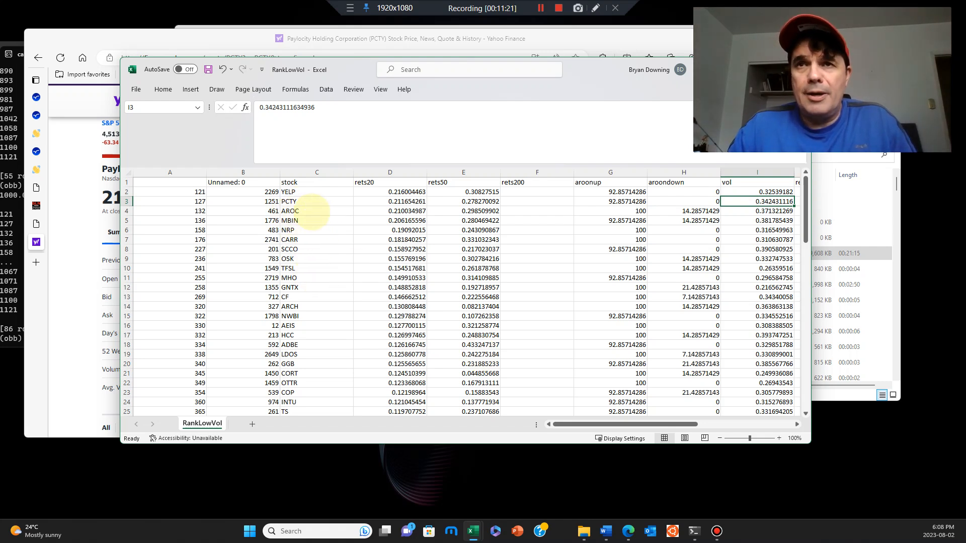
left_click(289, 210)
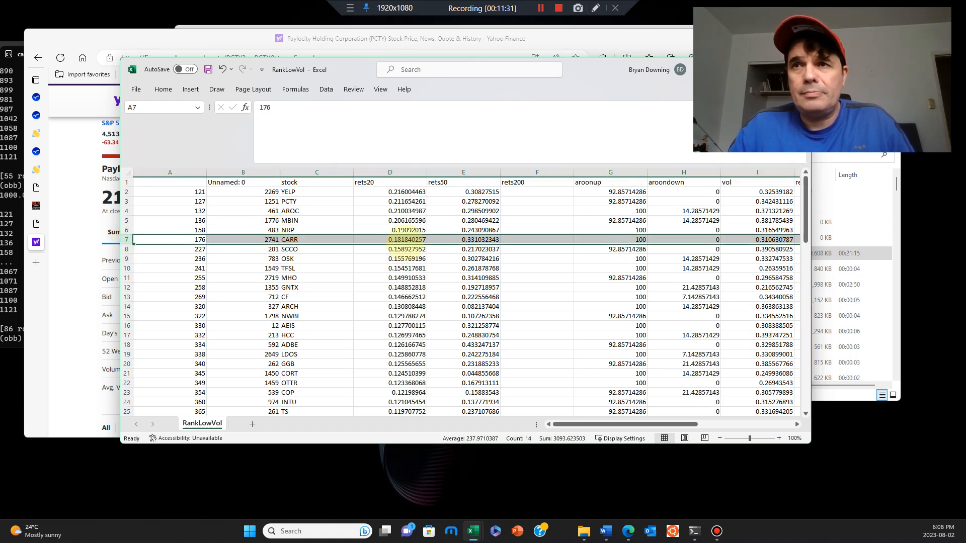
left_click(462, 239)
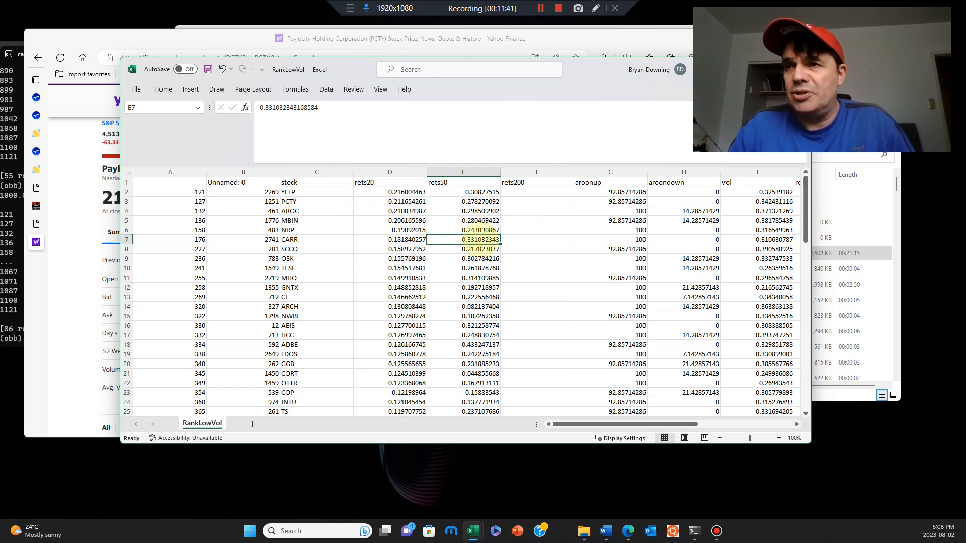
left_click(609, 239)
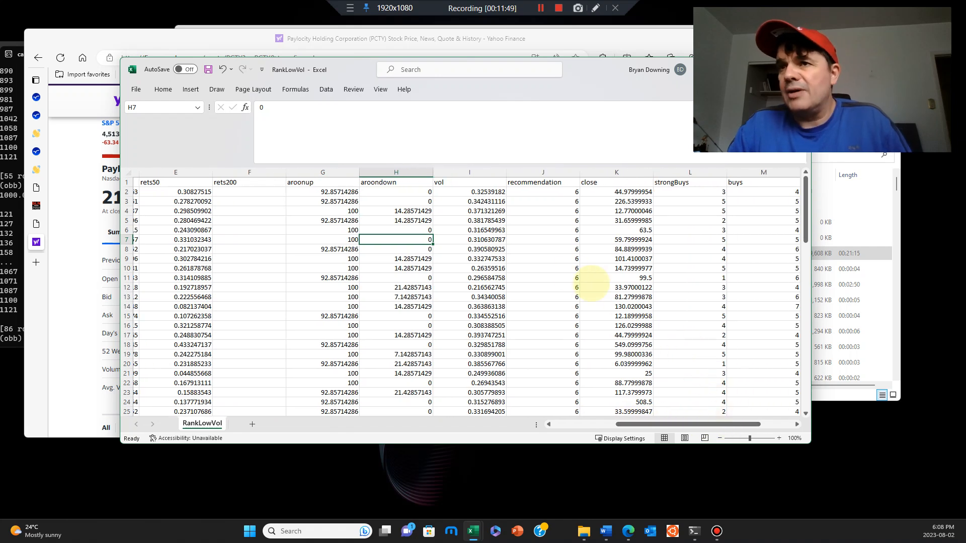
Step: Check CARR's vol, recommendation and closing price in RankLowVol
left_click(470, 240)
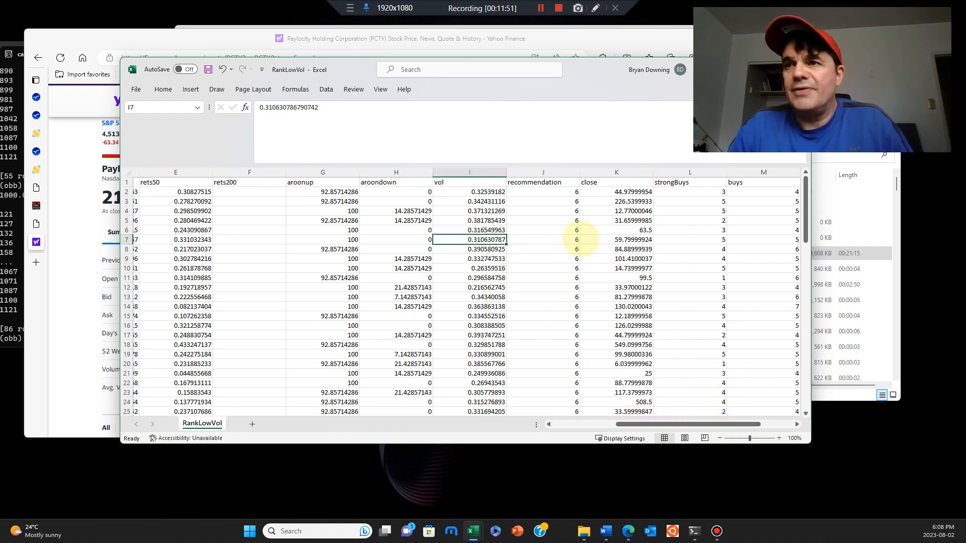
left_click(542, 240)
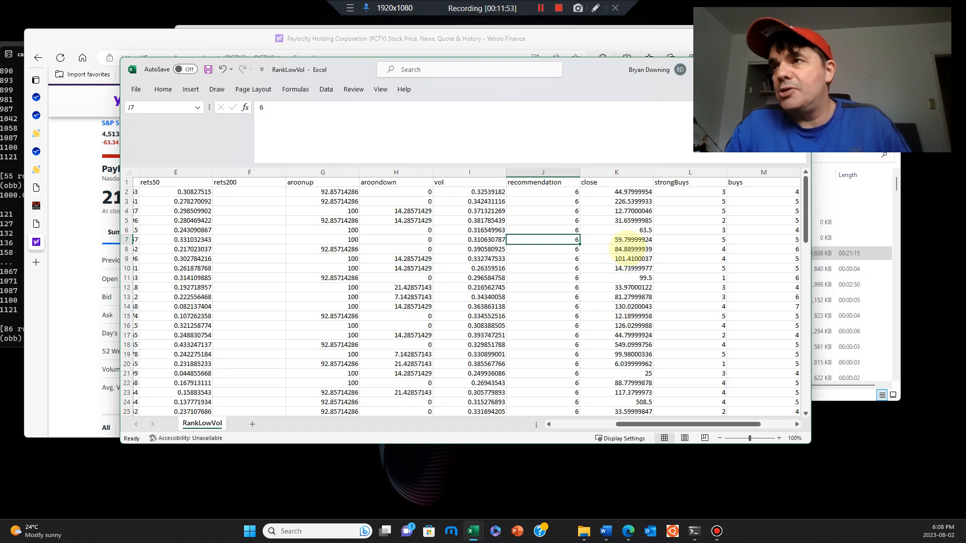
left_click(616, 239)
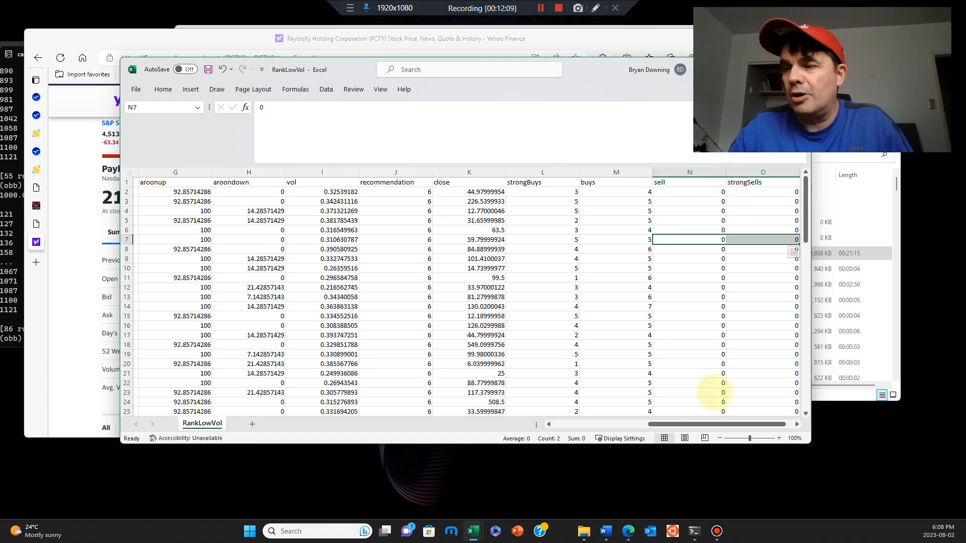
scroll("left", 3)
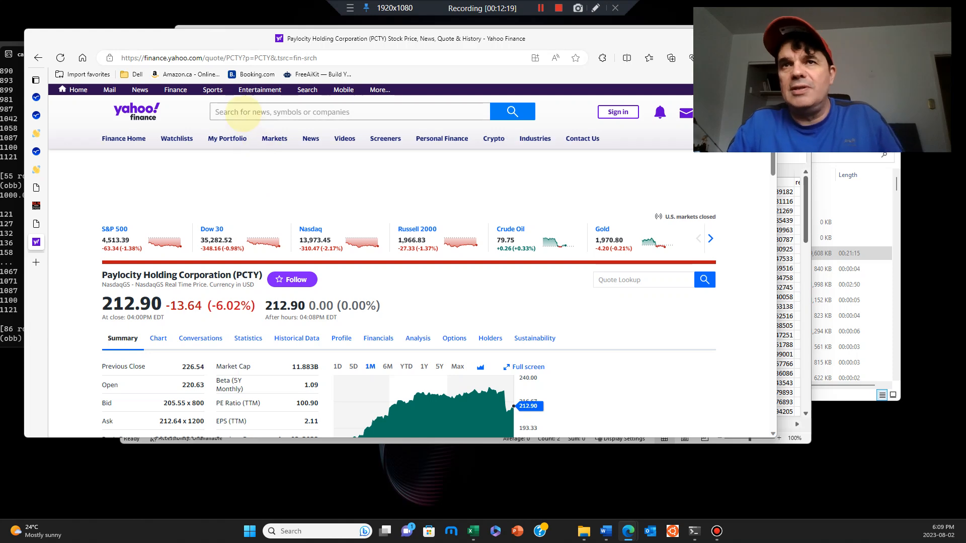
Step: Search Carrier Global (CARR) on Yahoo Finance and show its five-day price chart
type("carr")
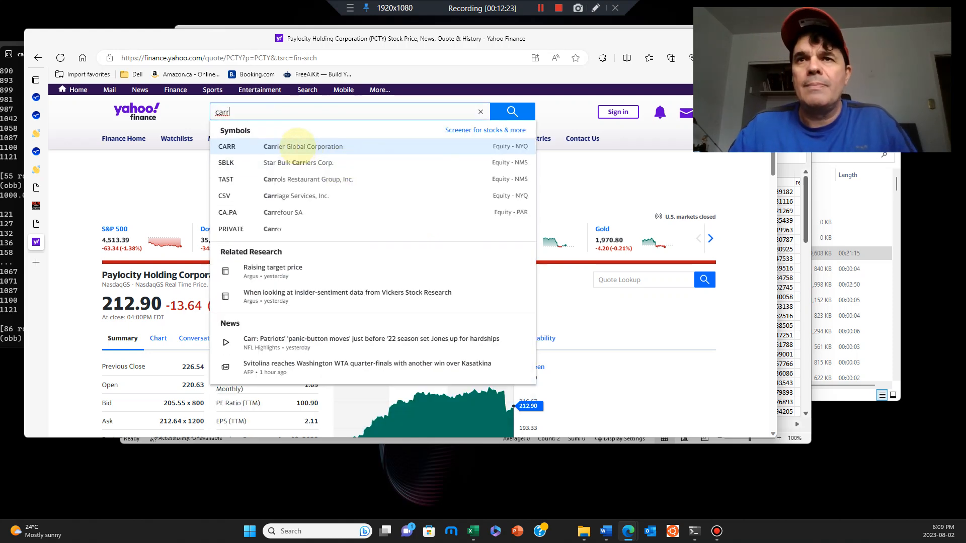
left_click(301, 146)
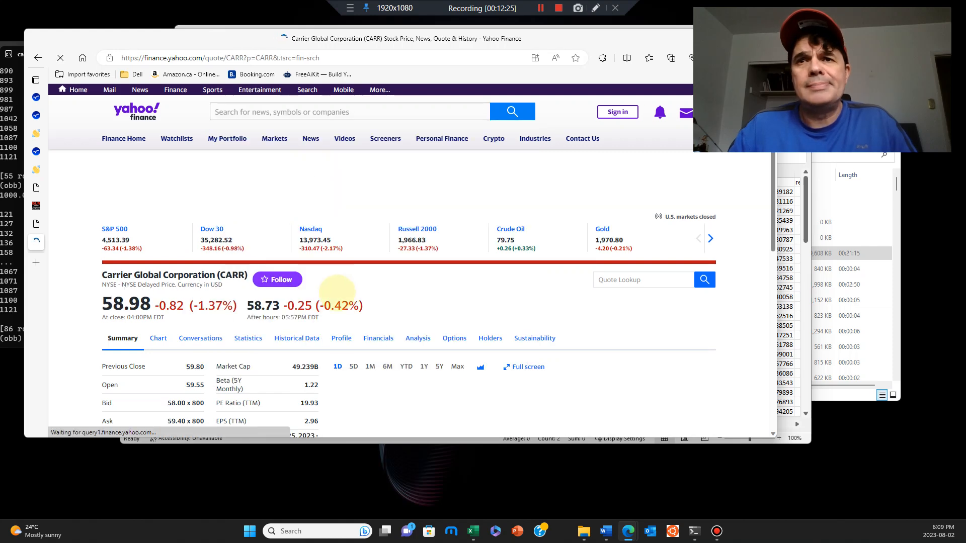
scroll("down", 3)
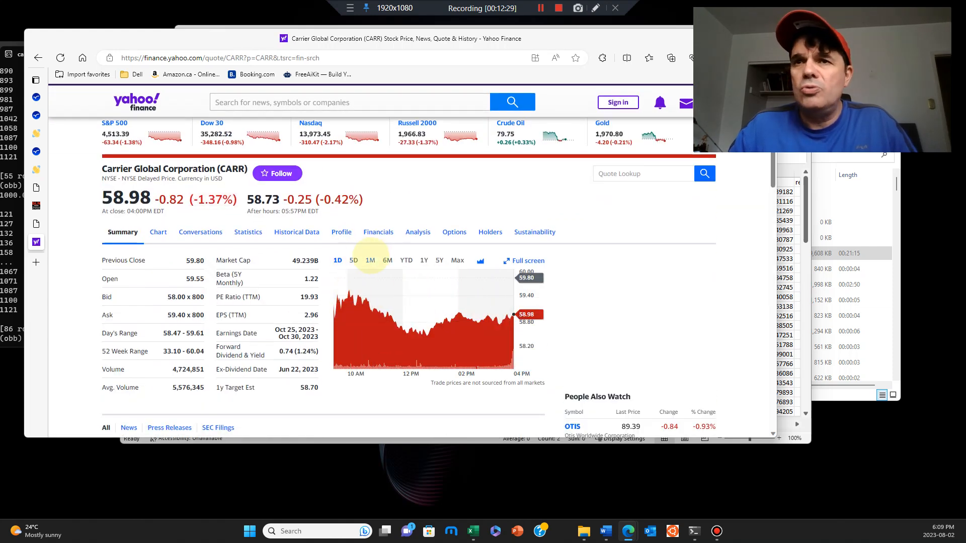
left_click(353, 260)
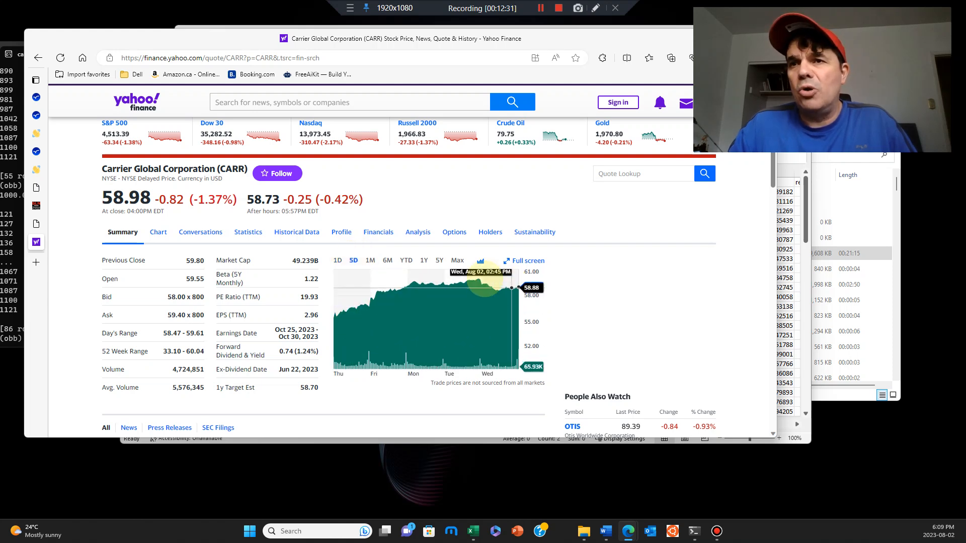
Step: View CARR's one-month and year-to-date charts, then open its full interactive chart
left_click(370, 260)
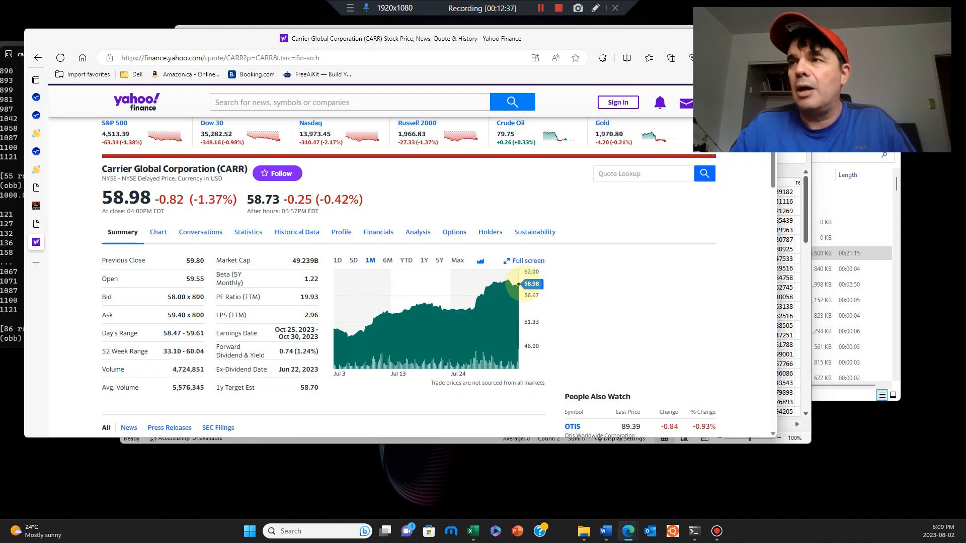
mouse_move(514, 283)
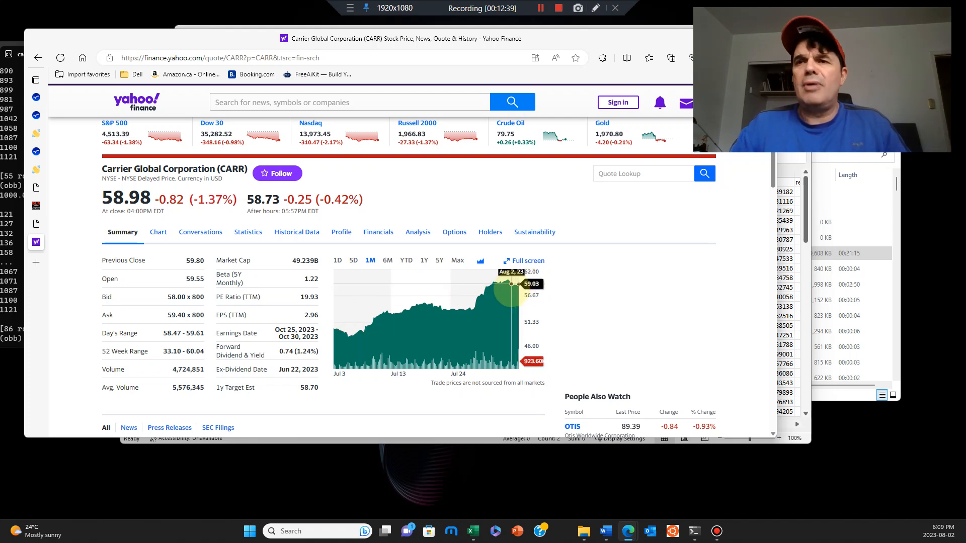
left_click(405, 260)
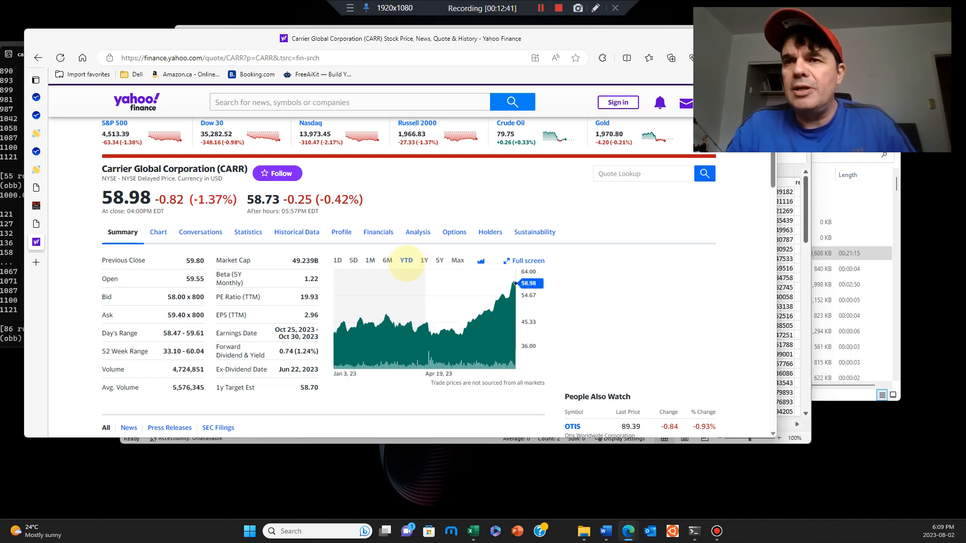
mouse_move(457, 334)
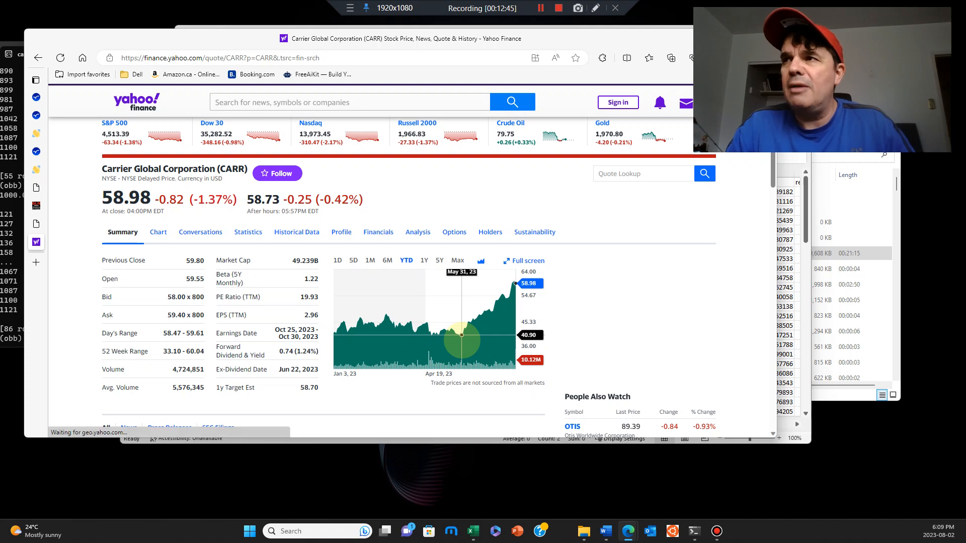
mouse_move(514, 280)
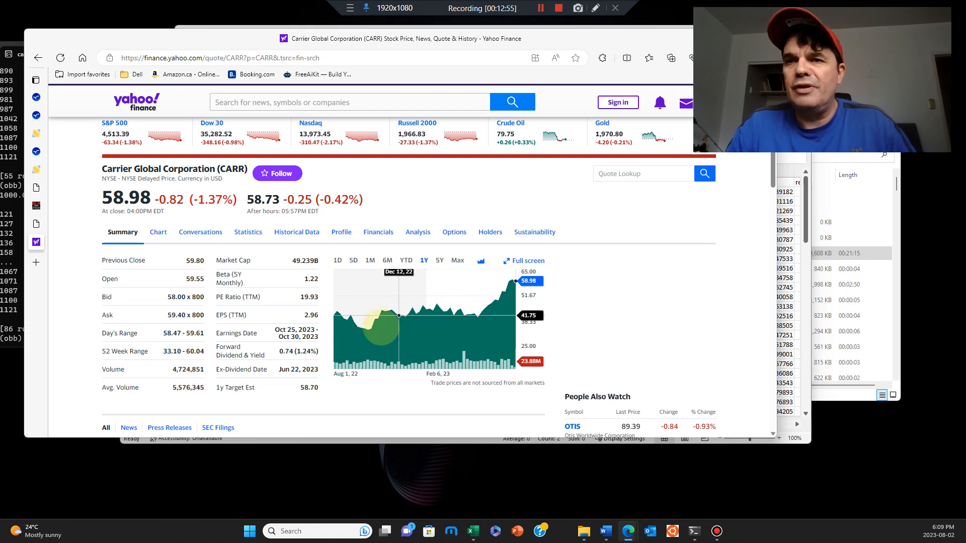
mouse_move(367, 331)
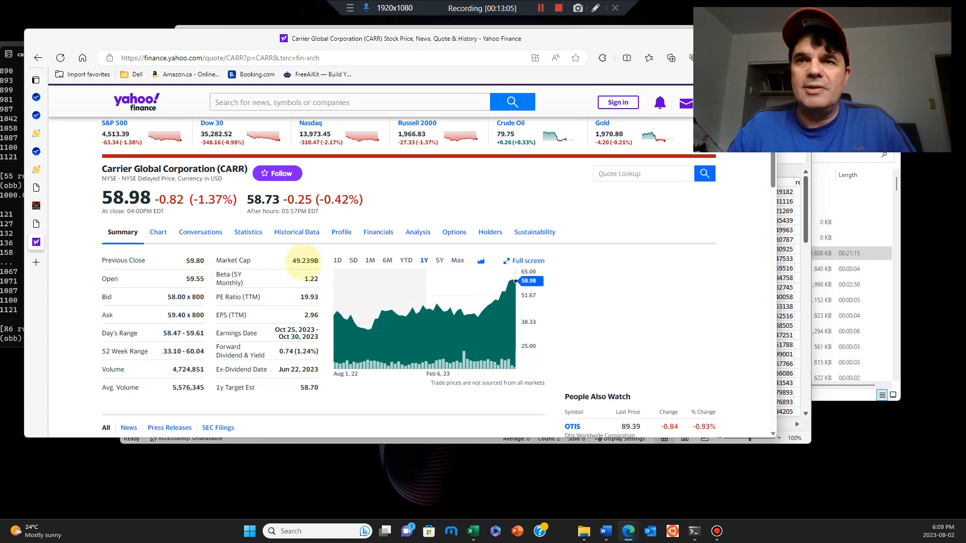
left_click(158, 233)
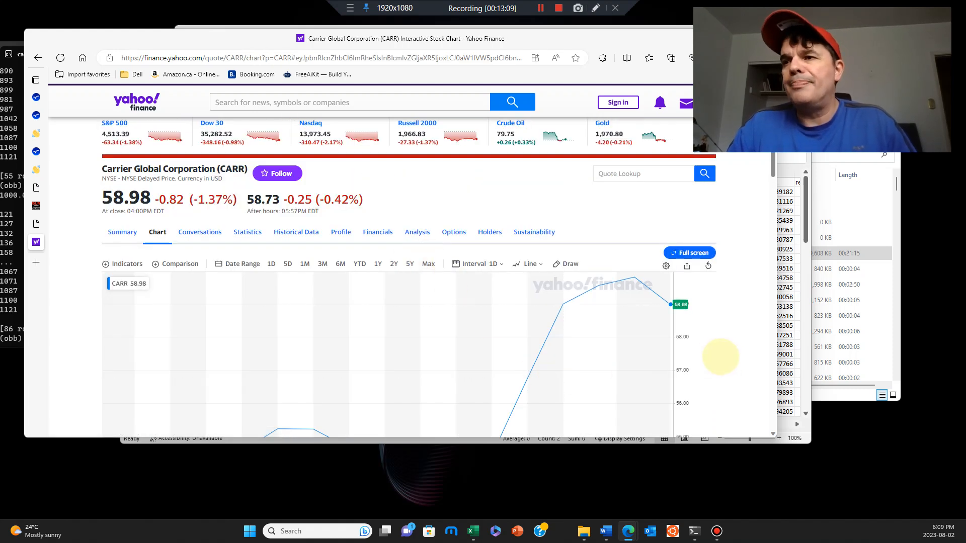
Step: Add NVIDIA (NVDA) as a comparison symbol on CARR's interactive chart
scroll("down", 3)
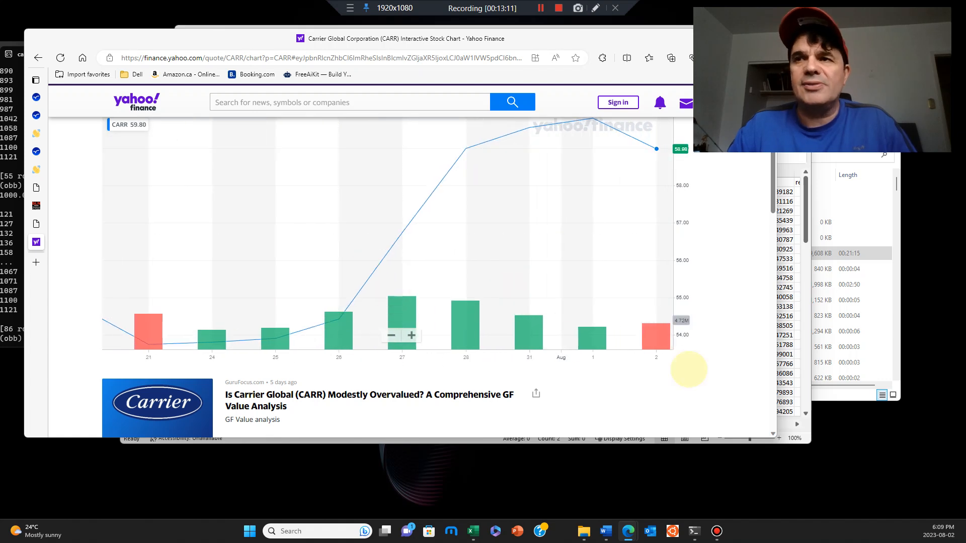
left_click(179, 210)
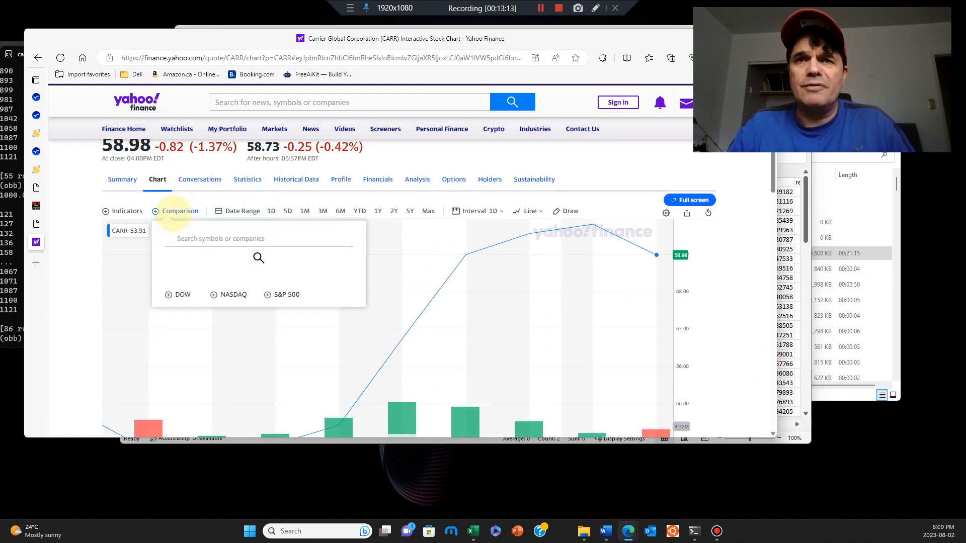
type("ng")
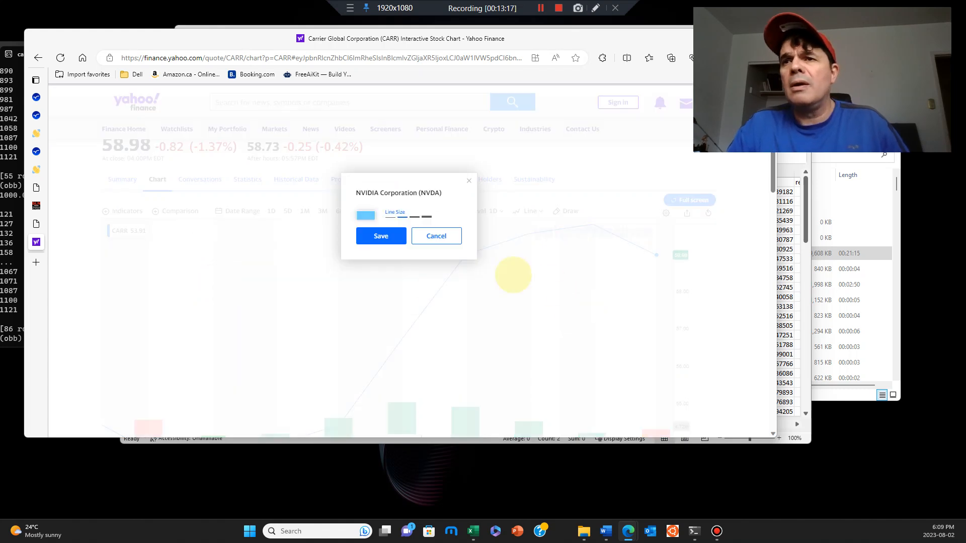
left_click(380, 236)
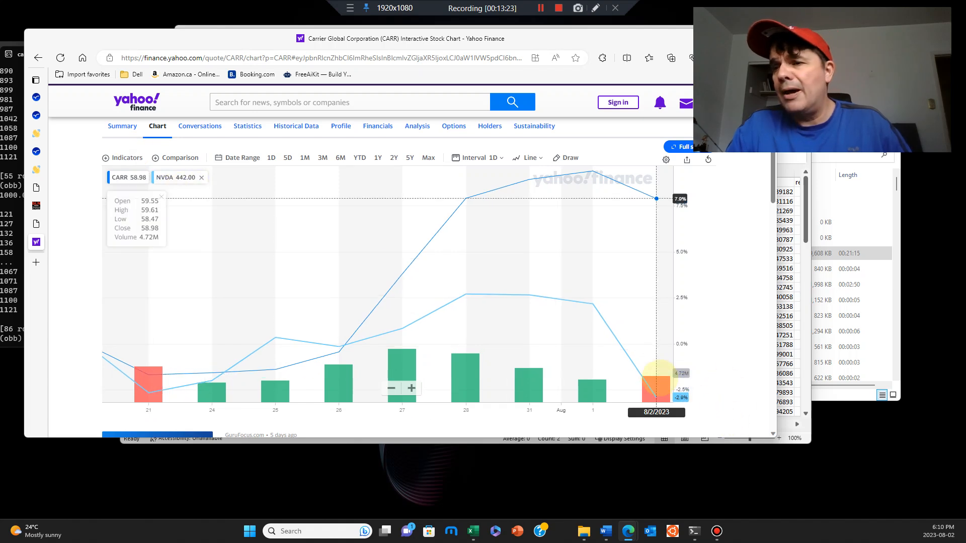
mouse_move(681, 212)
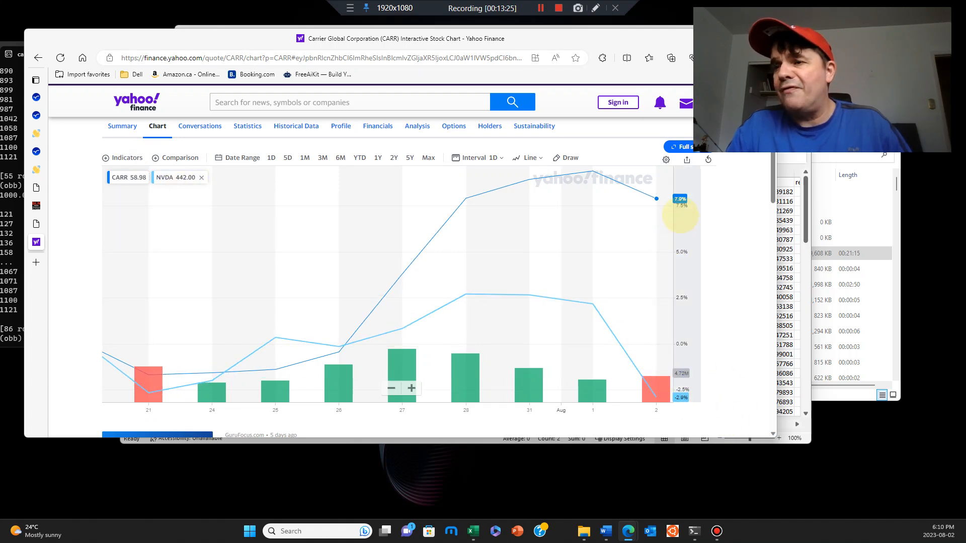
mouse_move(435, 182)
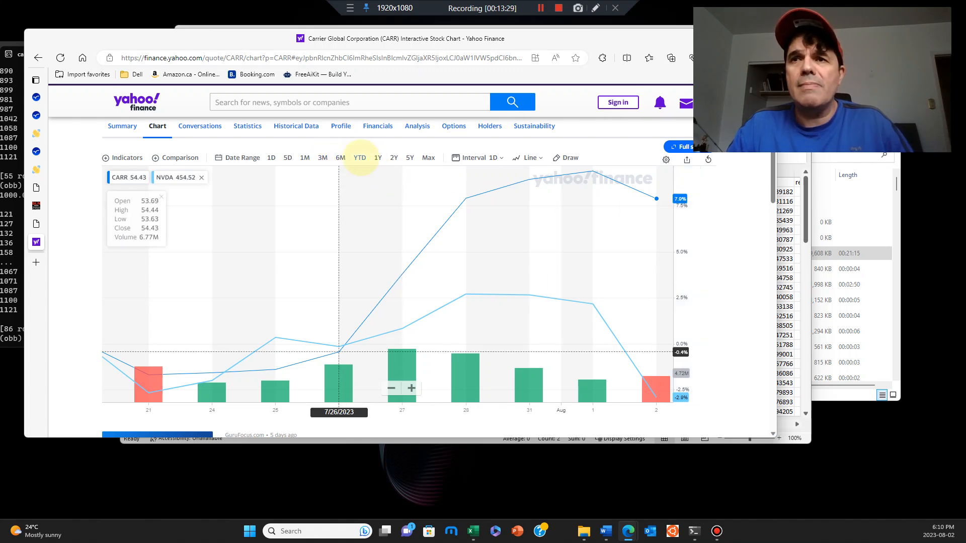
Step: View the CARR vs NVDA comparison over year-to-date and one-month ranges
left_click(360, 158)
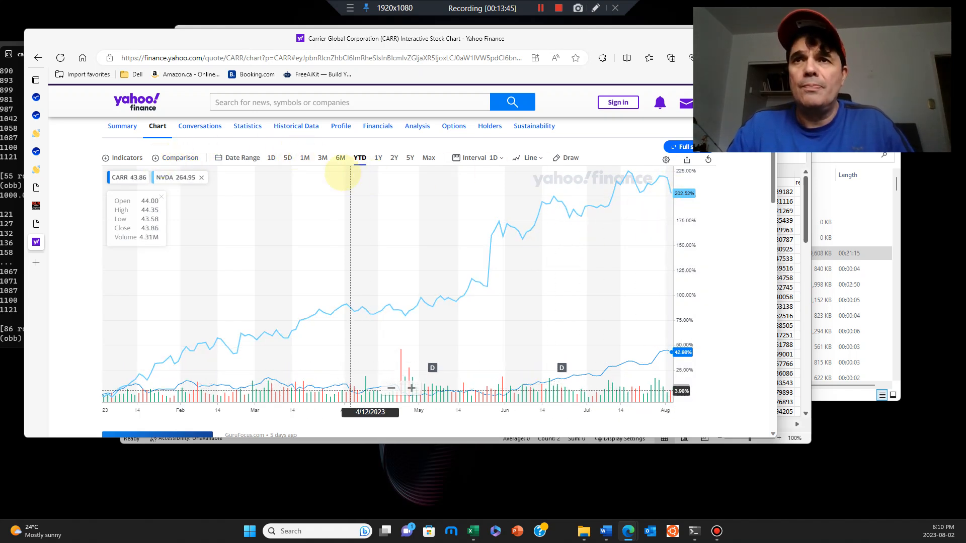
left_click(304, 158)
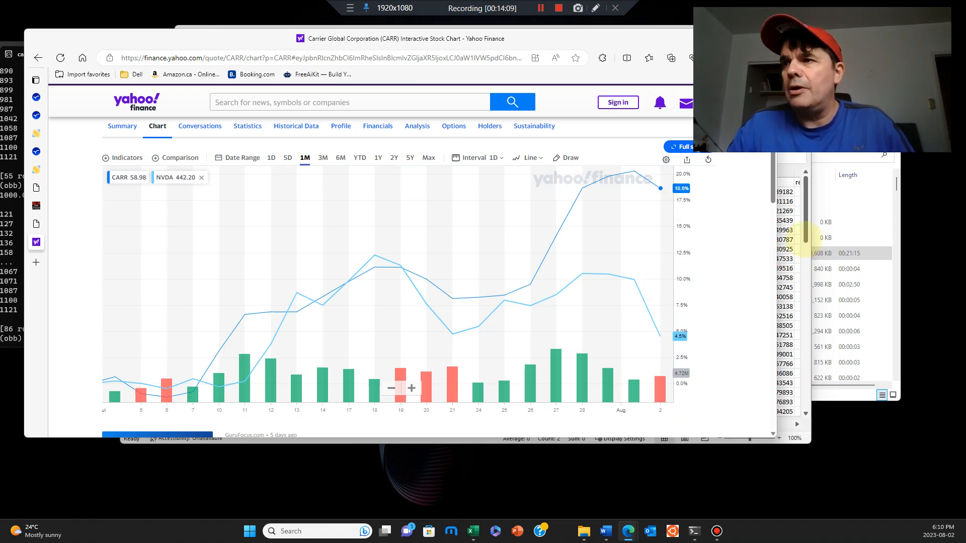
left_click(471, 531)
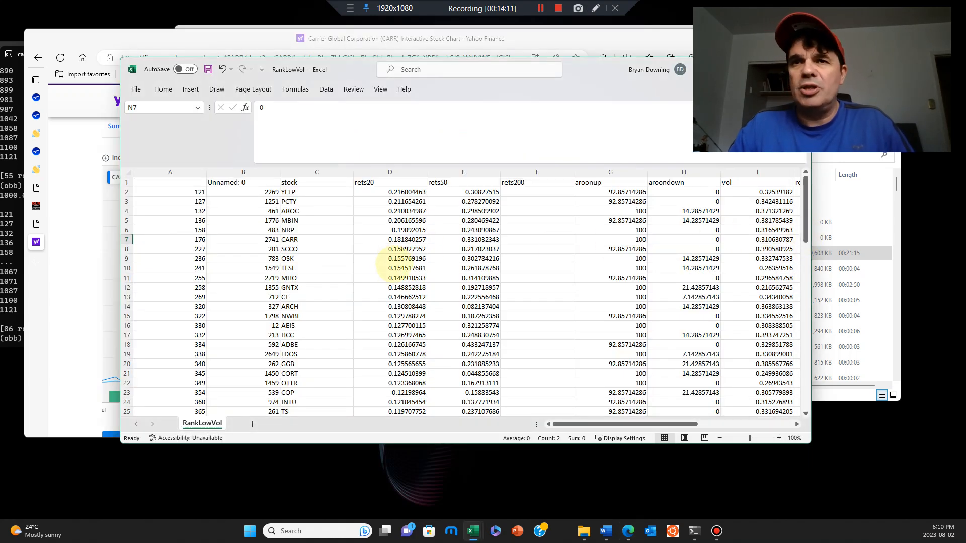
left_click(317, 211)
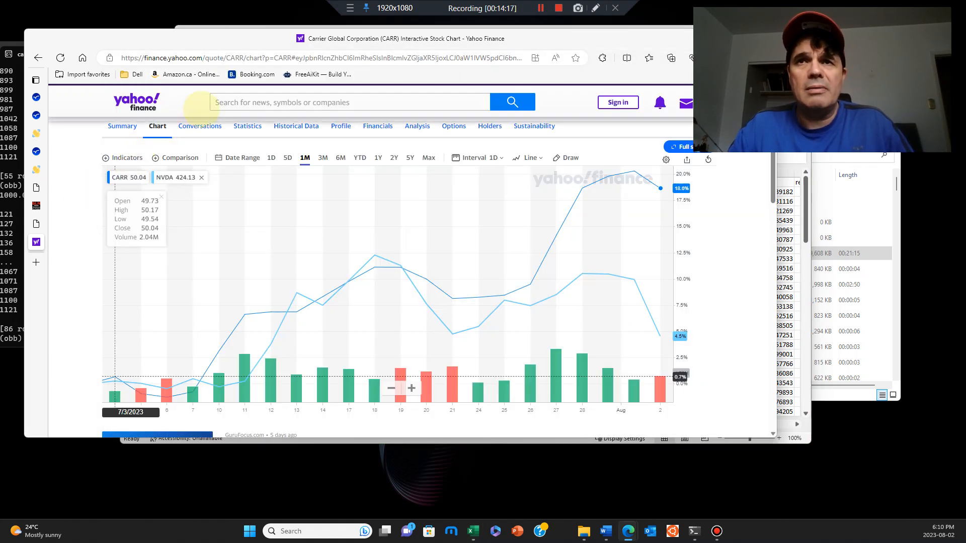
Step: Look up the Archrock (AROC) quote on Yahoo Finance
type("aroc")
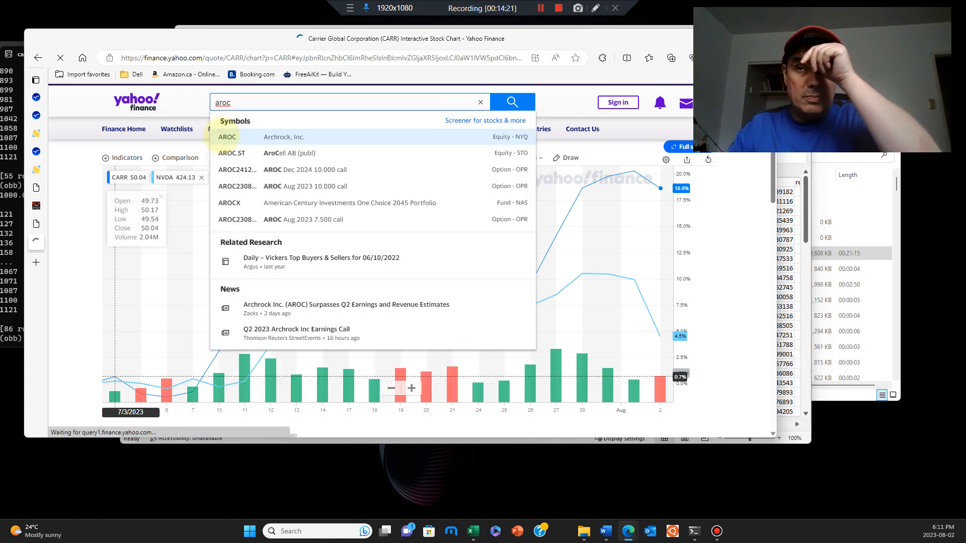
left_click(227, 137)
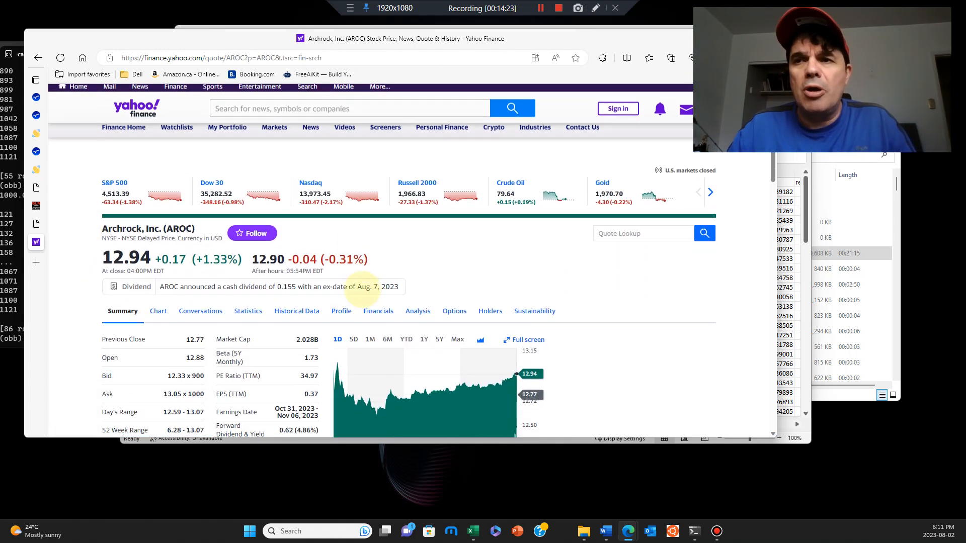
scroll("down", 3)
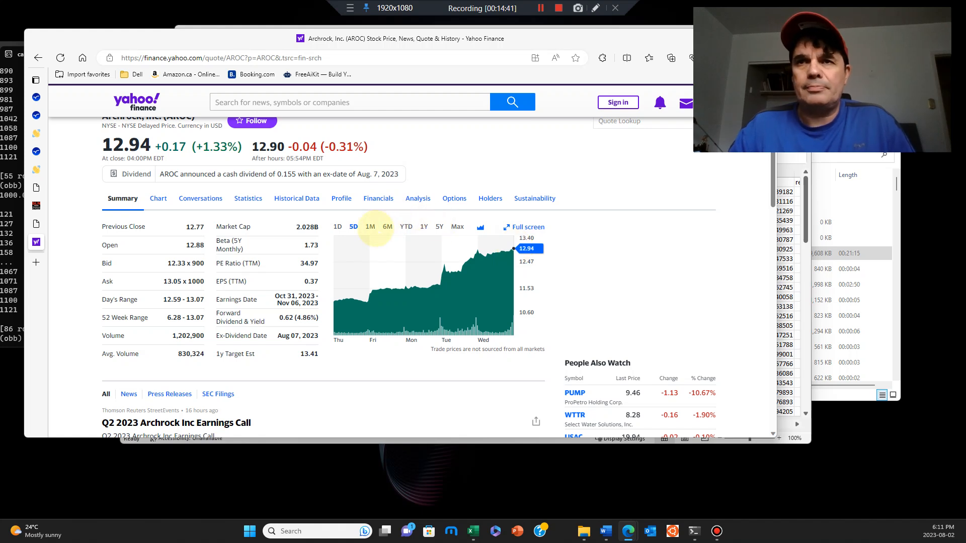
mouse_move(369, 296)
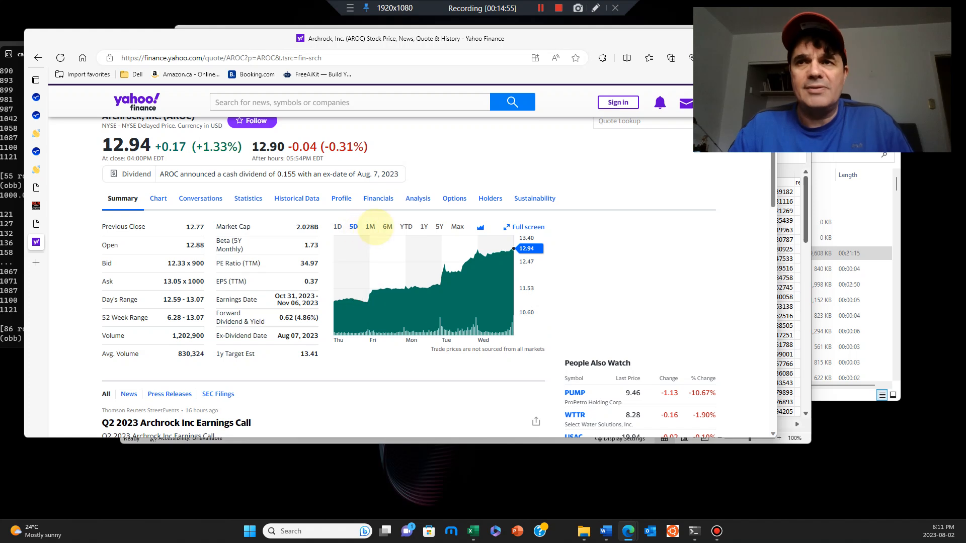
Step: Show AROC's one-month and six-month price charts, then bring RankLowVol to the front
left_click(370, 226)
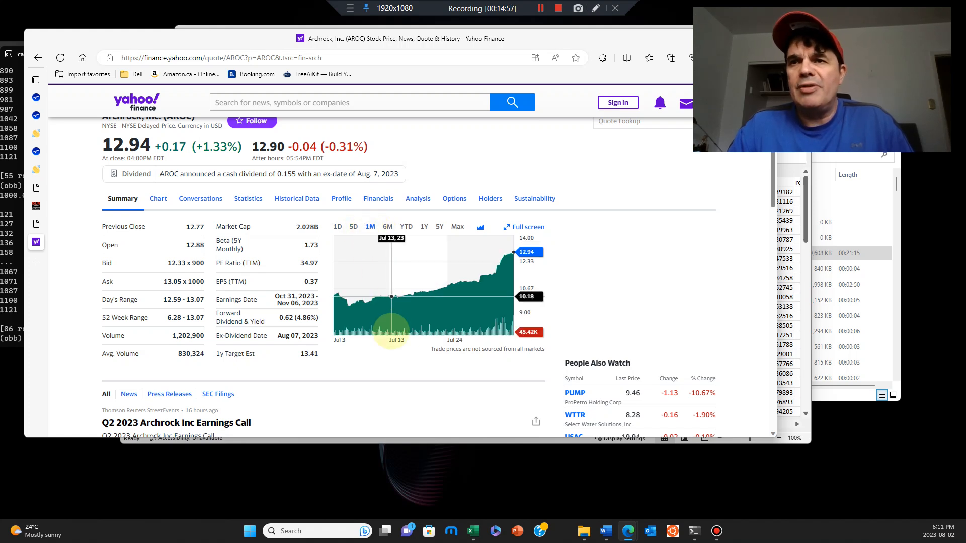
mouse_move(351, 304)
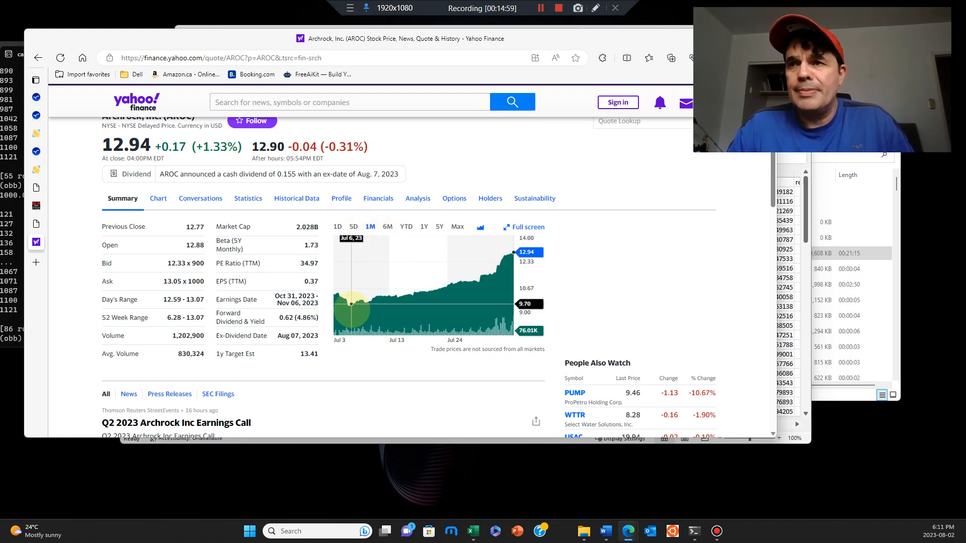
mouse_move(444, 287)
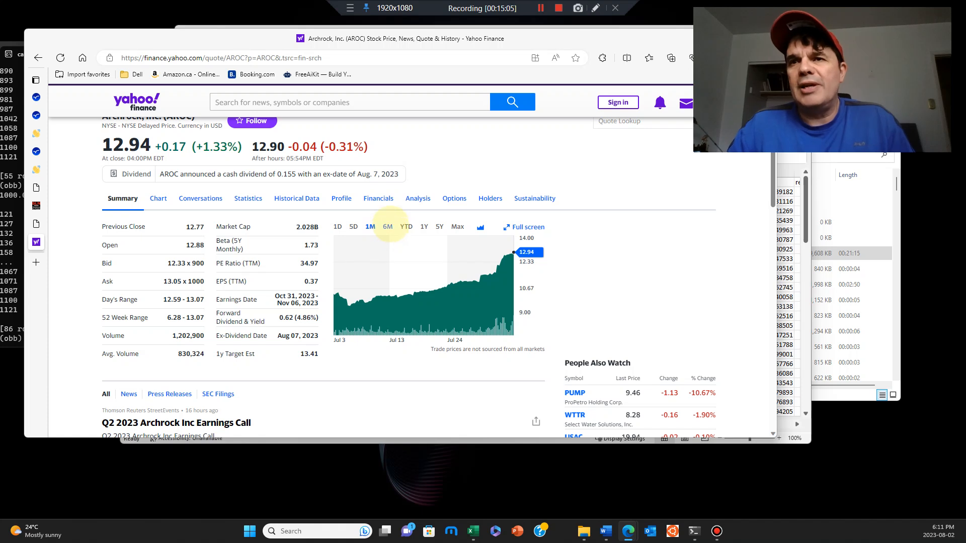
left_click(388, 226)
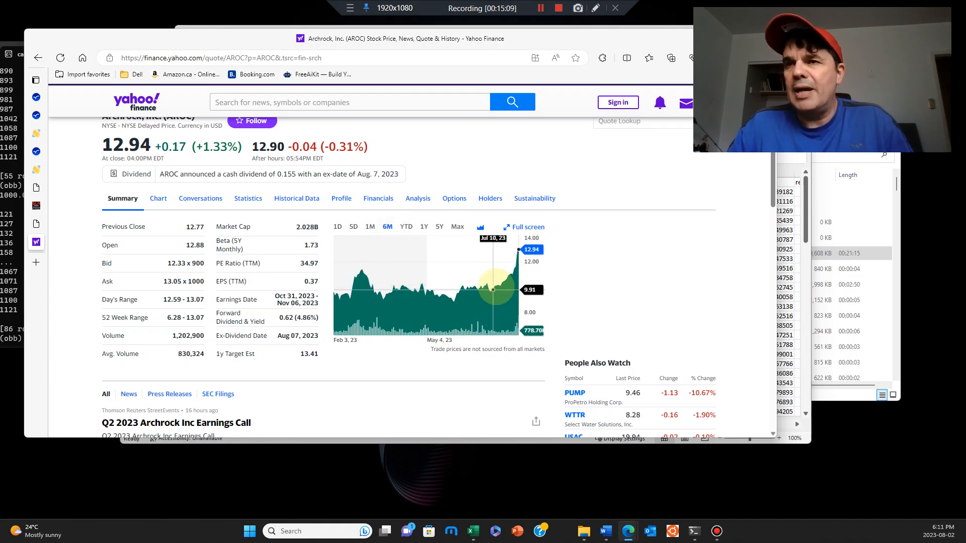
mouse_move(499, 289)
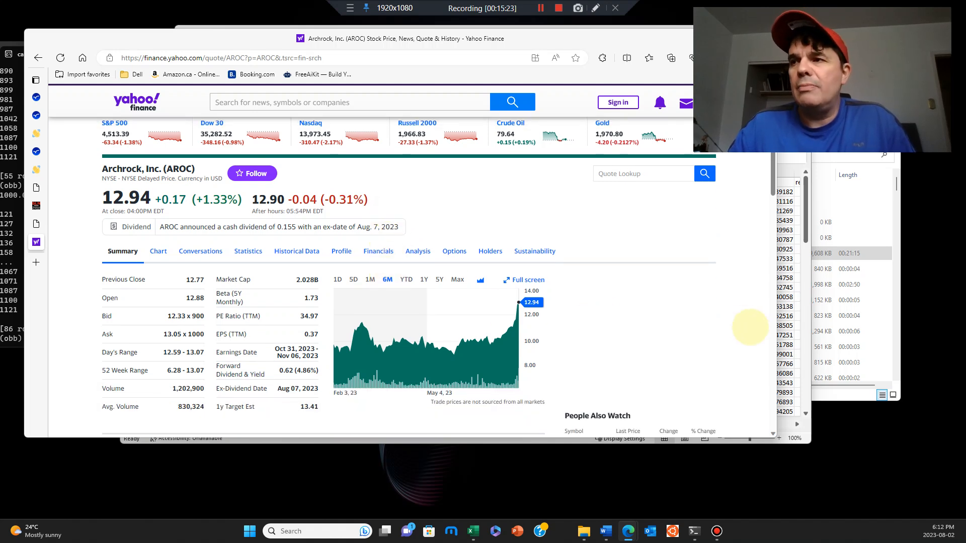
left_click(471, 531)
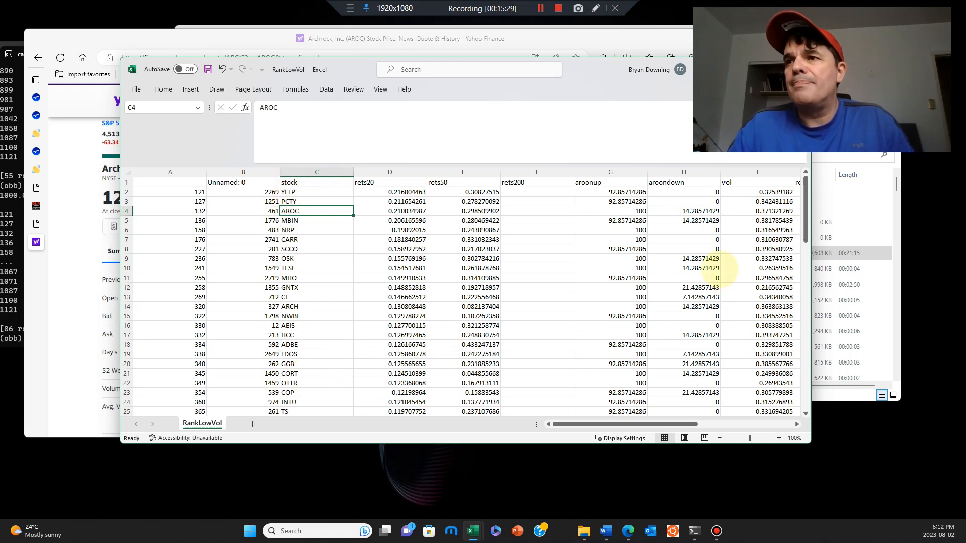
Step: Check AROC's aroonup, aroondown and vol figures in RankLowVol
left_click(610, 210)
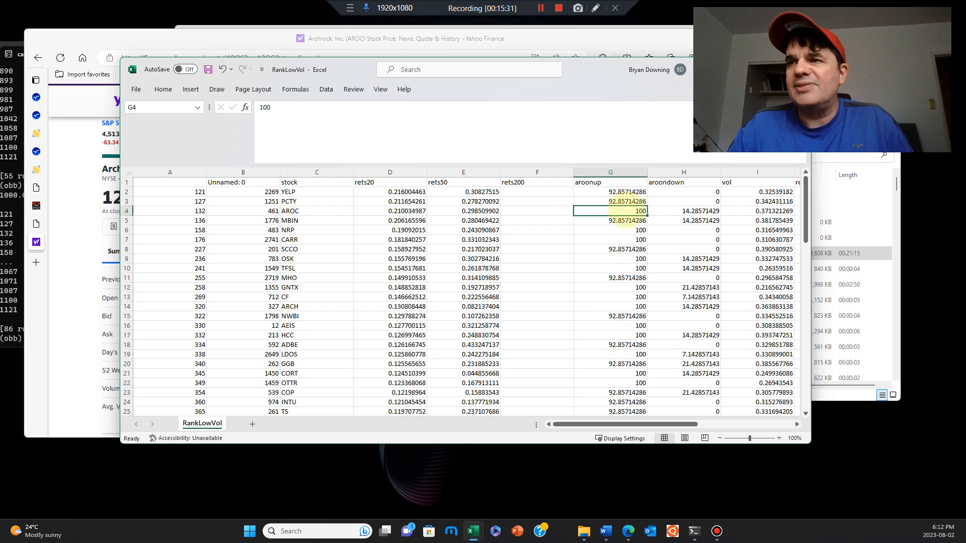
left_click(683, 211)
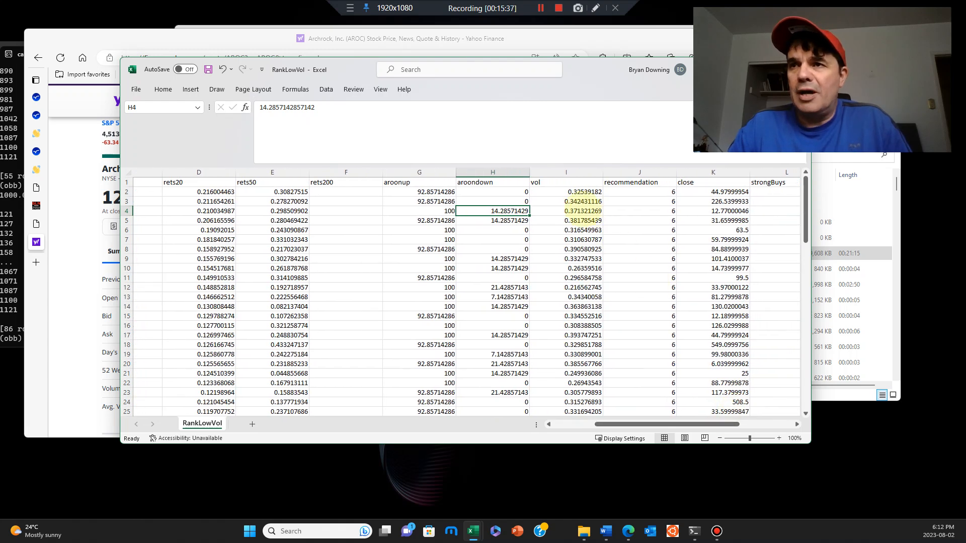
left_click(566, 210)
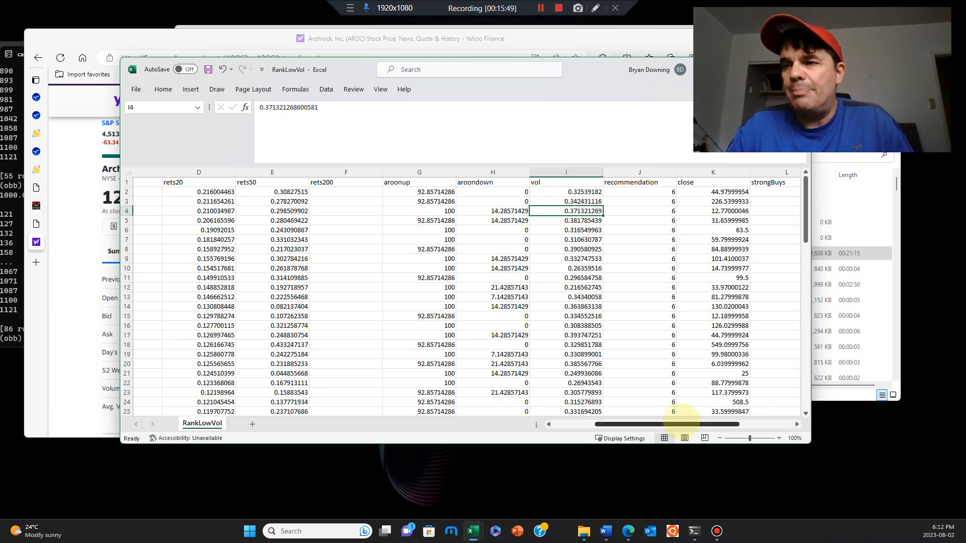
Step: Scroll through the remaining RankLowVol rows and columns
scroll("right", 3)
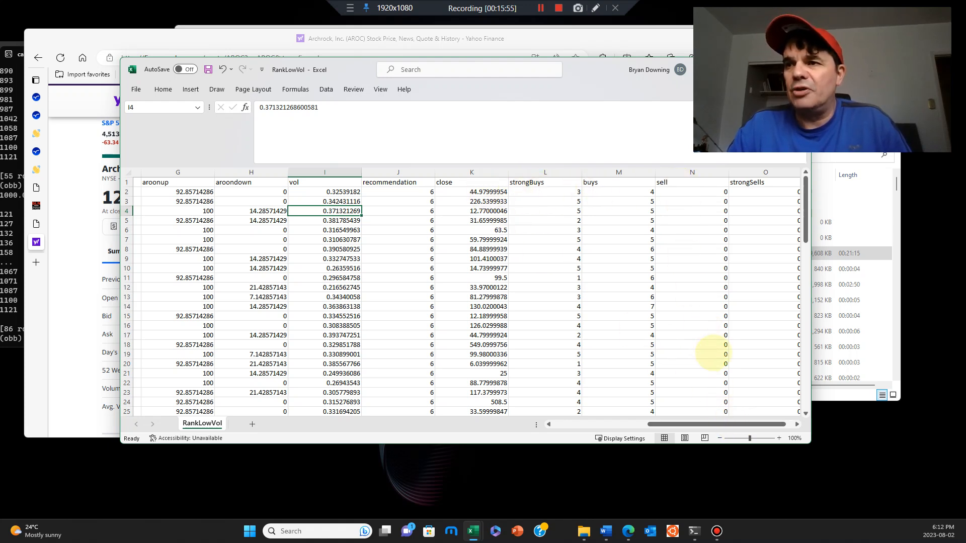
scroll("down", 3)
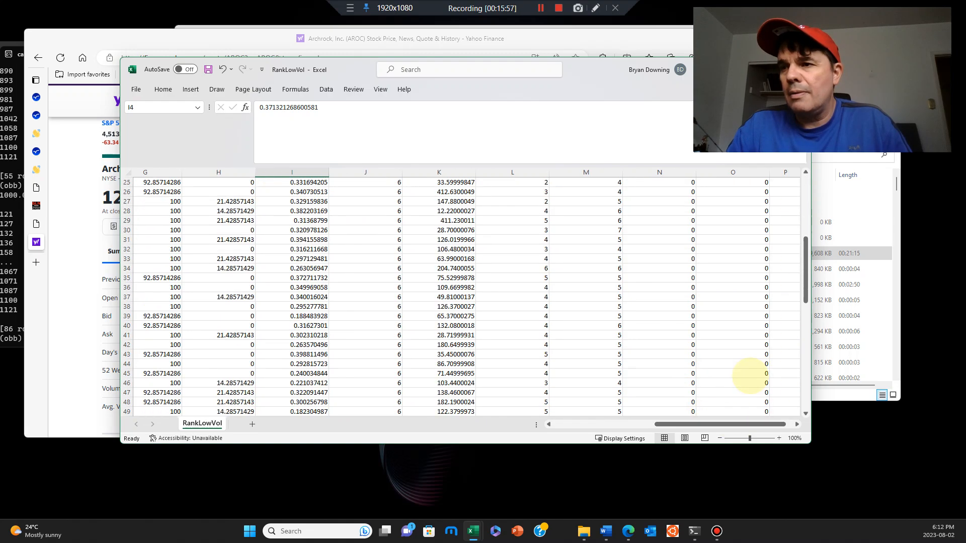
scroll("down", 3)
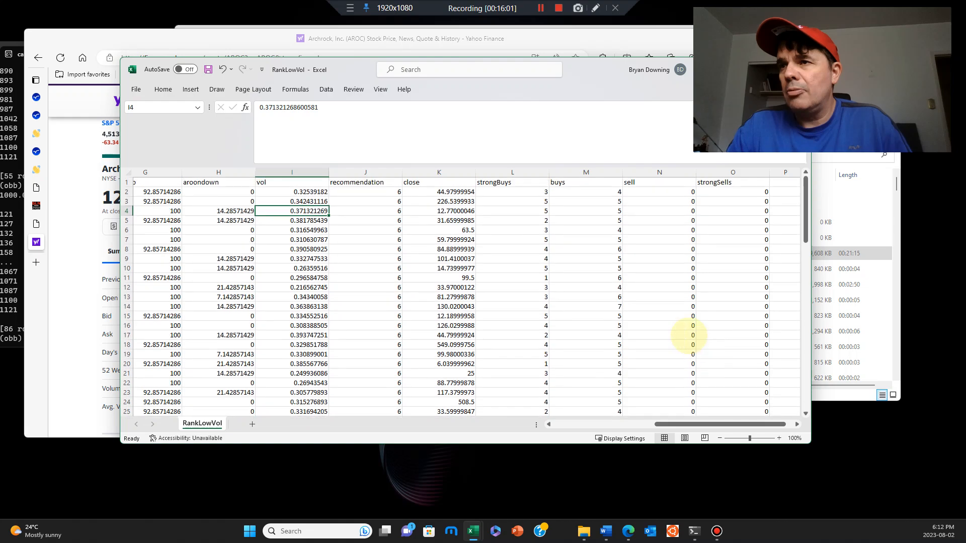
scroll("down", 3)
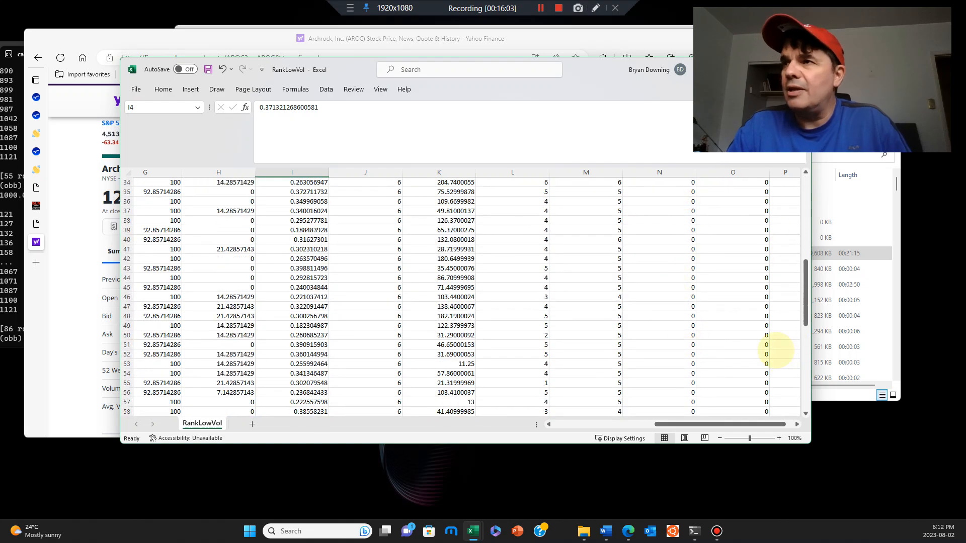
scroll("down", 3)
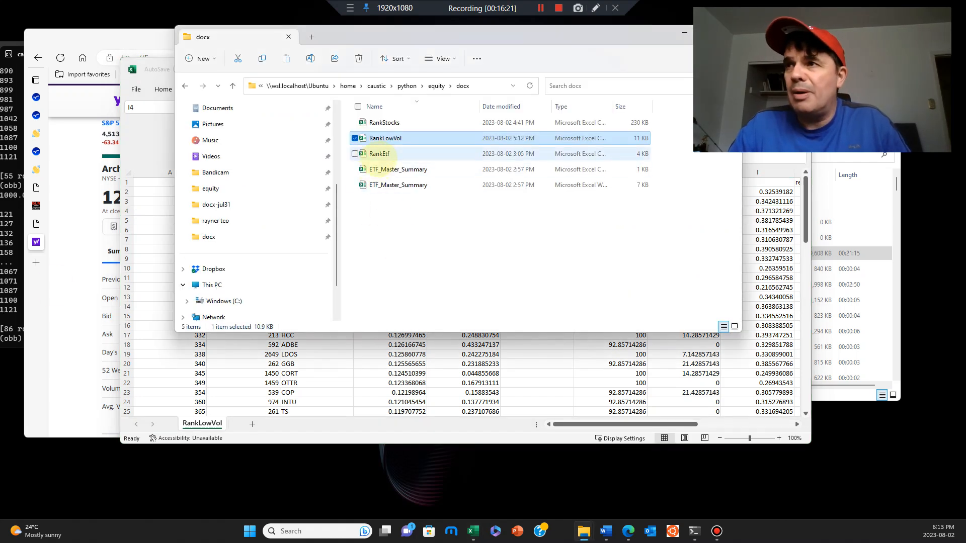
Step: Open the RankEtf workbook from the docx folder
left_click(380, 153)
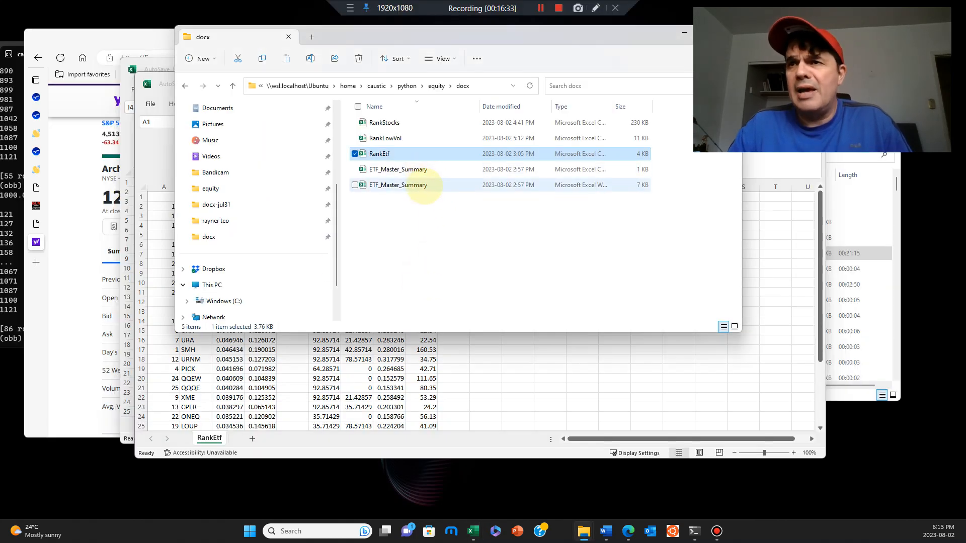
mouse_move(398, 169)
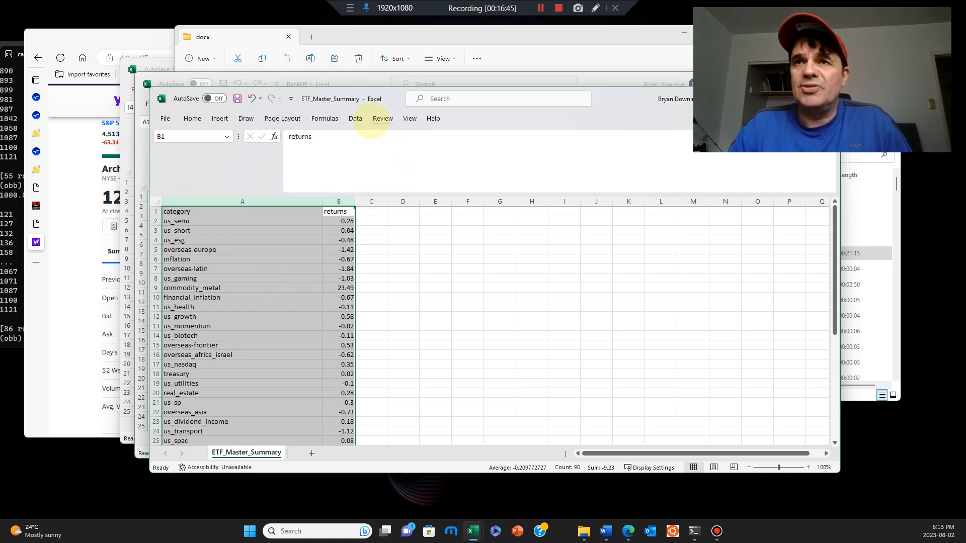
Step: Sort the ETF_Master_Summary categories by returns largest to smallest, commodity_metal first, then return to File Explorer
left_click(355, 118)
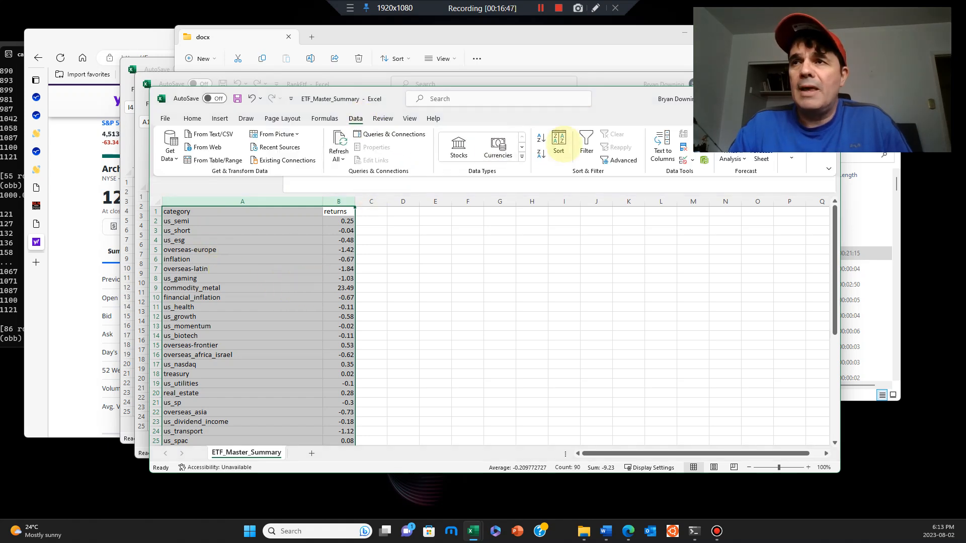
left_click(558, 147)
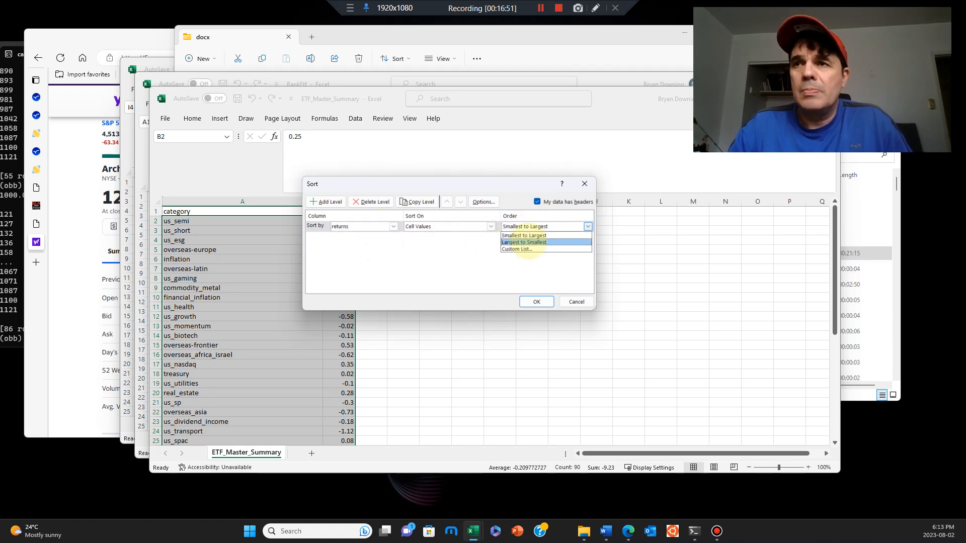
left_click(535, 302)
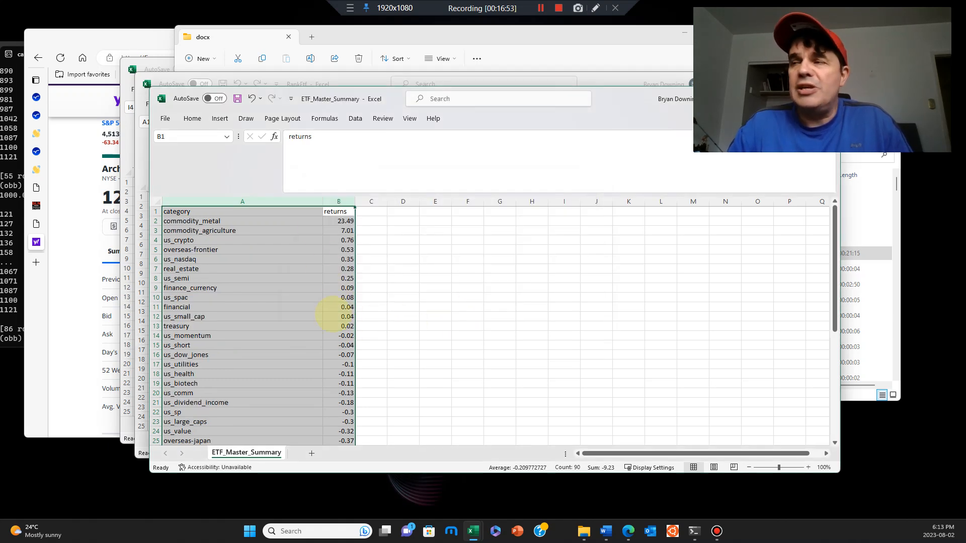
scroll("down", 3)
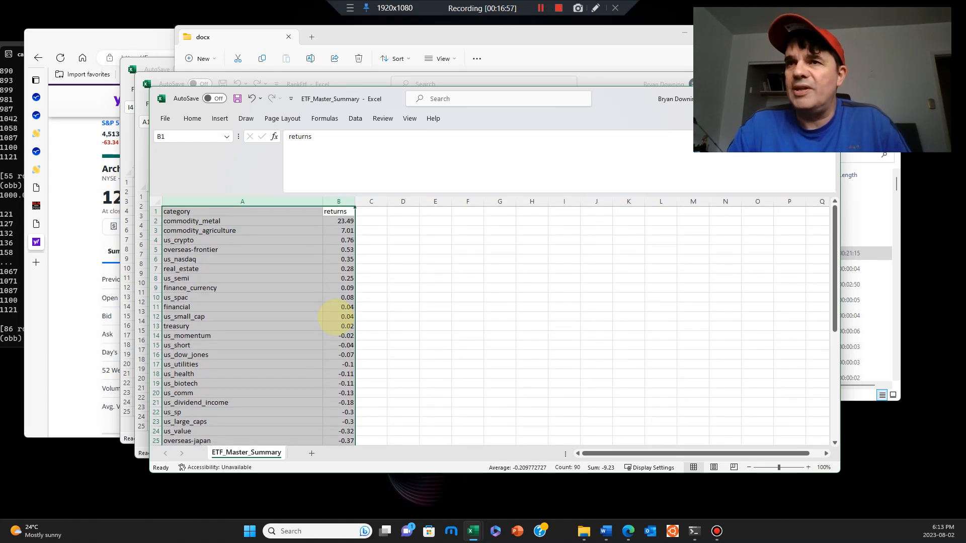
left_click(338, 221)
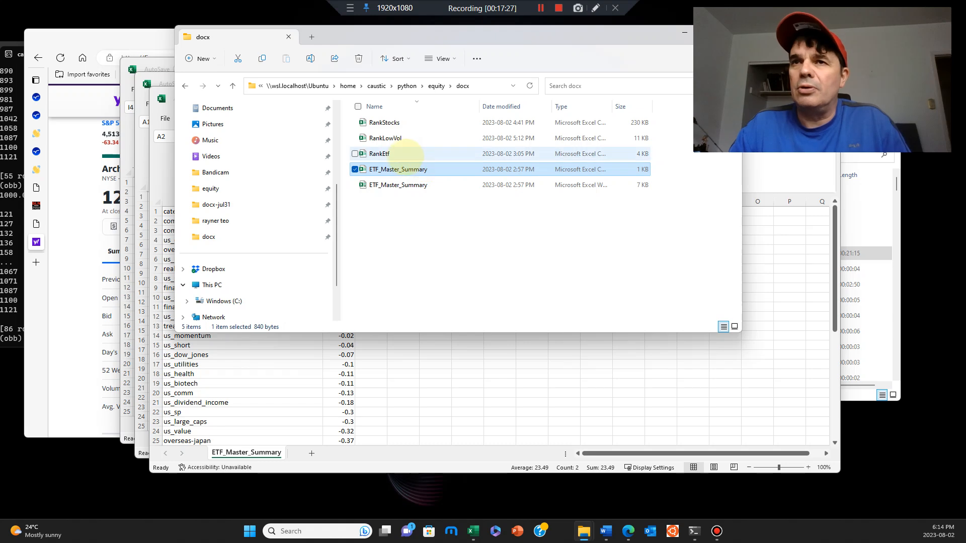
Step: Review the RankEtf sheet's etf, rets20/rets50, aroonup, aroondown and close columns, then return to Yahoo Finance
left_click(355, 153)
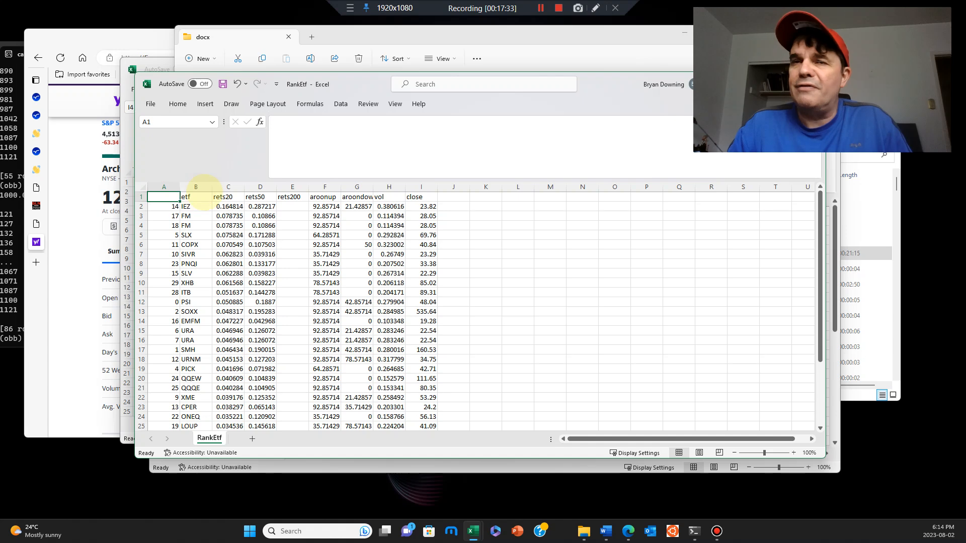
left_click(196, 197)
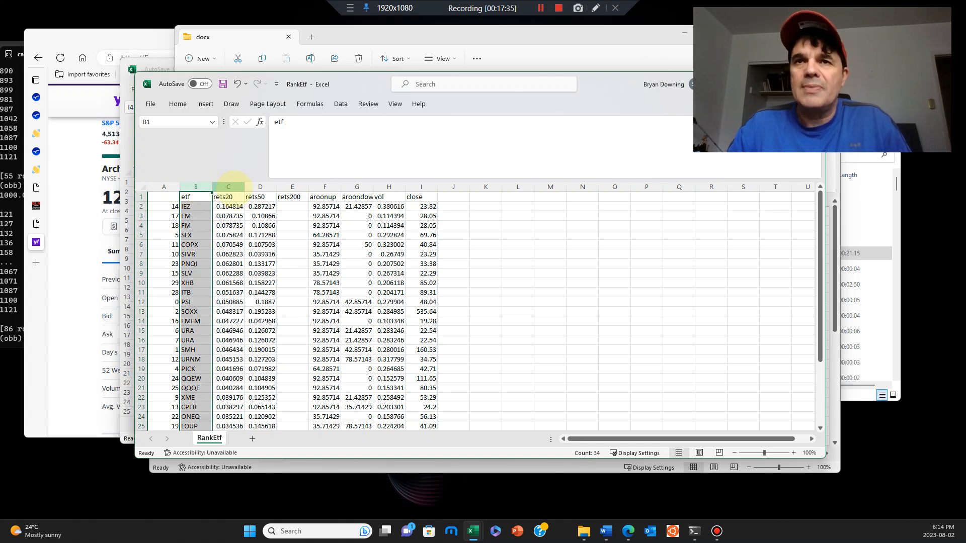
left_click(229, 196)
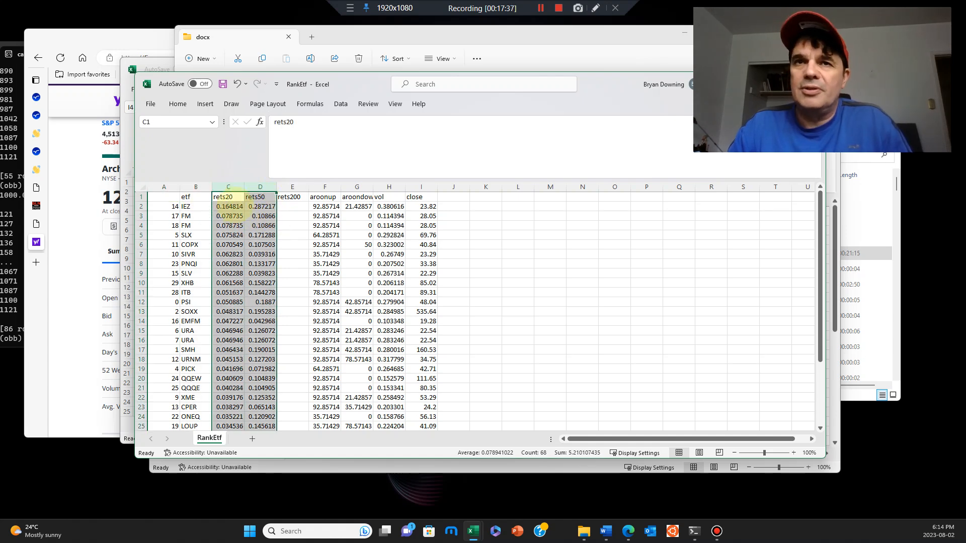
left_click(292, 196)
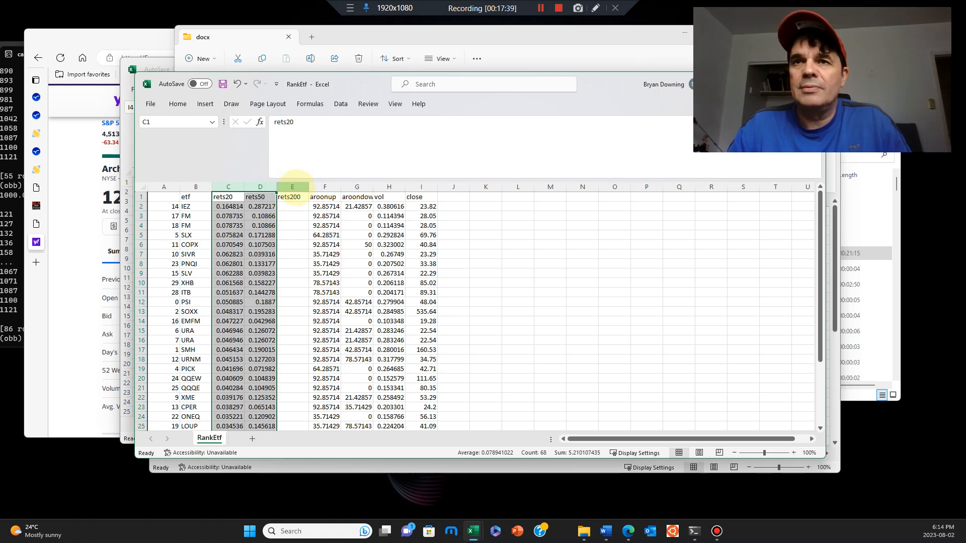
left_click(325, 196)
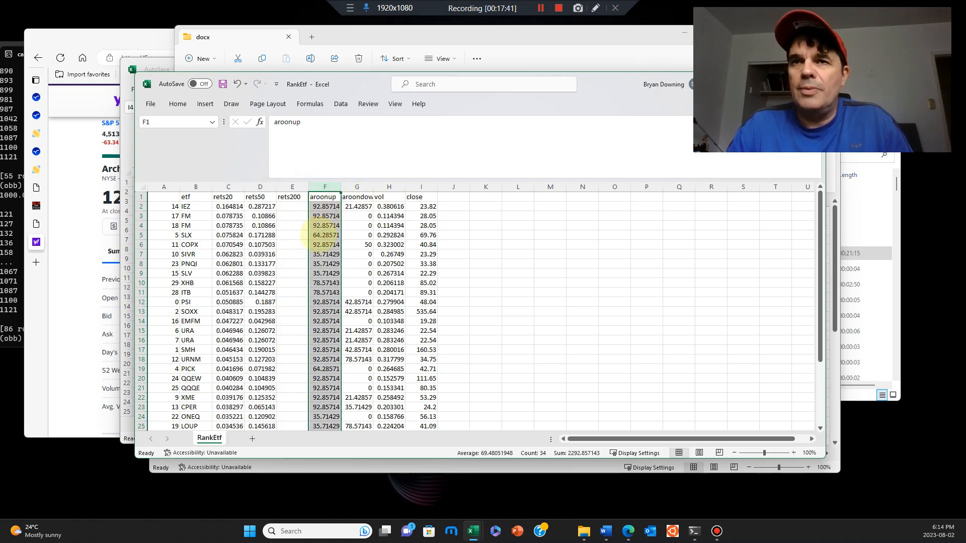
left_click(356, 196)
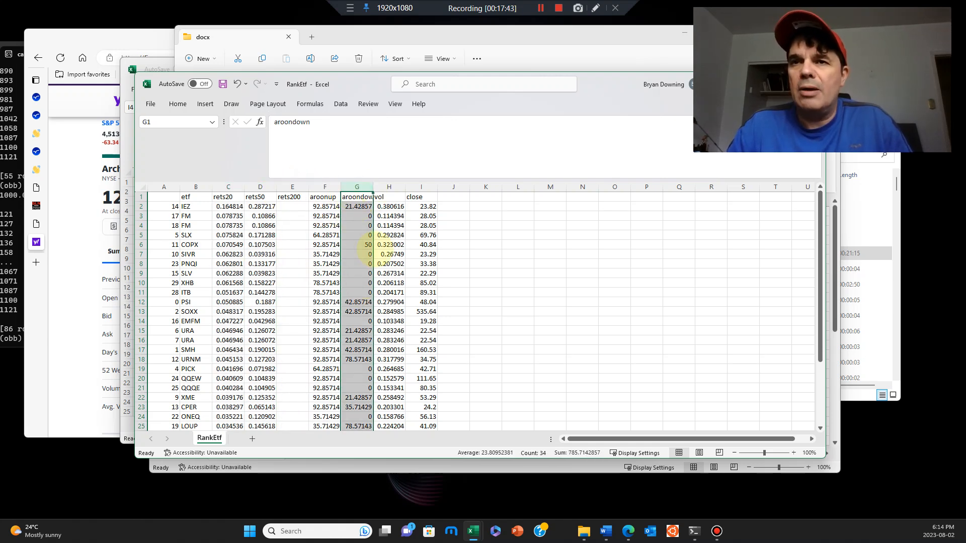
left_click(420, 196)
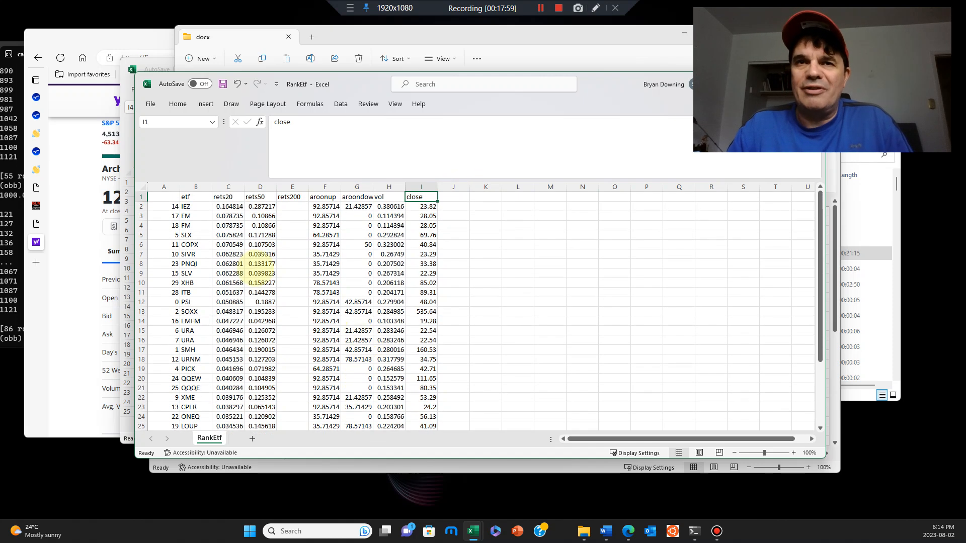
left_click(195, 205)
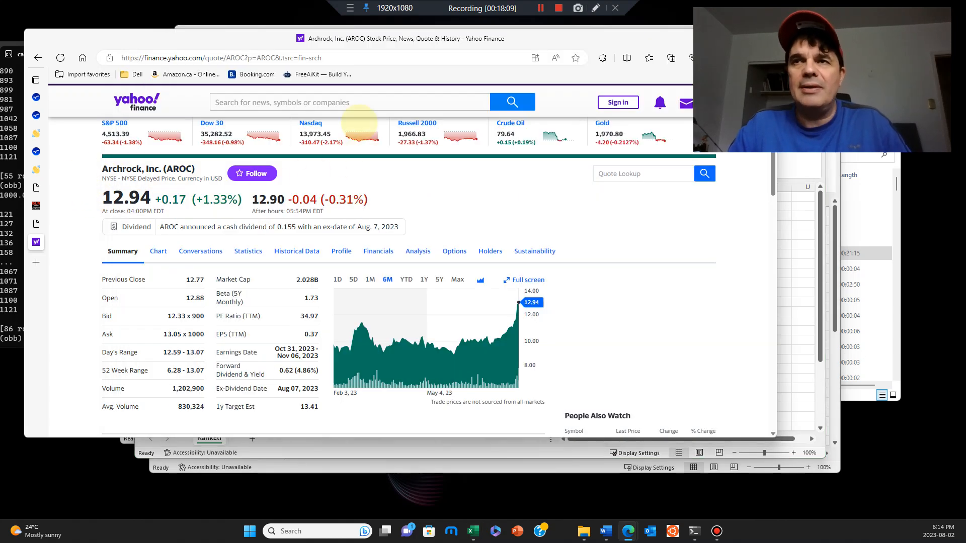
Step: Look up the IEZ ETF quote and view its one-month and five-day price charts
type("id")
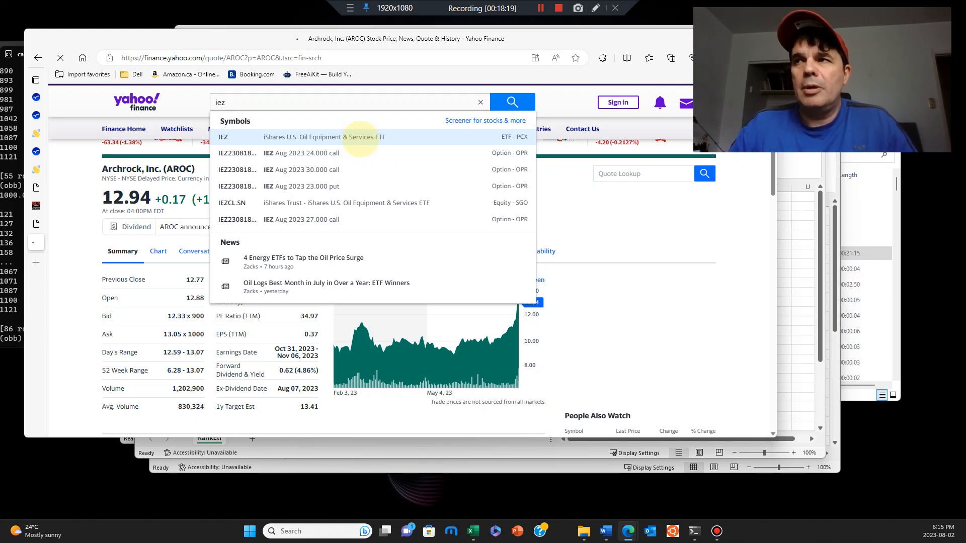
left_click(308, 137)
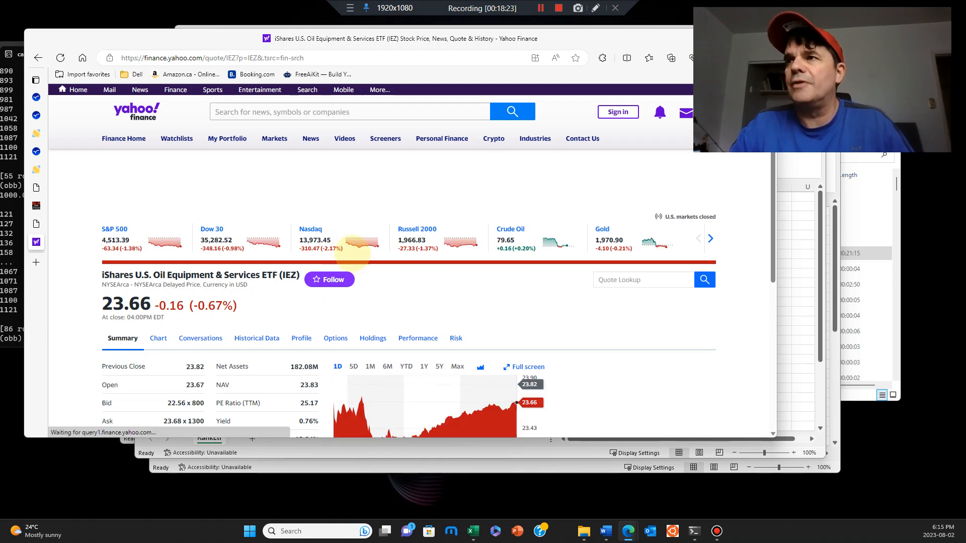
scroll("down", 3)
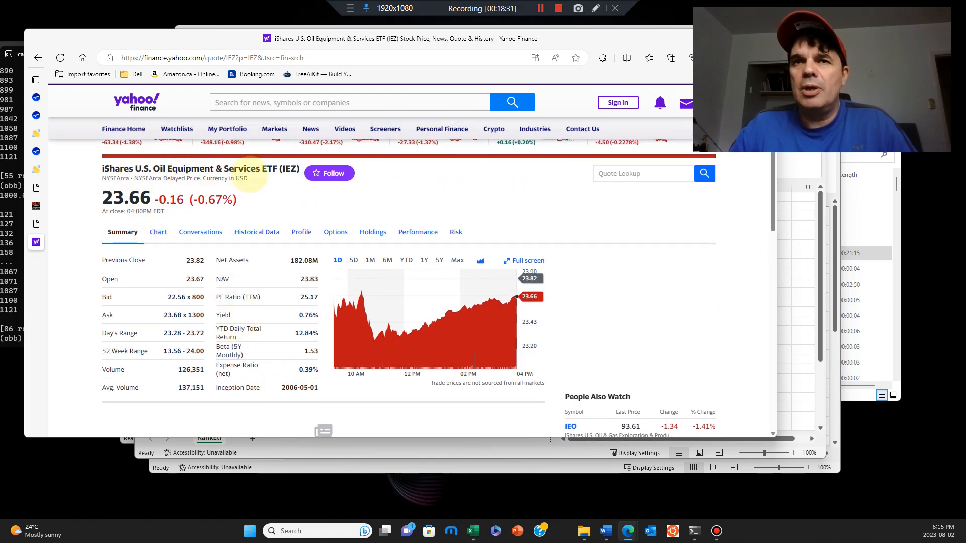
mouse_move(261, 197)
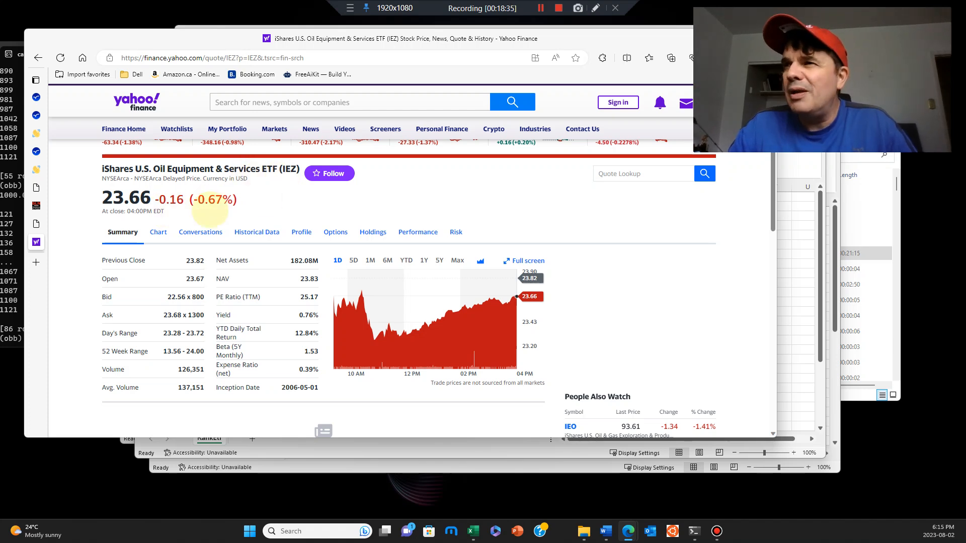
mouse_move(404, 341)
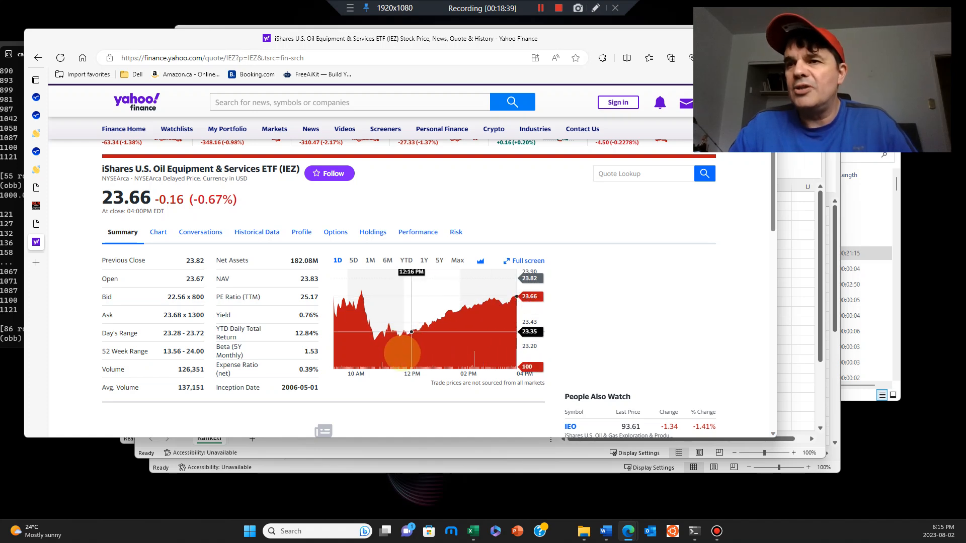
mouse_move(505, 298)
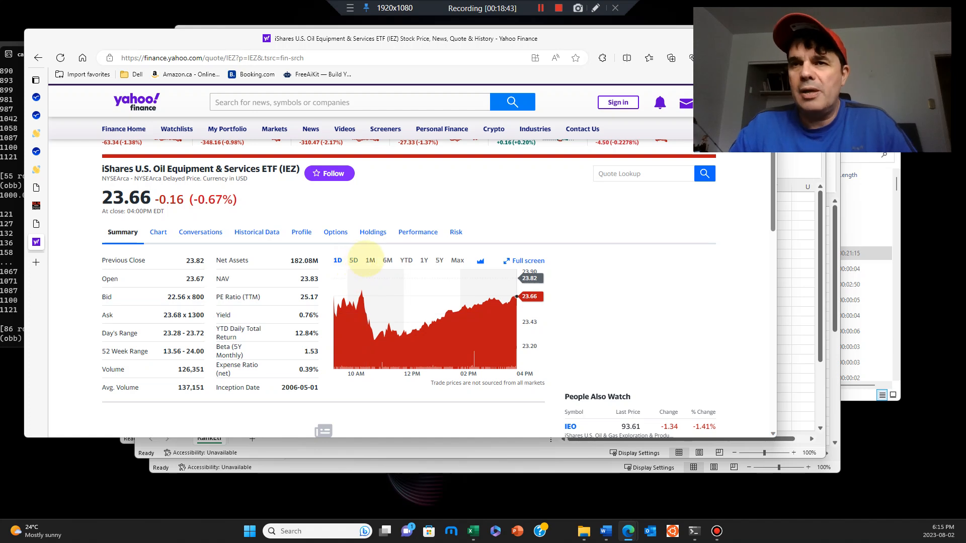
left_click(370, 260)
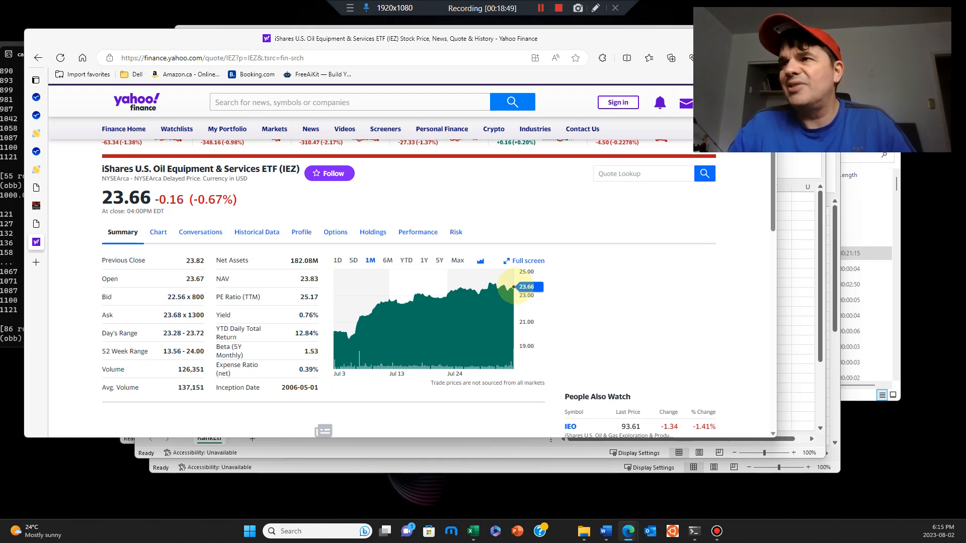
left_click(353, 260)
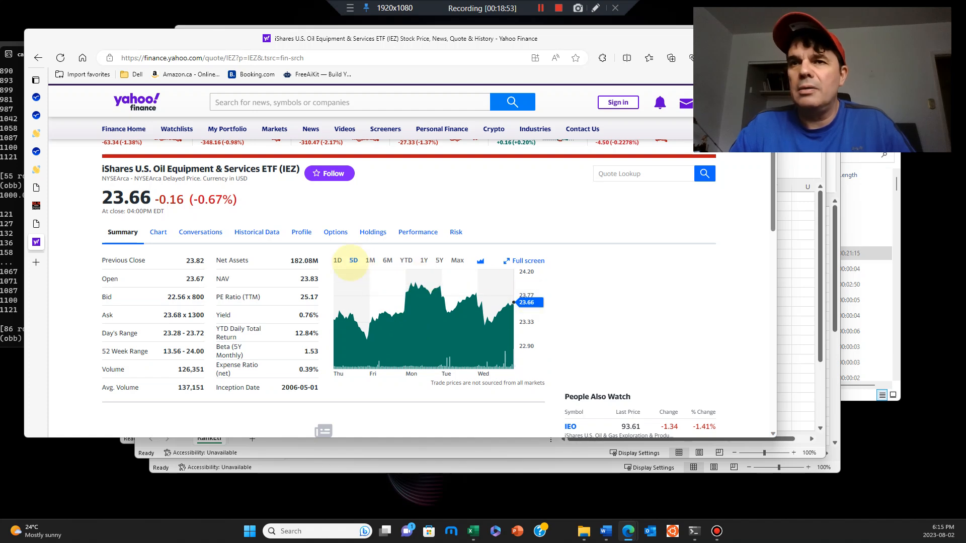
left_click(337, 259)
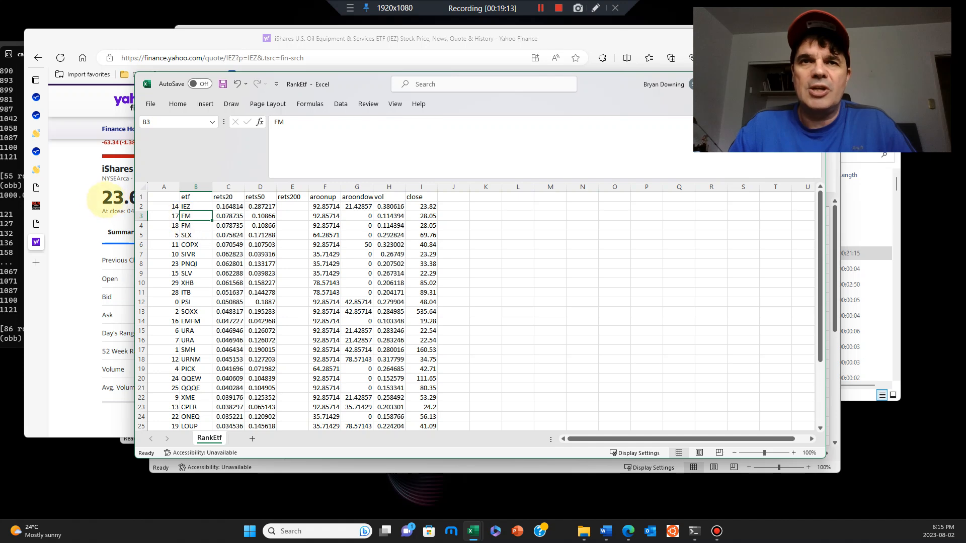
Step: Check the overseas-frontier category's 0.53 return in ETF_Master_Summary, then return to the FM quote page
left_click(349, 103)
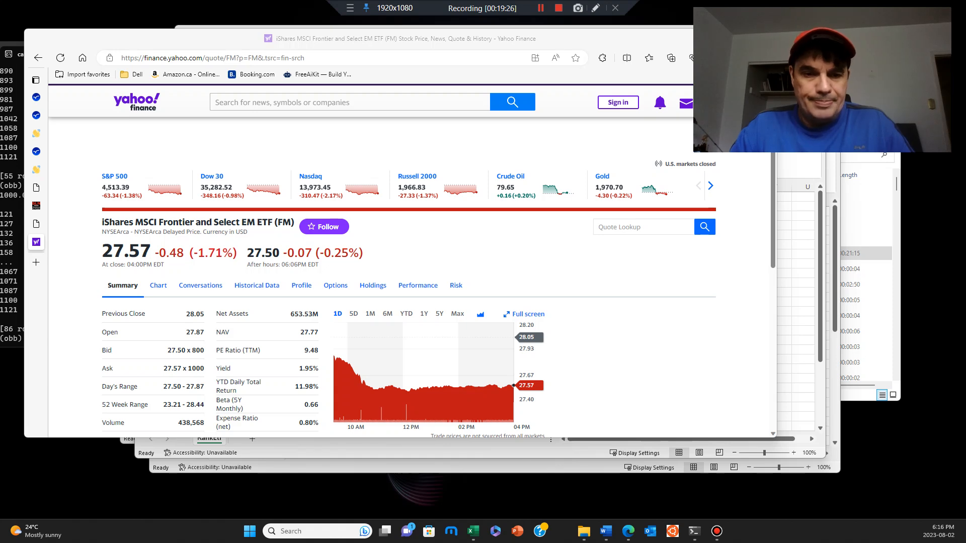
left_click(471, 531)
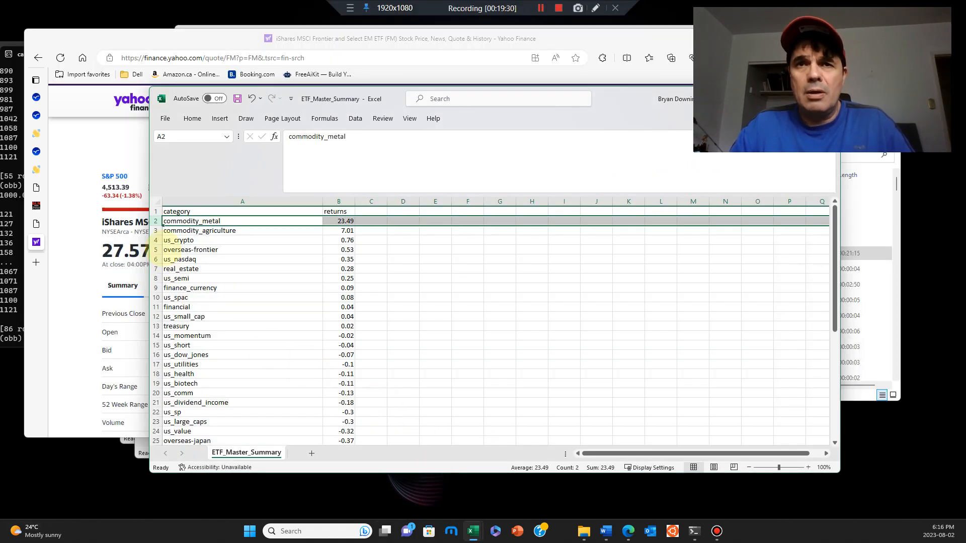
left_click(191, 250)
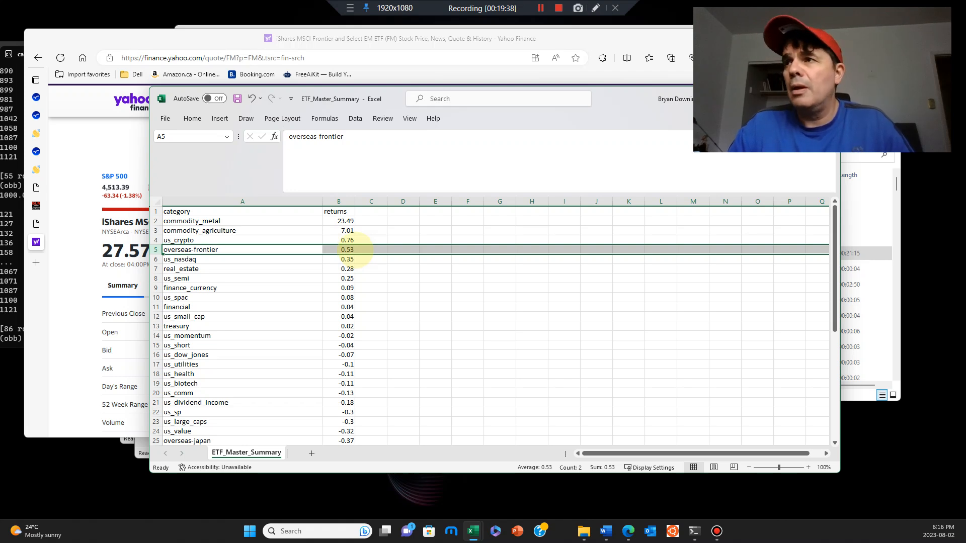
left_click(371, 250)
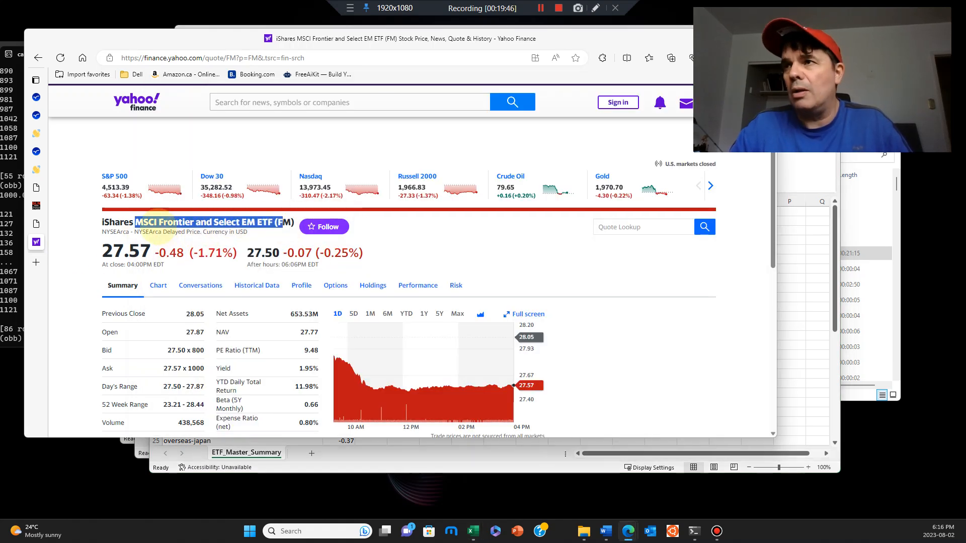
Step: View FM's five-day and then one-month price charts
scroll("down", 3)
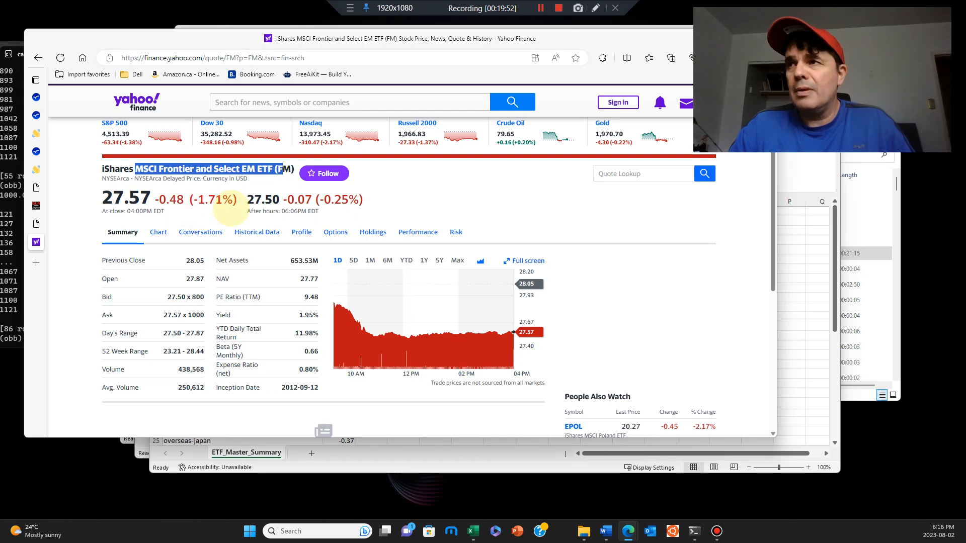
left_click(353, 260)
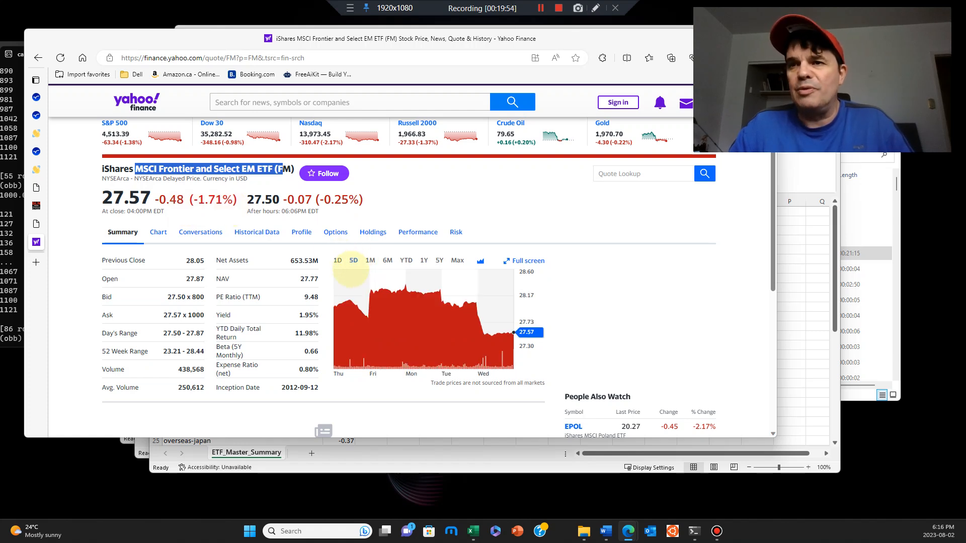
left_click(370, 259)
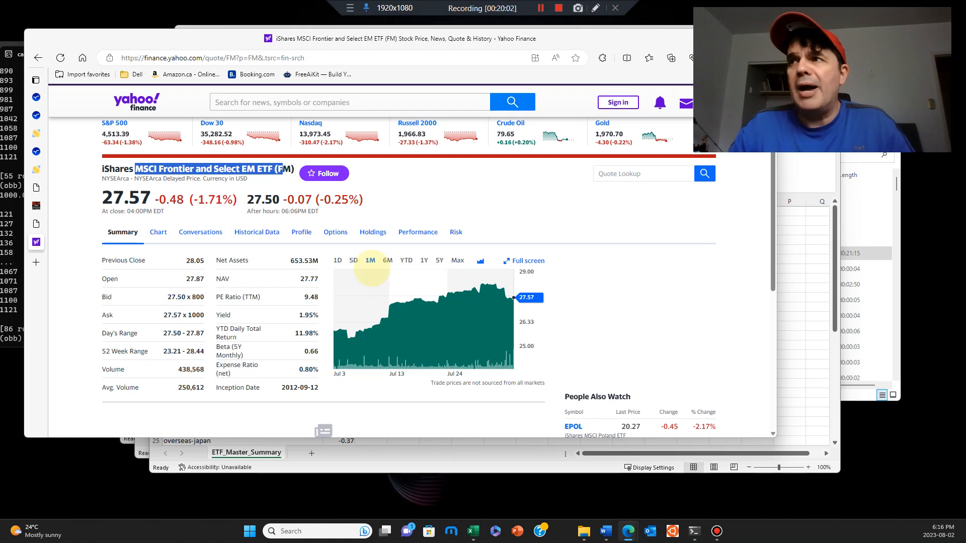
mouse_move(343, 331)
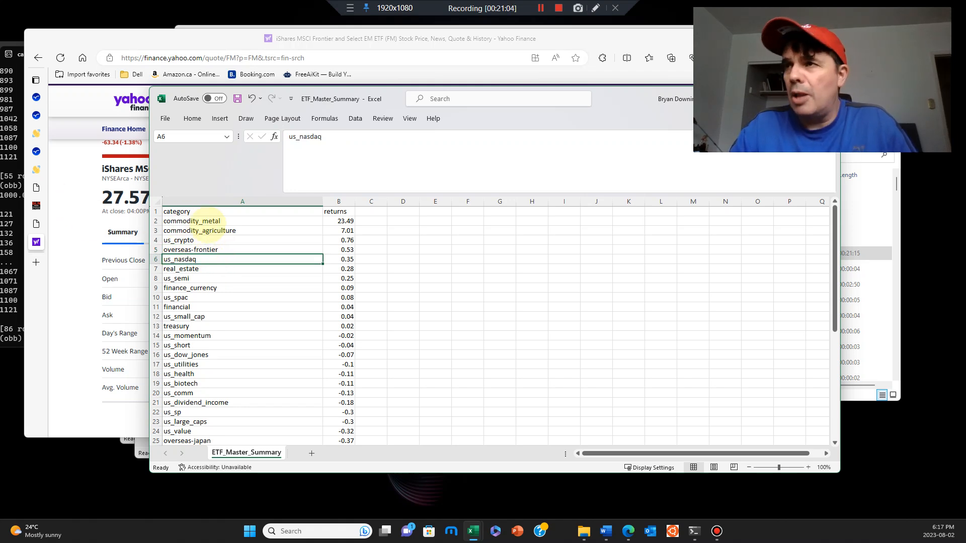
Step: Bring the Yahoo Finance FM quote page back in front of Excel
left_click(191, 220)
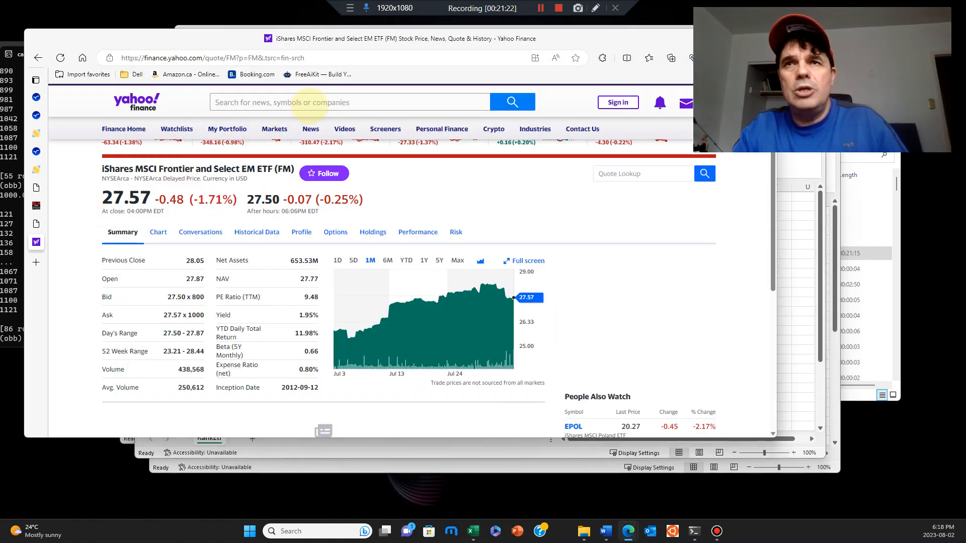
Step: Look up SLX and compare its five-day, one-month and six-month charts, ending on one month
type("slx")
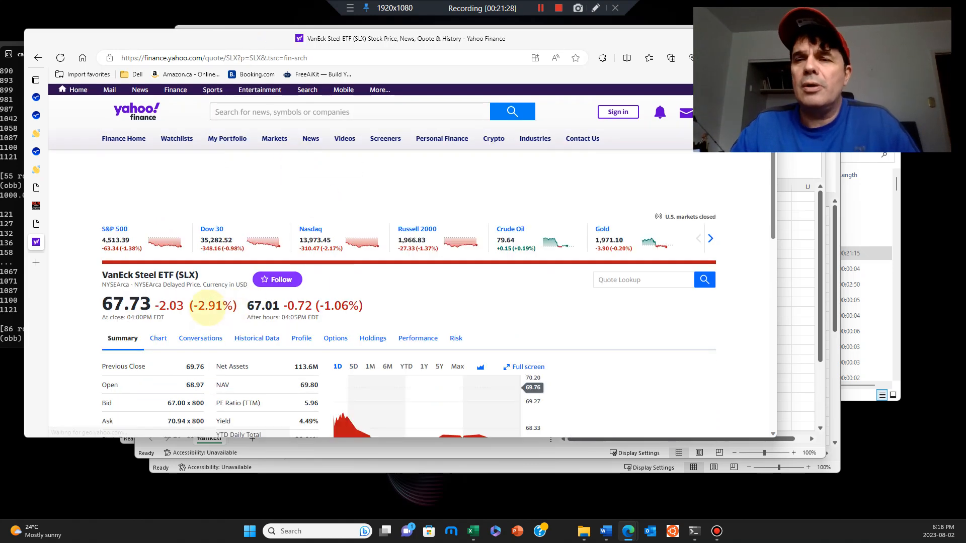
scroll("down", 3)
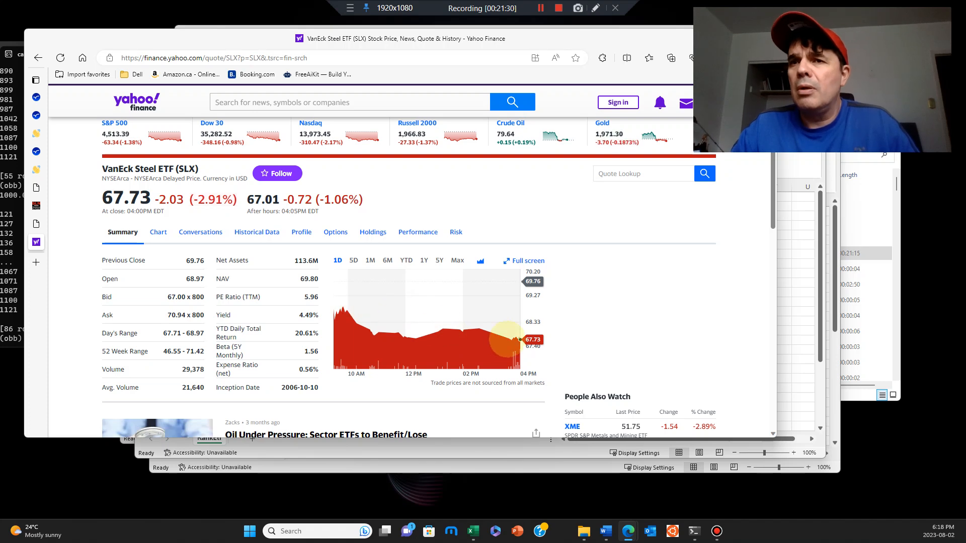
left_click(353, 260)
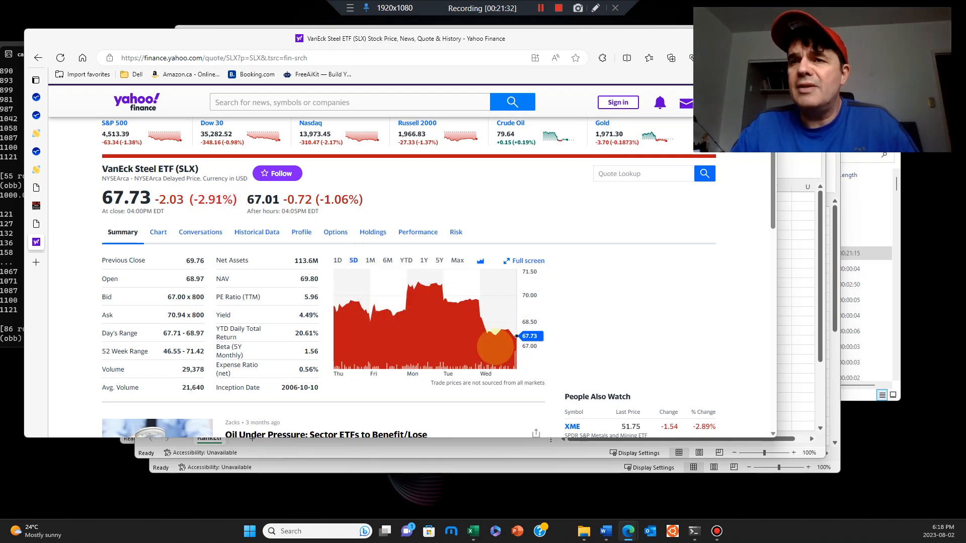
left_click(370, 260)
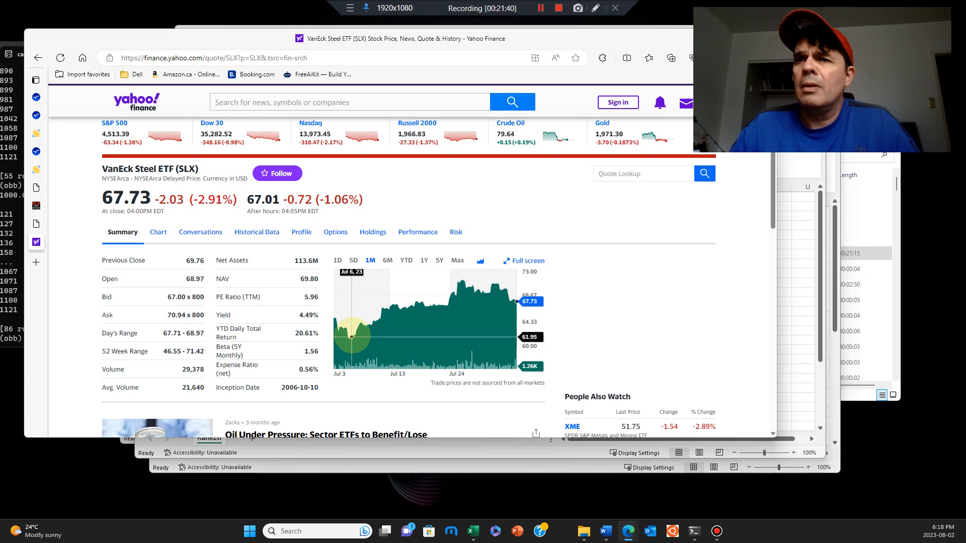
left_click(386, 260)
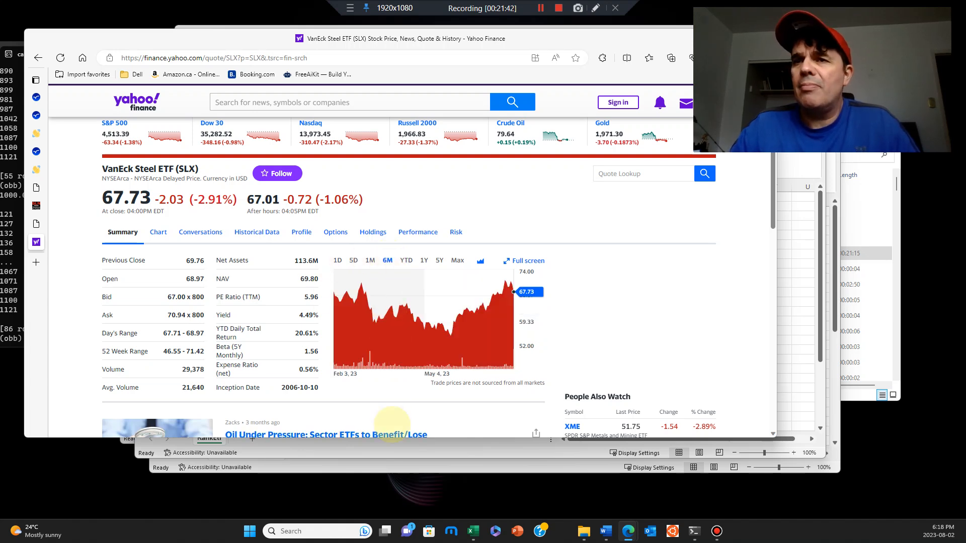
mouse_move(451, 337)
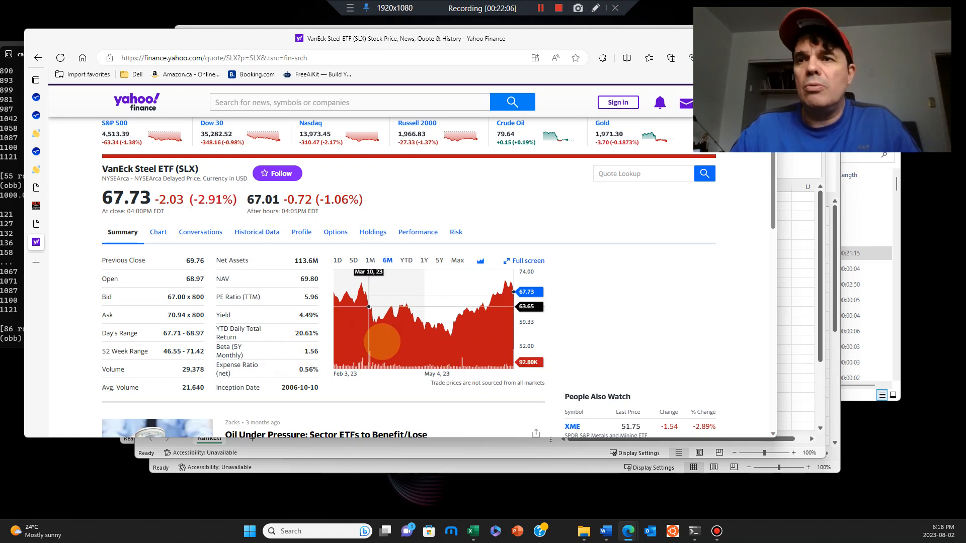
mouse_move(417, 317)
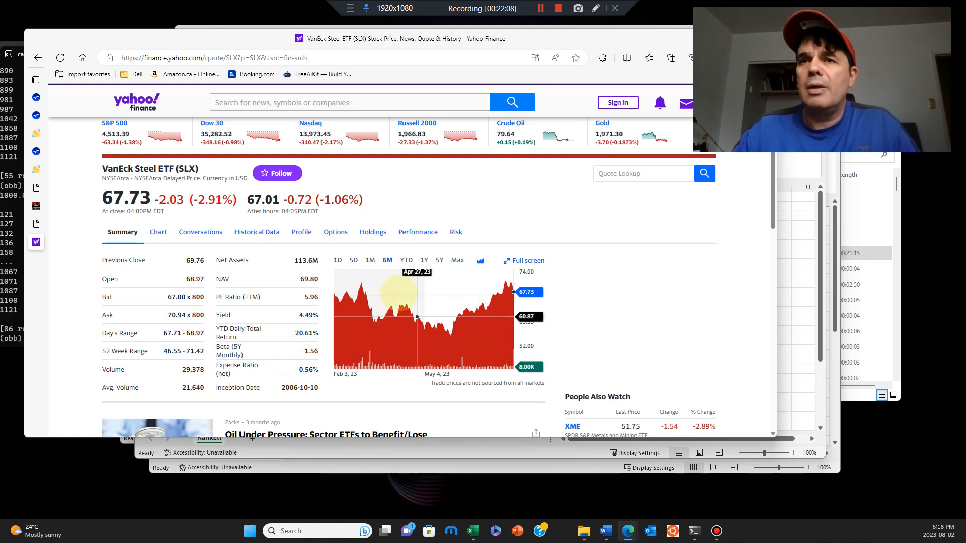
left_click(371, 259)
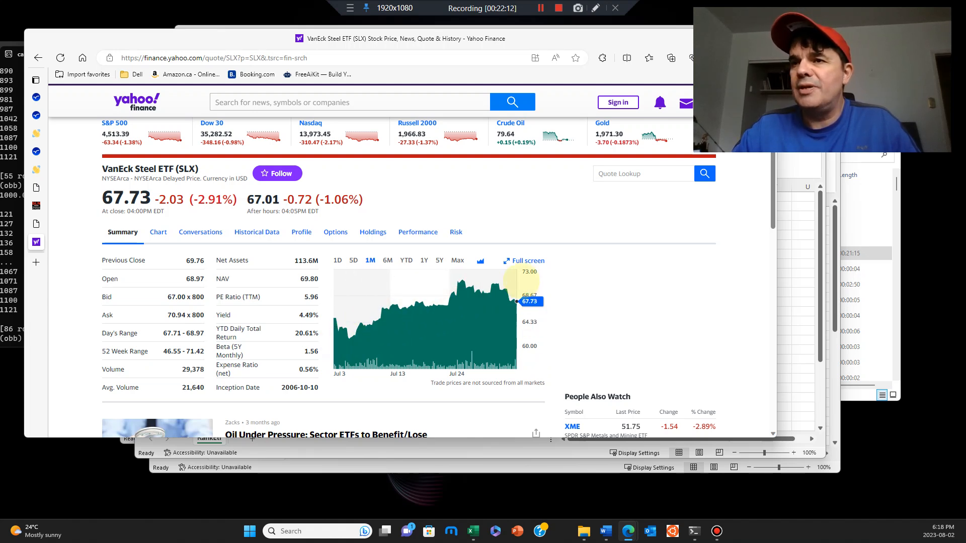
mouse_move(514, 299)
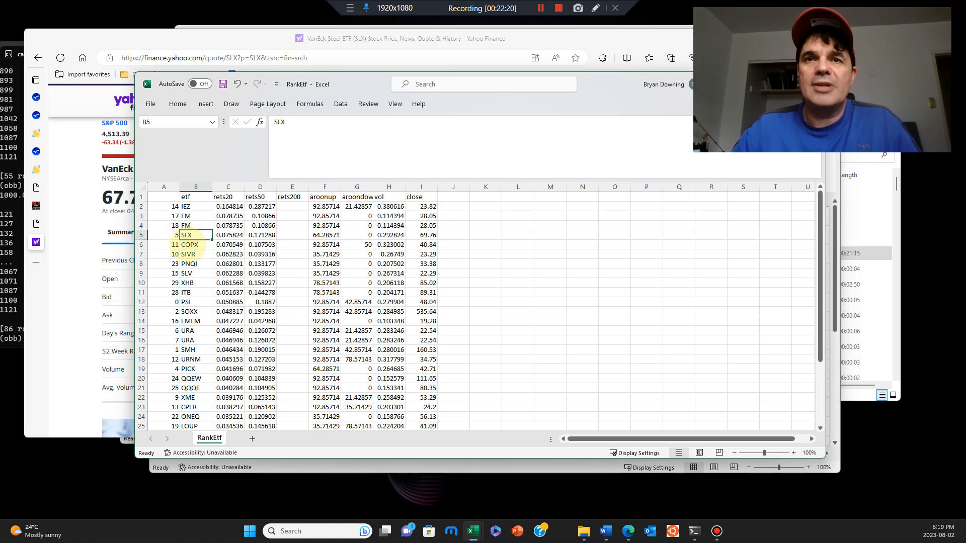
Step: Look up COPX, the next RankEtf ticker, and show its one-month price chart
left_click(195, 243)
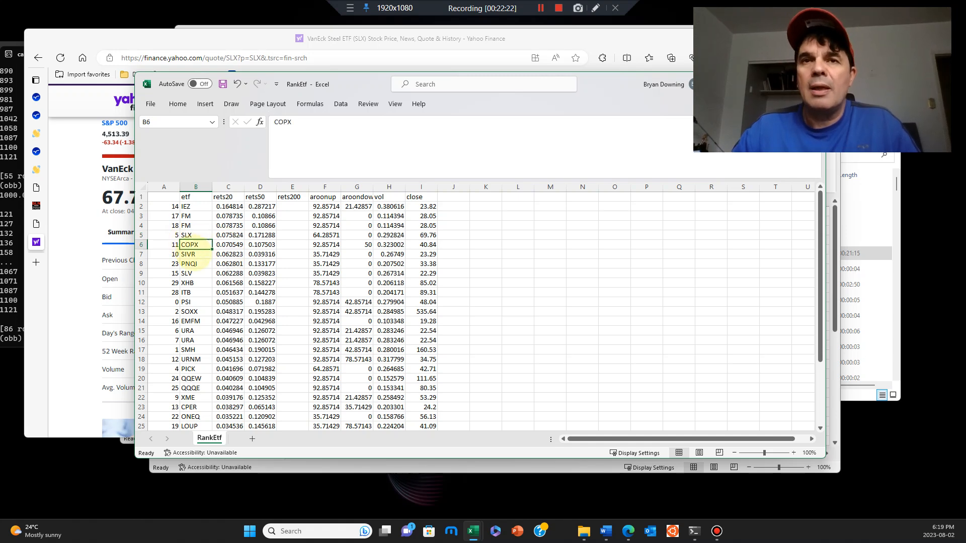
left_click(349, 103)
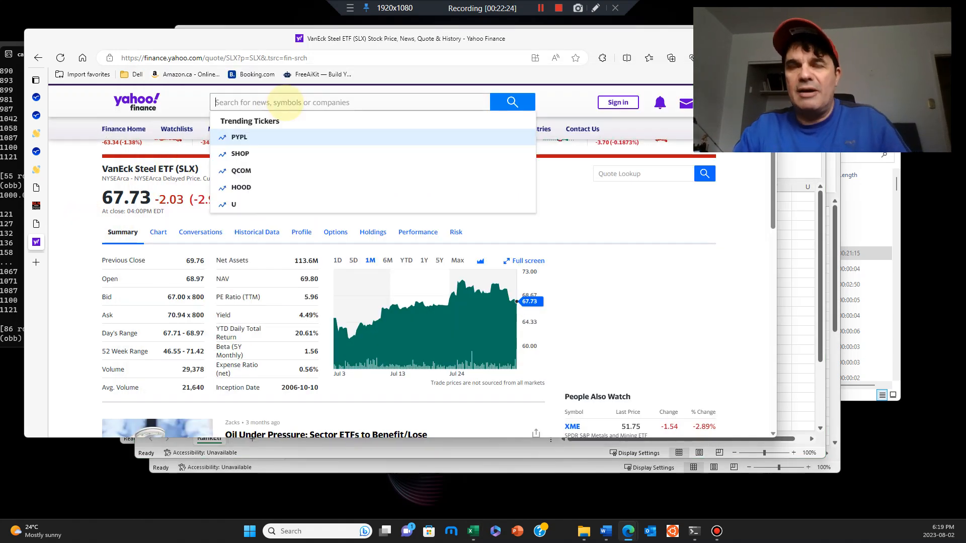
type("copx")
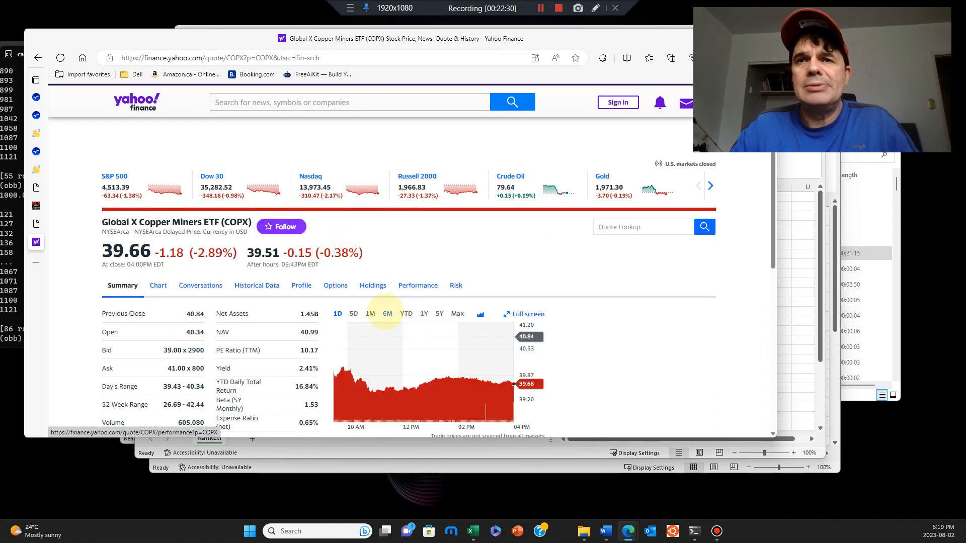
left_click(371, 314)
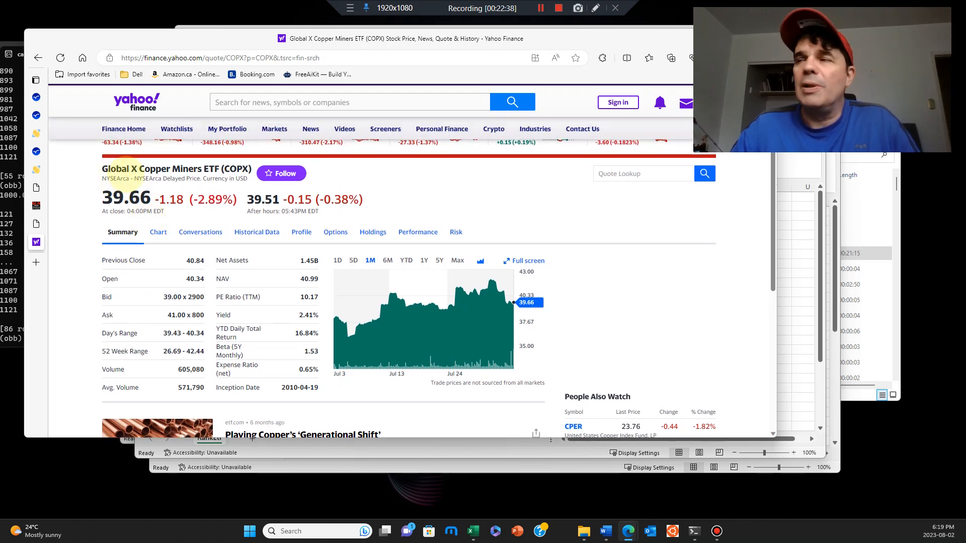
mouse_move(354, 328)
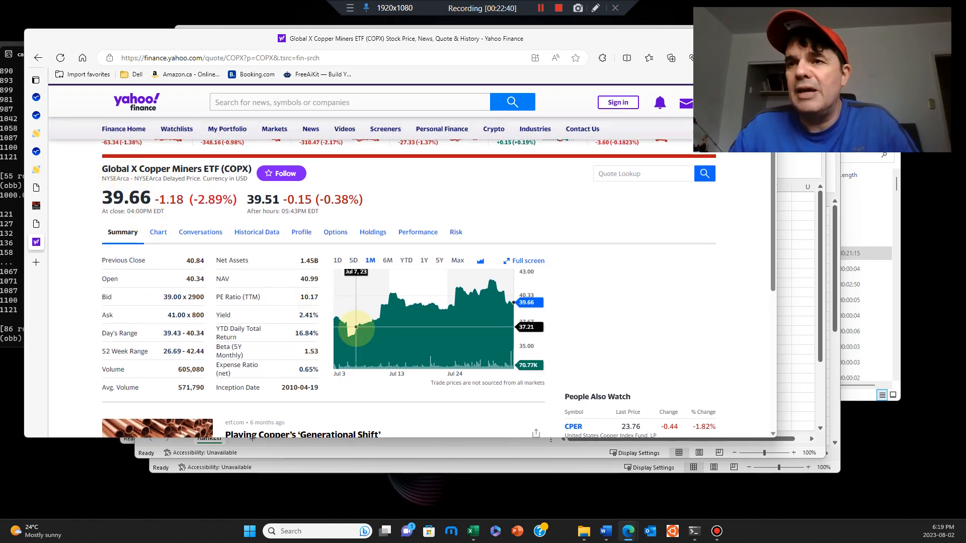
mouse_move(685, 256)
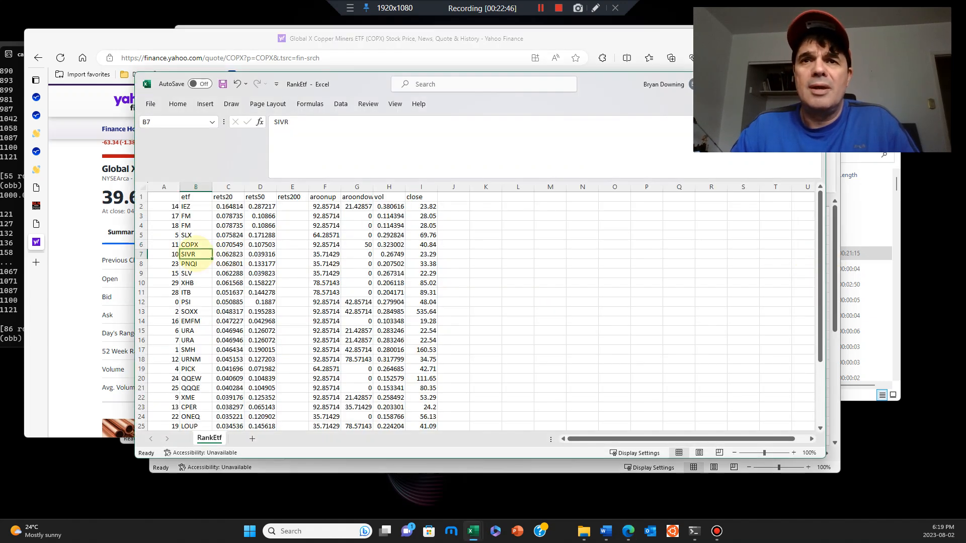
Step: Look up the SIVR silver ETF and view its five-day and one-month charts
left_click(349, 102)
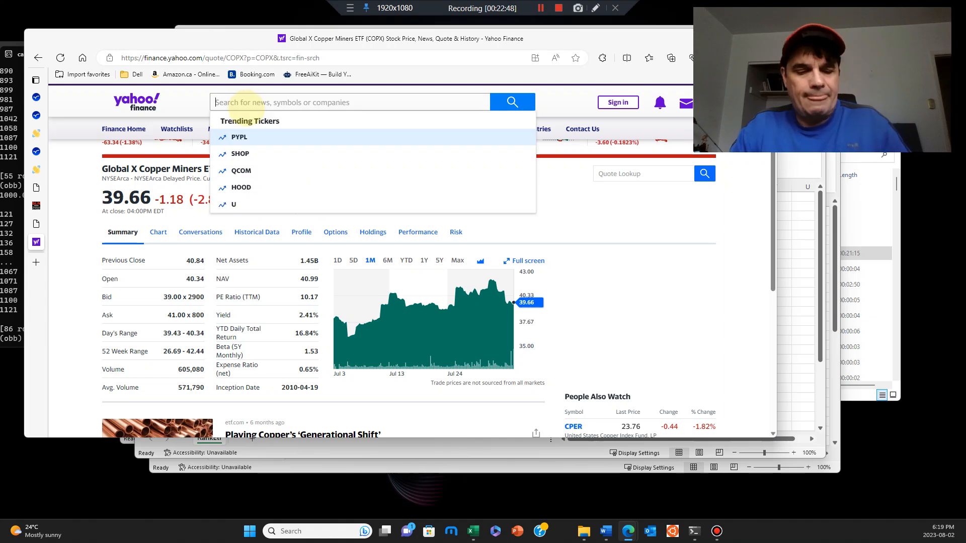
type("sivr")
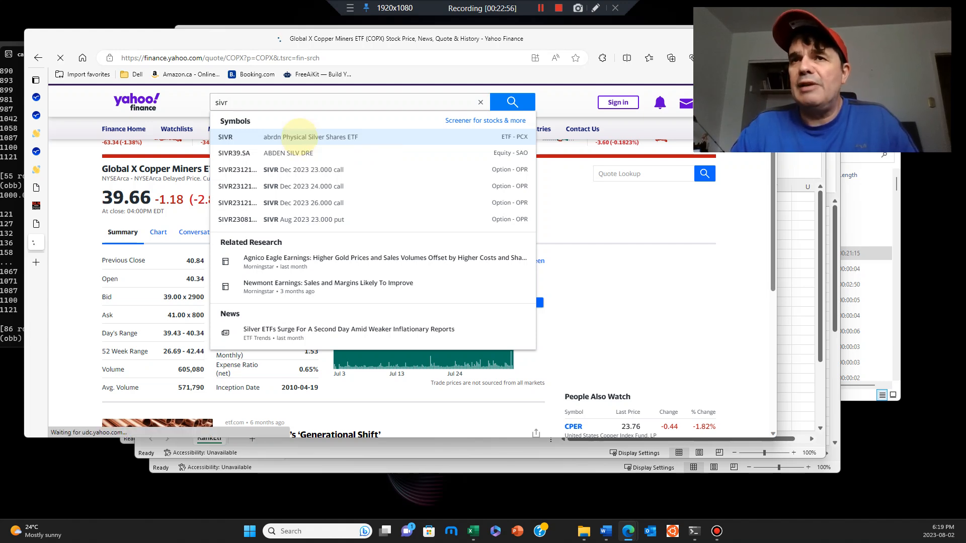
left_click(226, 137)
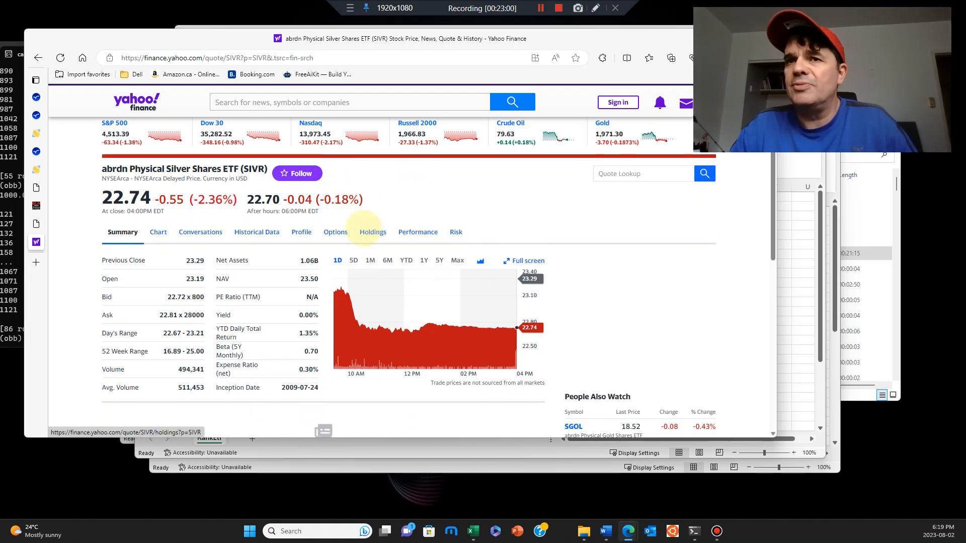
left_click(353, 259)
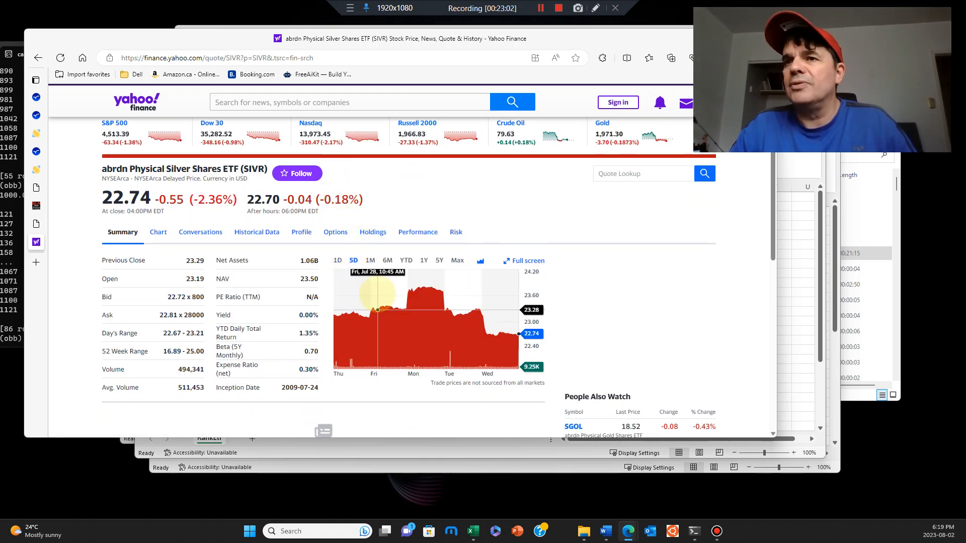
left_click(370, 260)
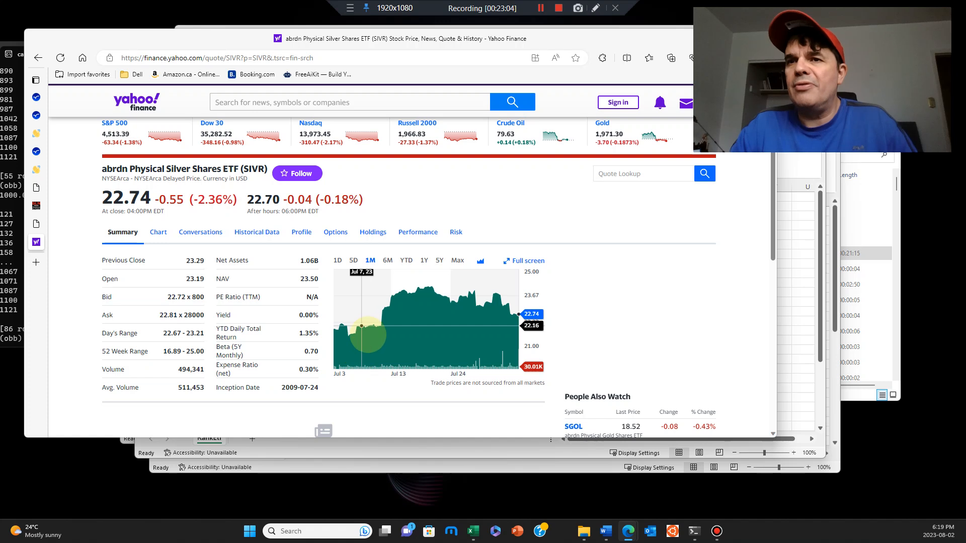
mouse_move(374, 342)
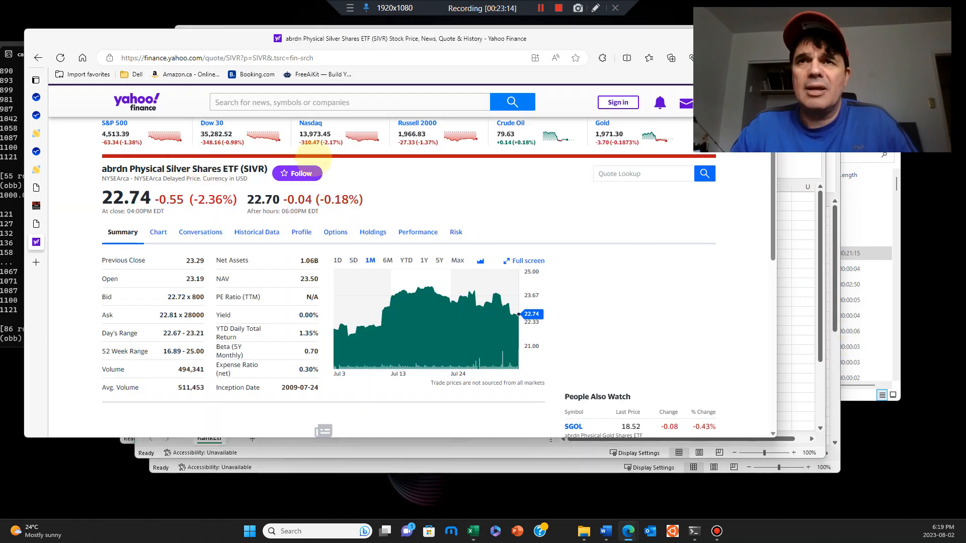
Step: Look up the PNQI internet ETF quote, then bring the ETF_Master_Summary workbook forward
type("pn")
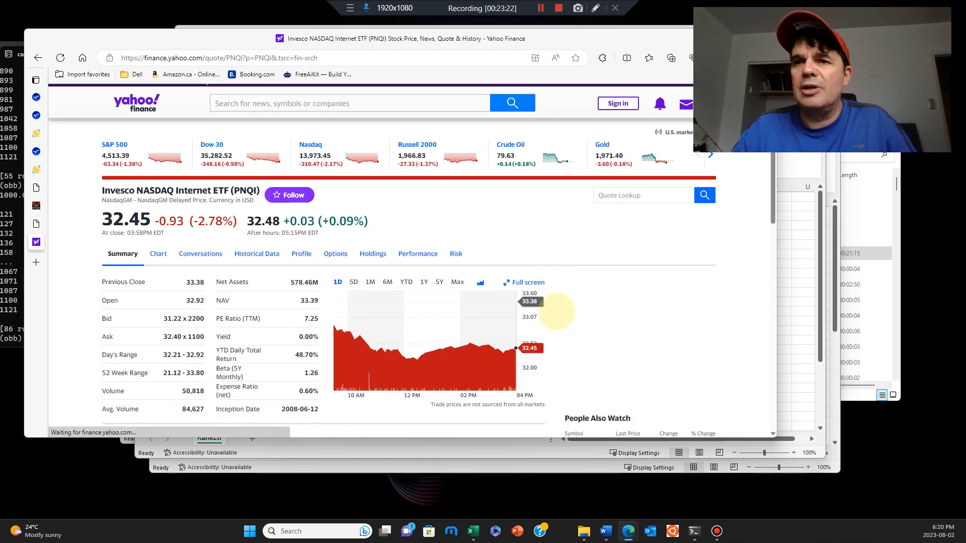
scroll("down", 3)
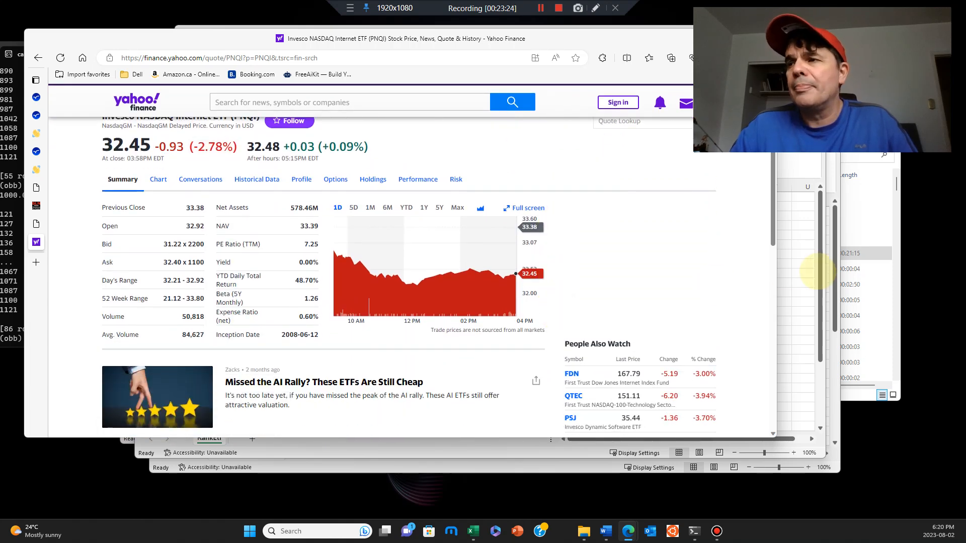
left_click(471, 531)
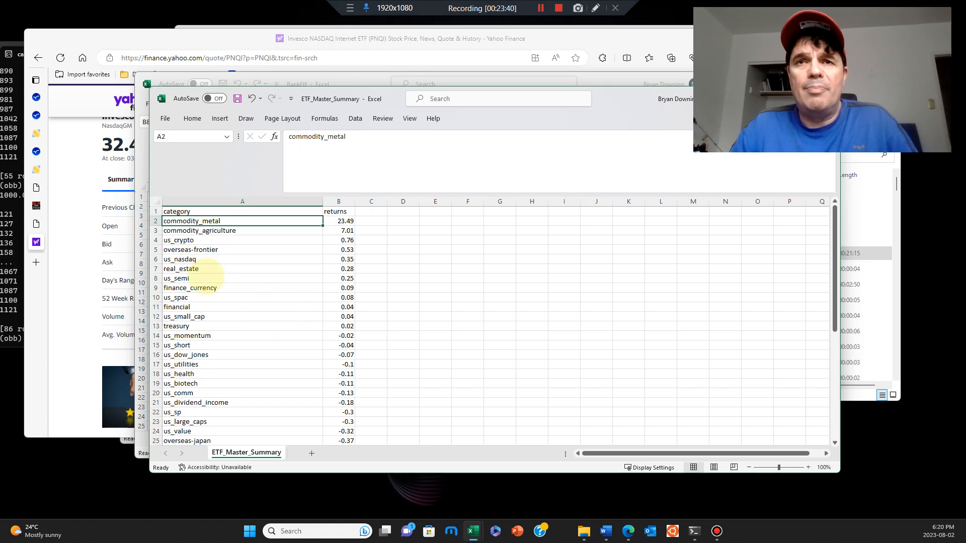
left_click(243, 240)
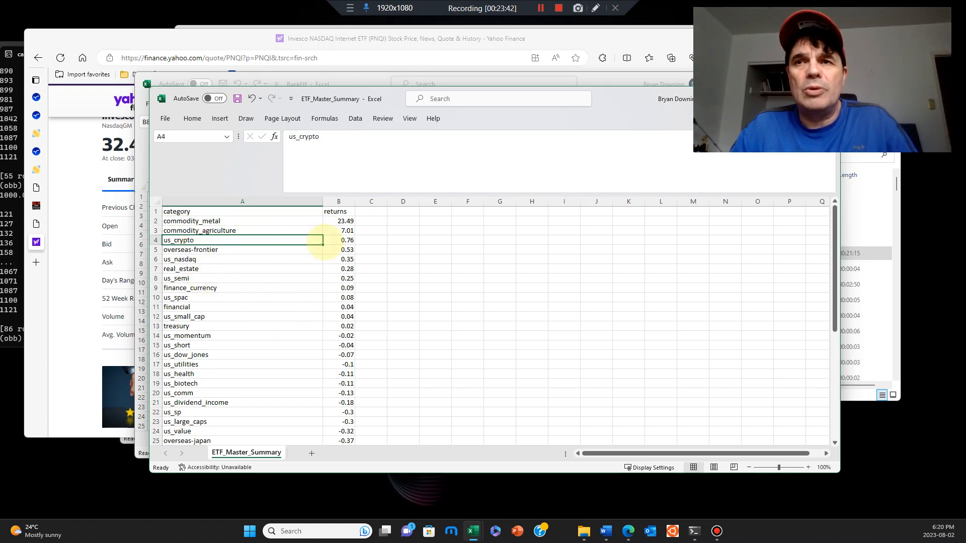
left_click(338, 240)
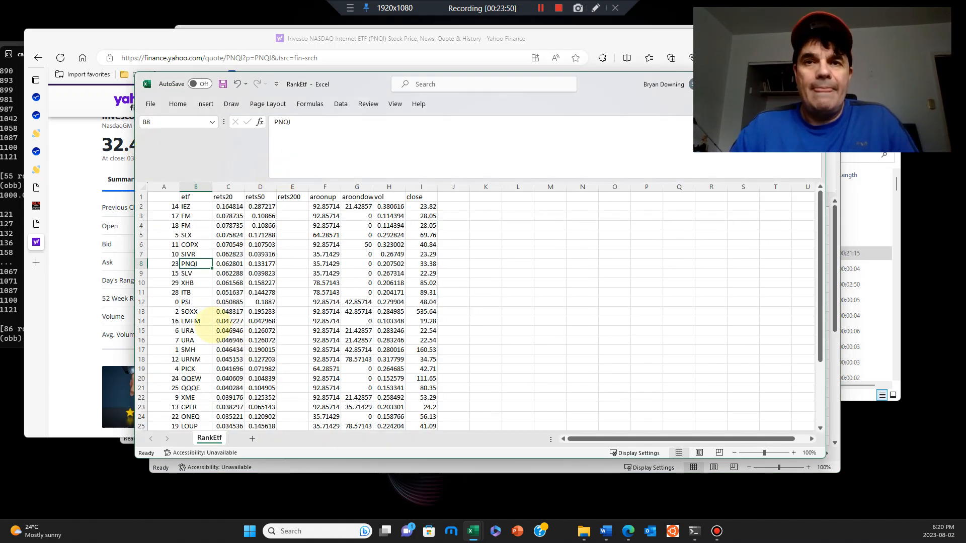
scroll("down", 3)
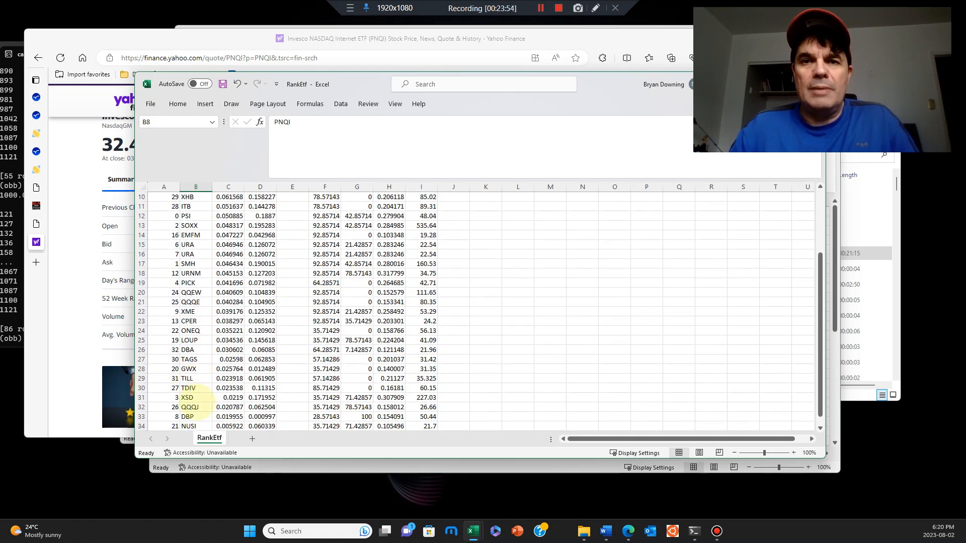
scroll("down", 3)
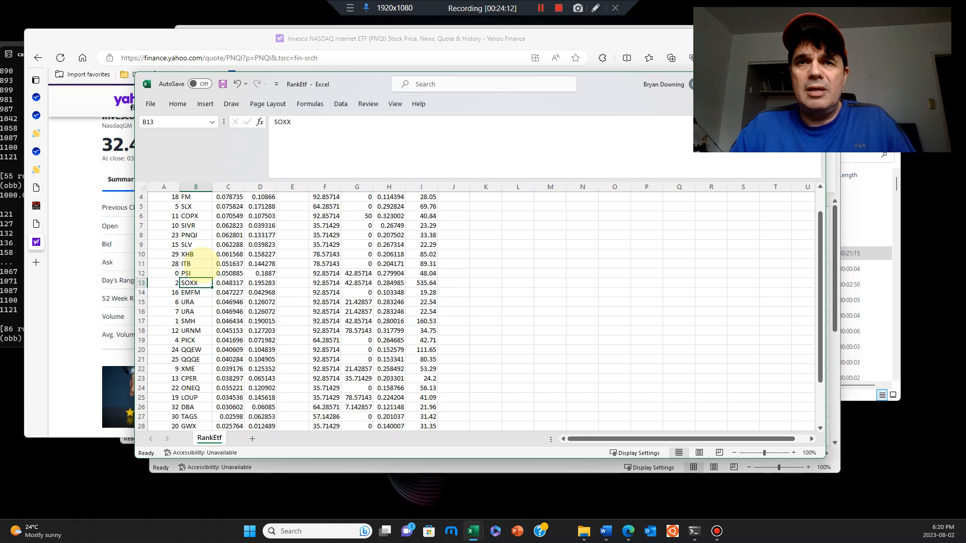
scroll("down", 3)
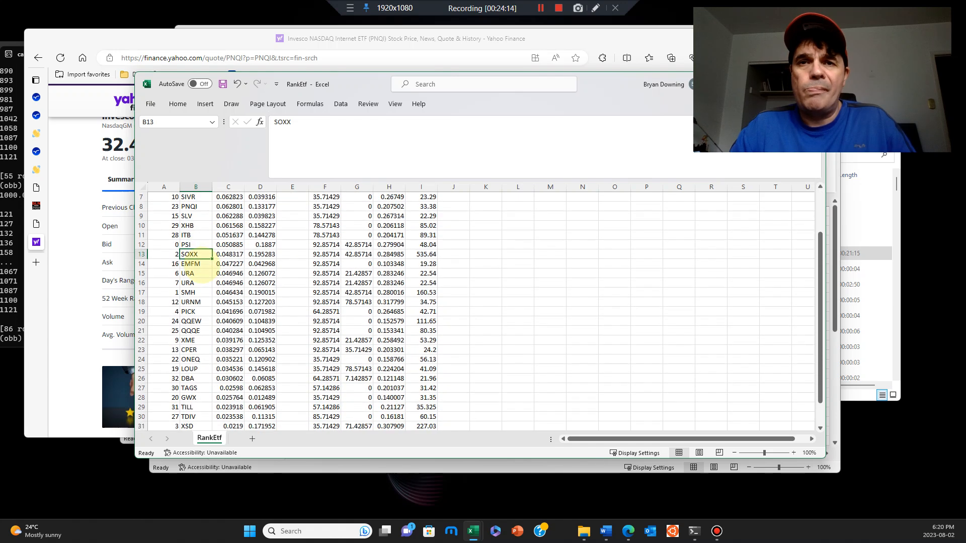
scroll("down", 3)
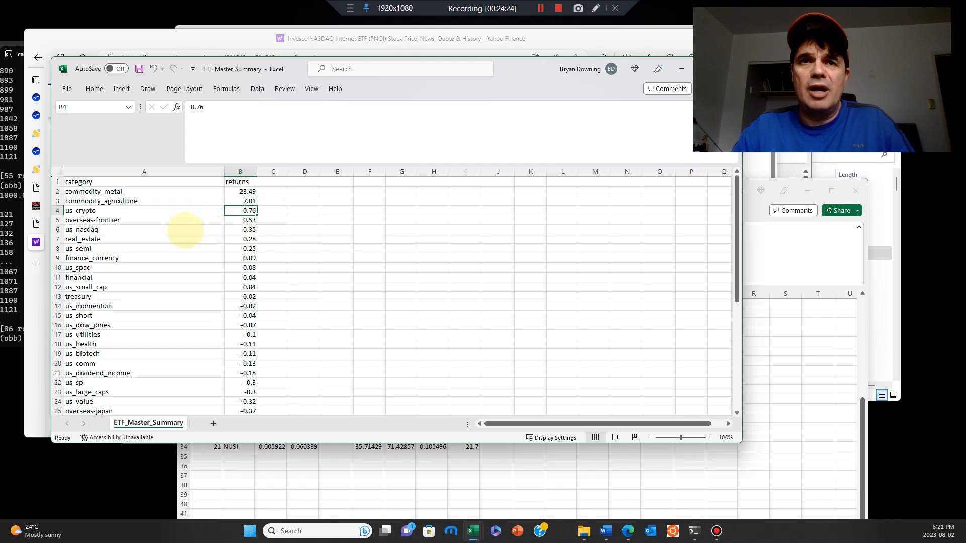
Step: Reactivate the RankEtf workbook and scroll down through its ETF rankings
left_click(82, 240)
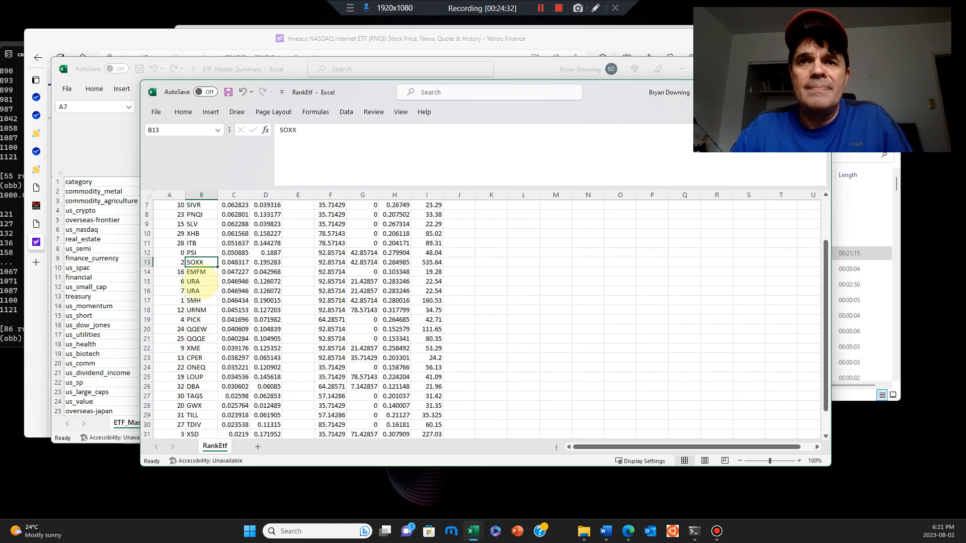
scroll("down", 3)
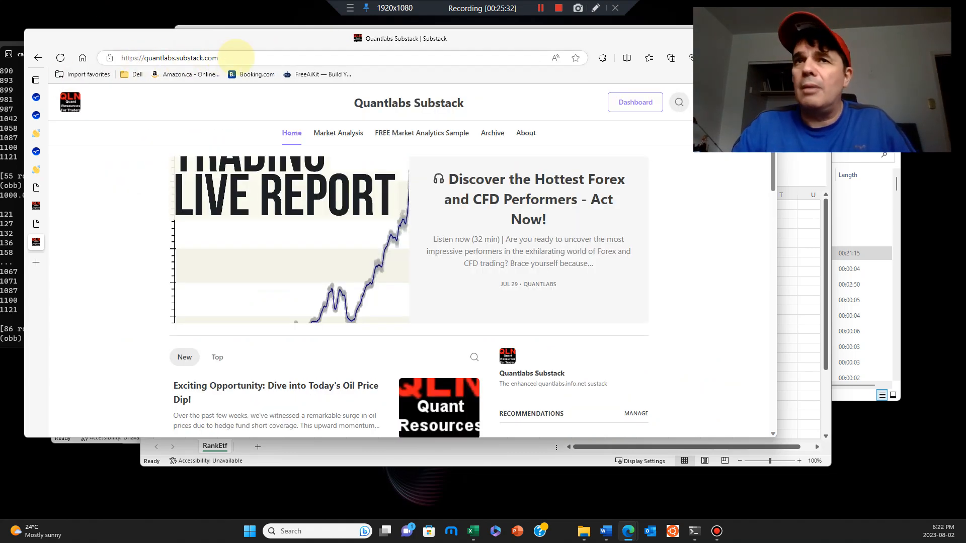
Step: Show the quantlabs.substack.com home page and scroll through its recent oil, yen and Bitcoin Bollinger Bands posts
left_click(169, 58)
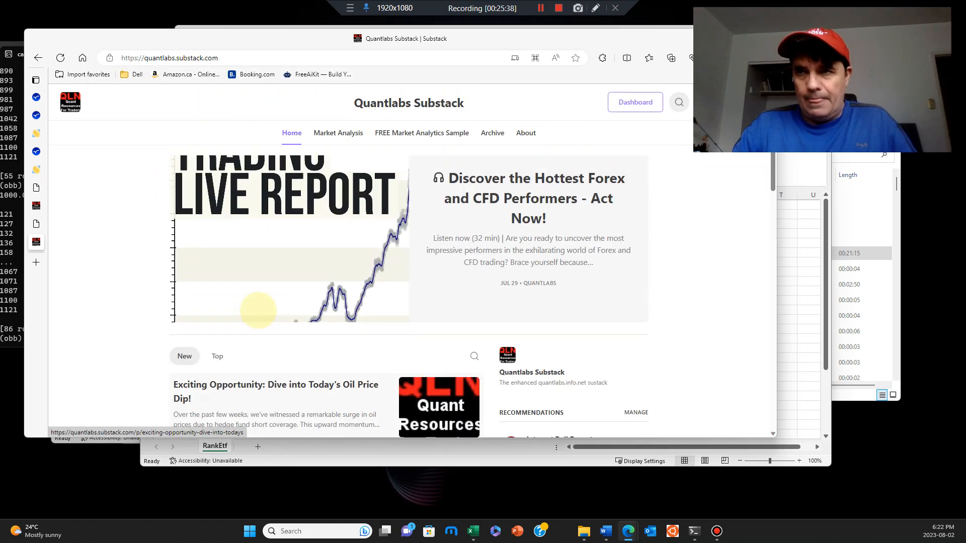
scroll("down", 3)
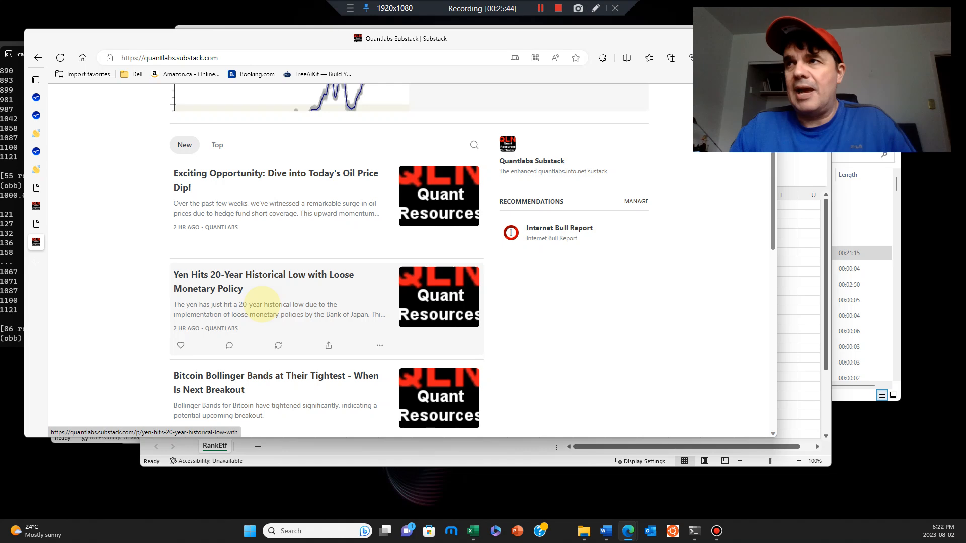
scroll("down", 3)
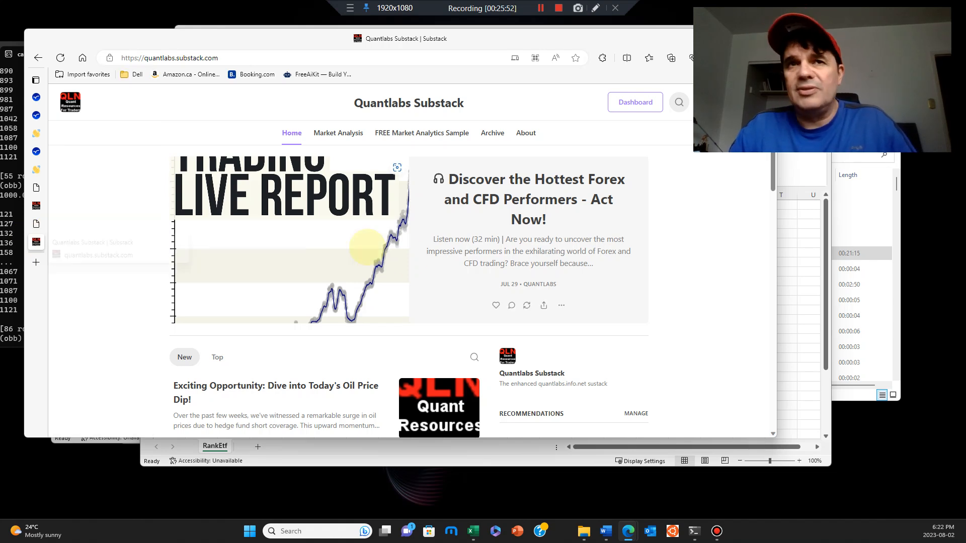
mouse_move(539, 284)
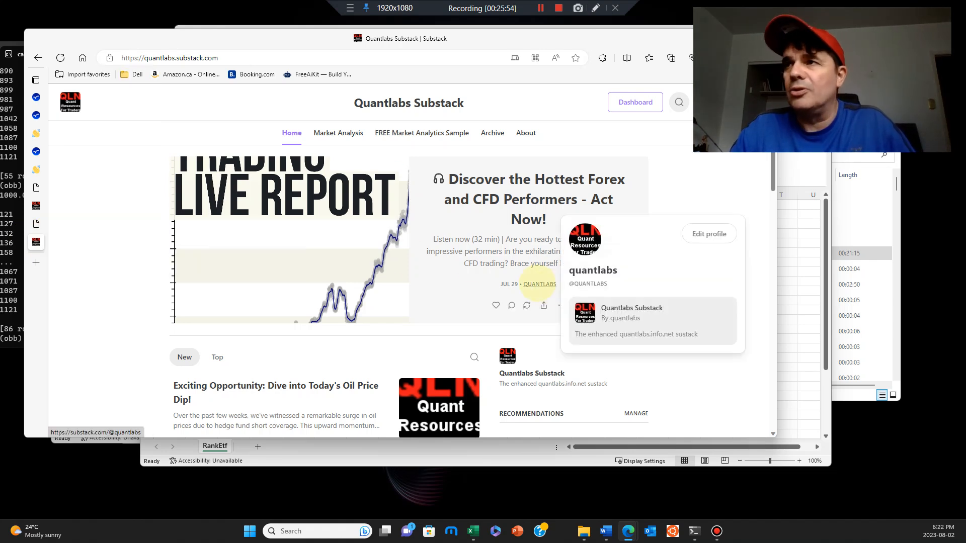